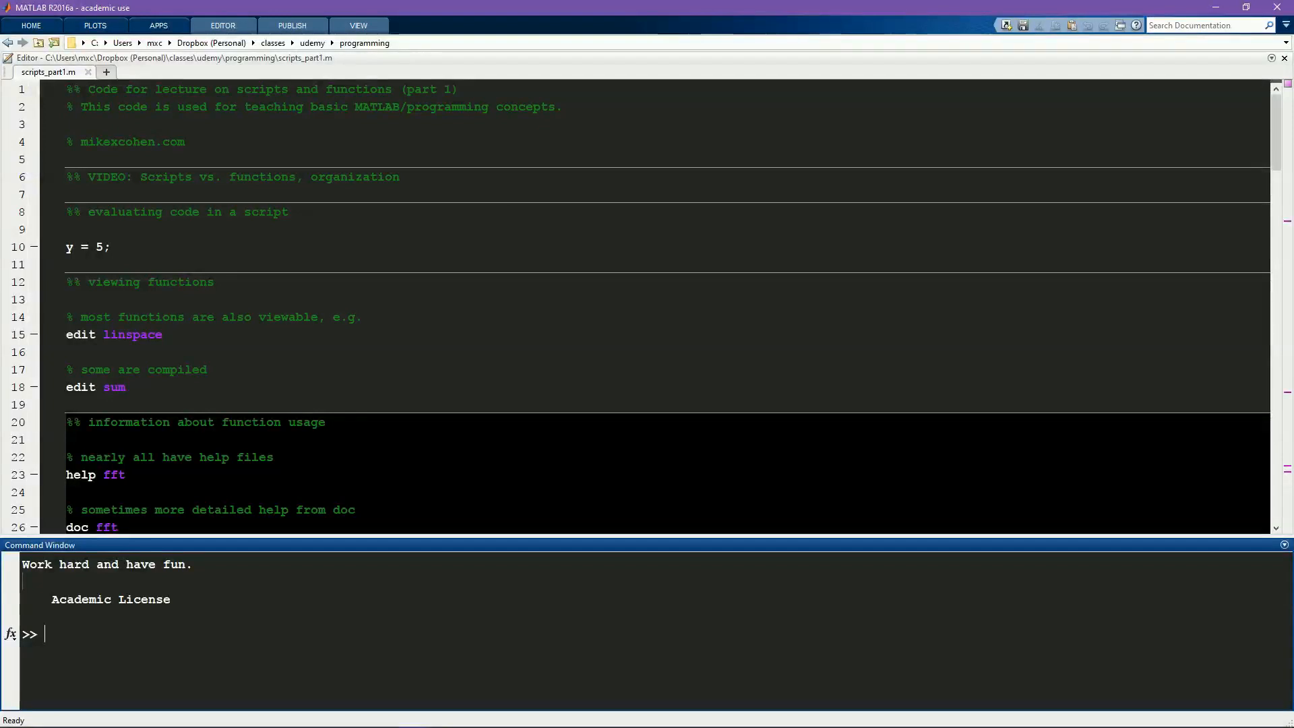
Step: Start a new untitled script in the Editor via the edit command
text(edit)
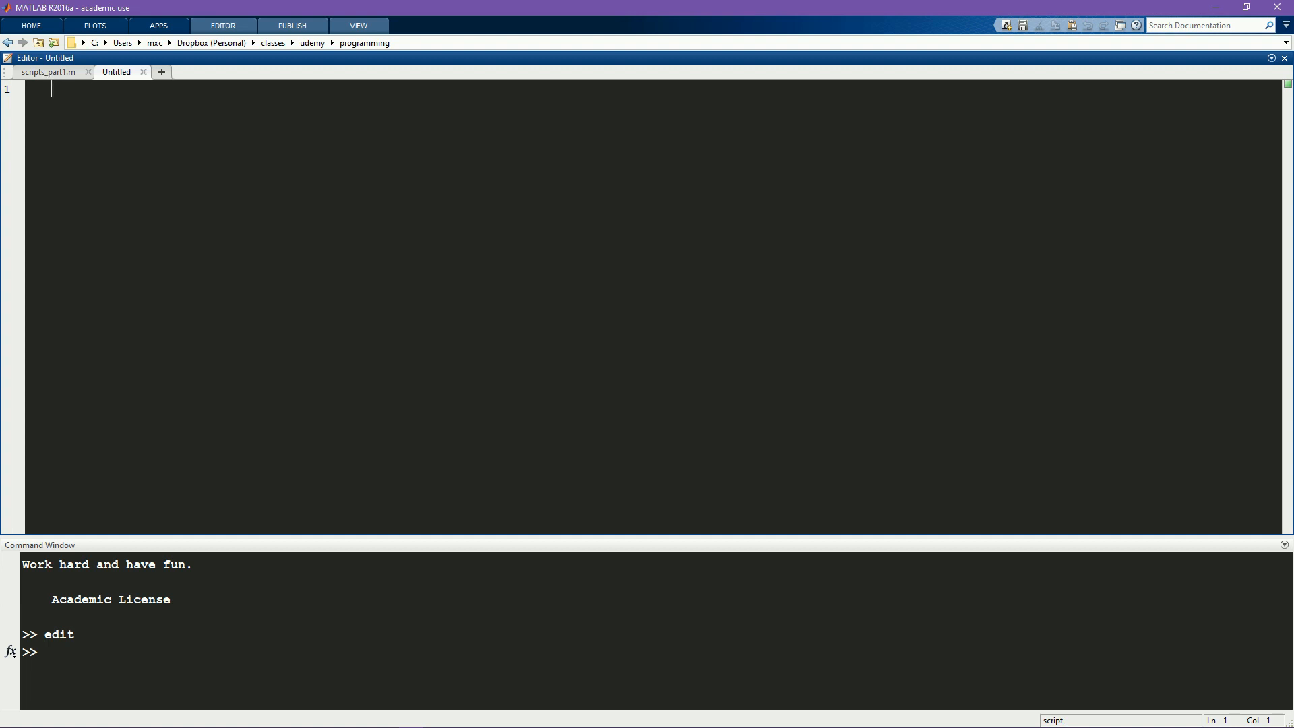
Step: Write a comment: this function should compute the mean, sum, and standard deviation of a list of numbers
key(Enter)
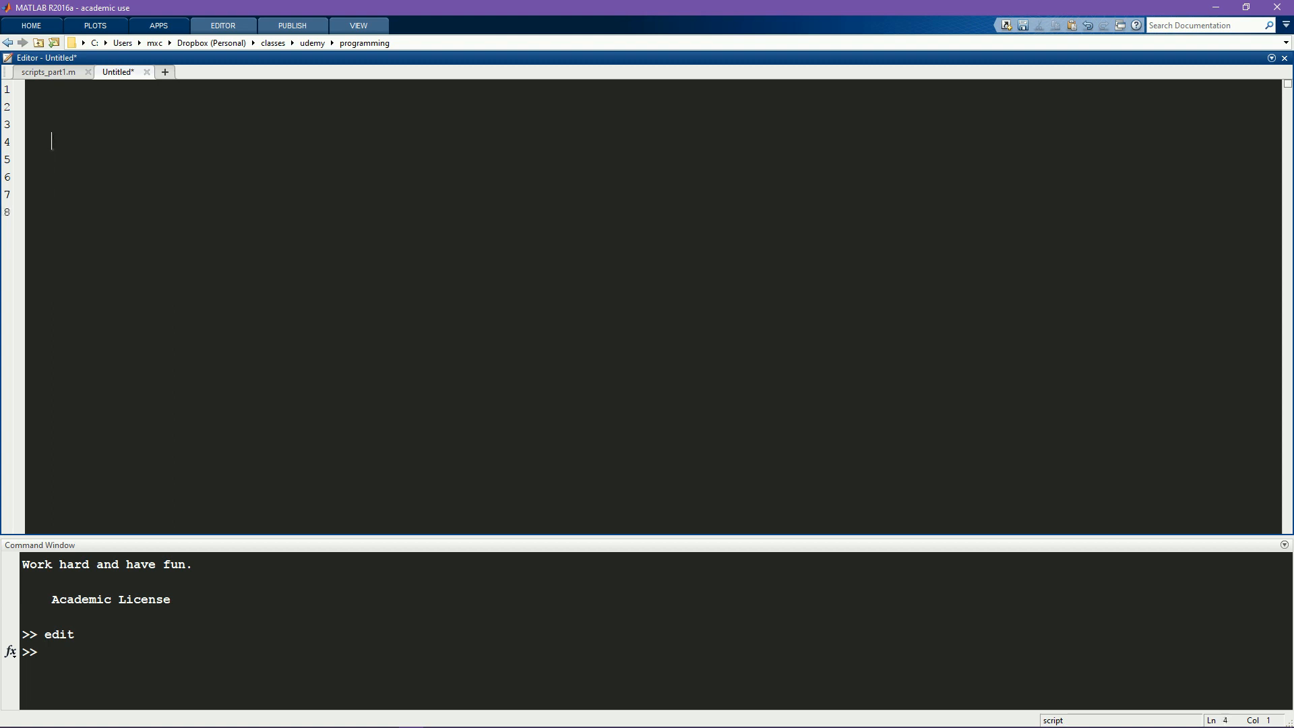
text(% this function)
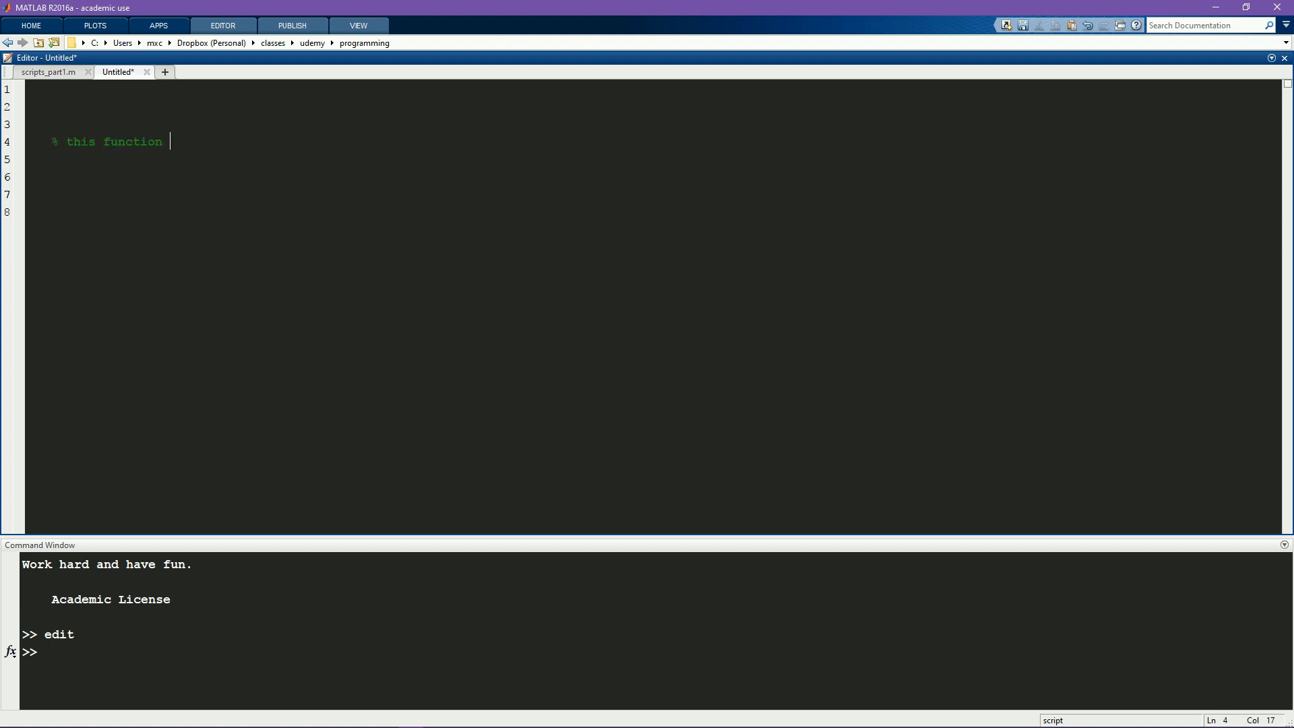
text(should)
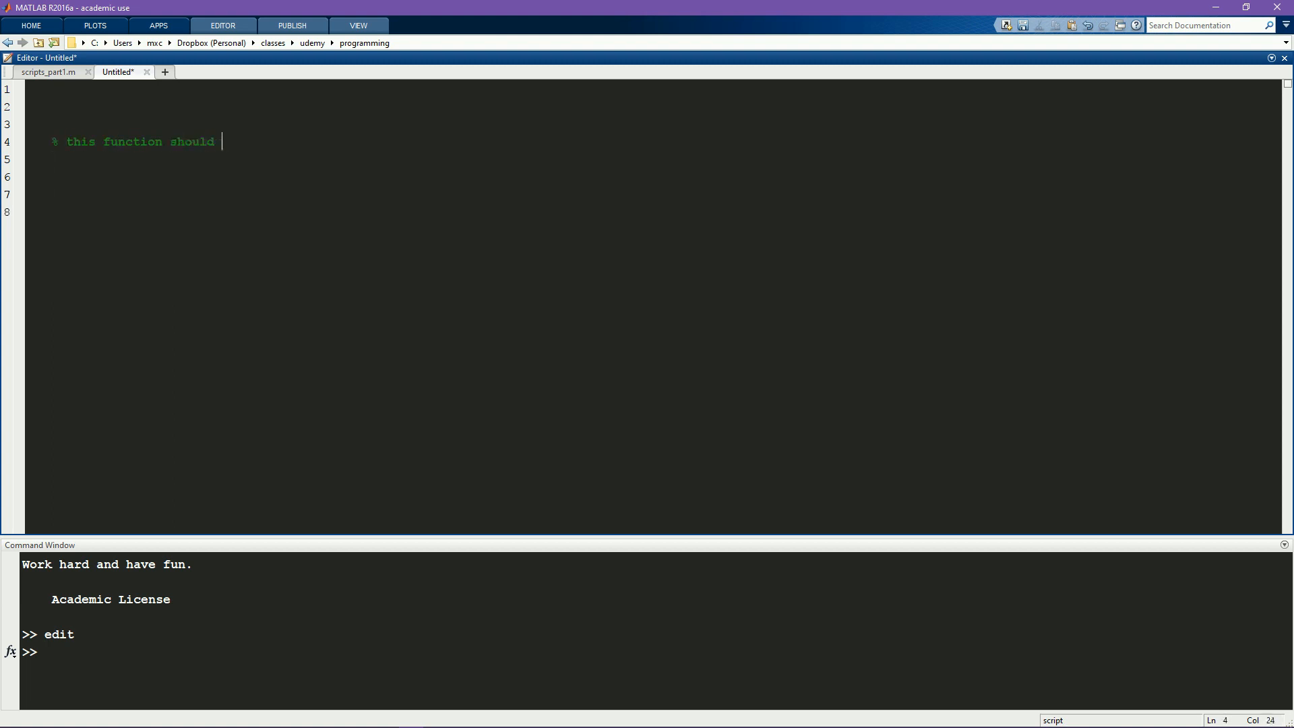
text(compute the mean,)
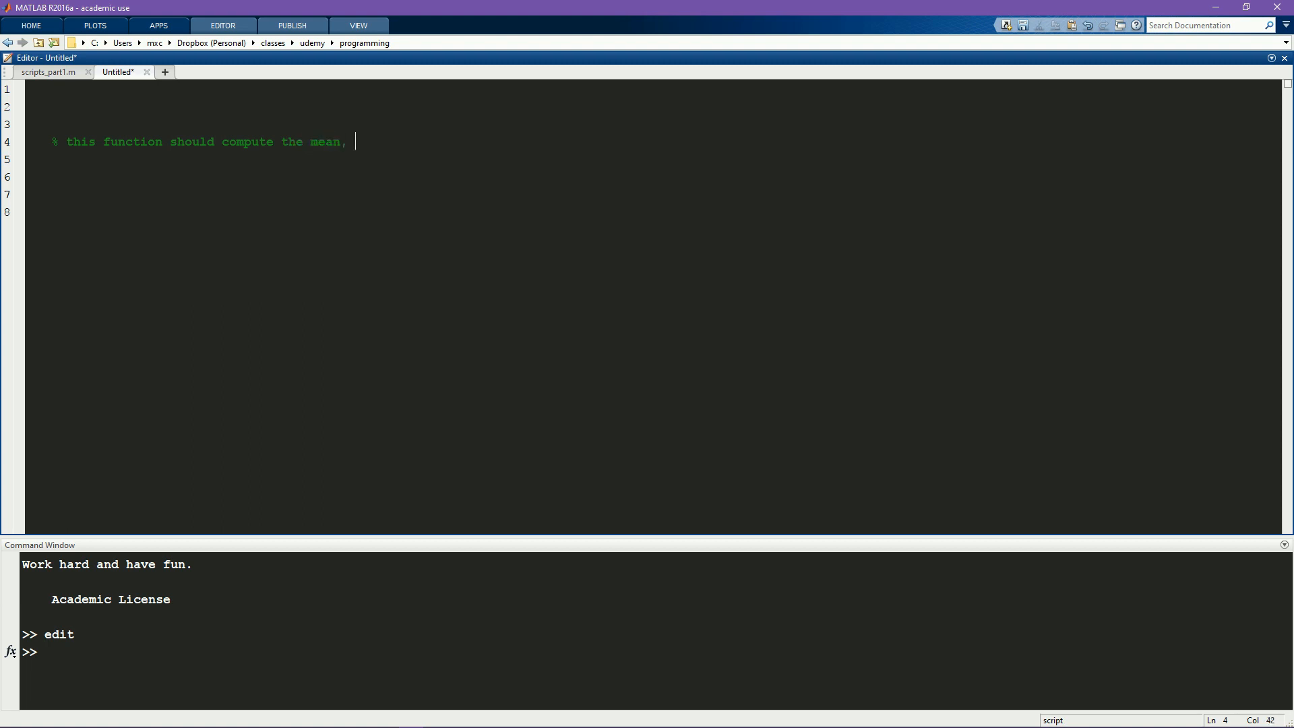
text(sum, and st)
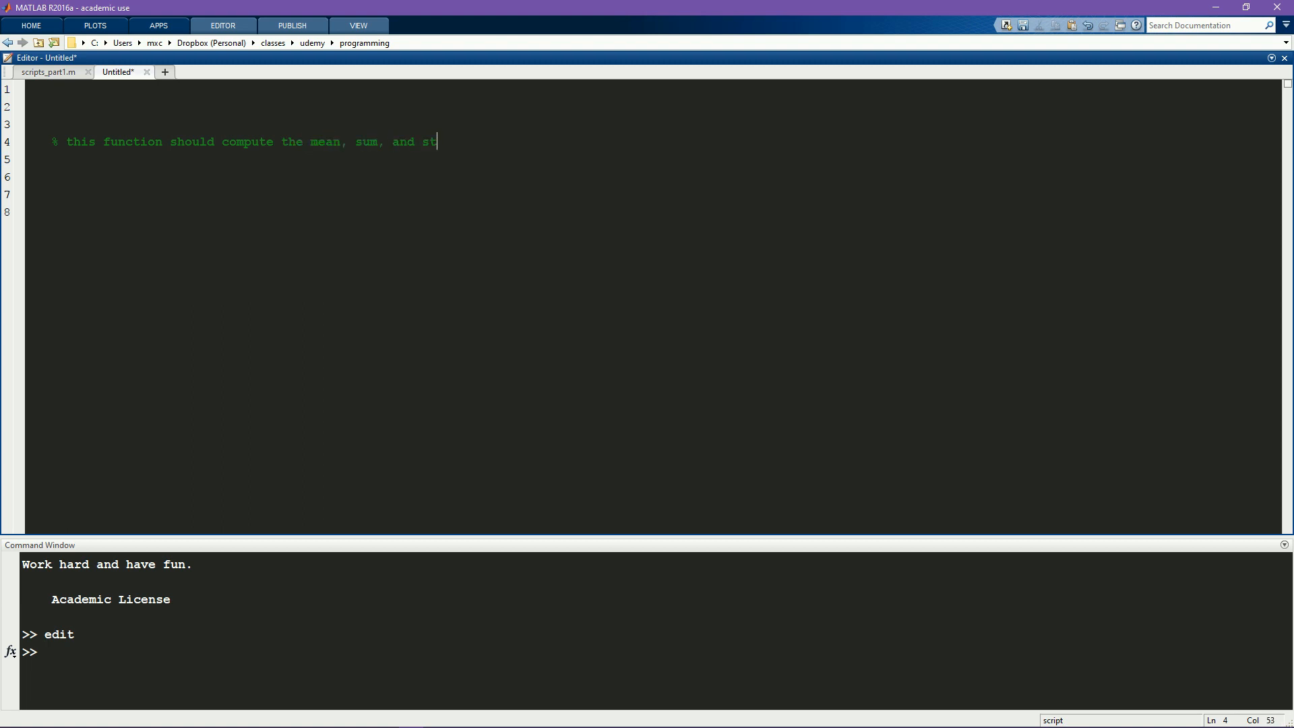
text(andard devia)
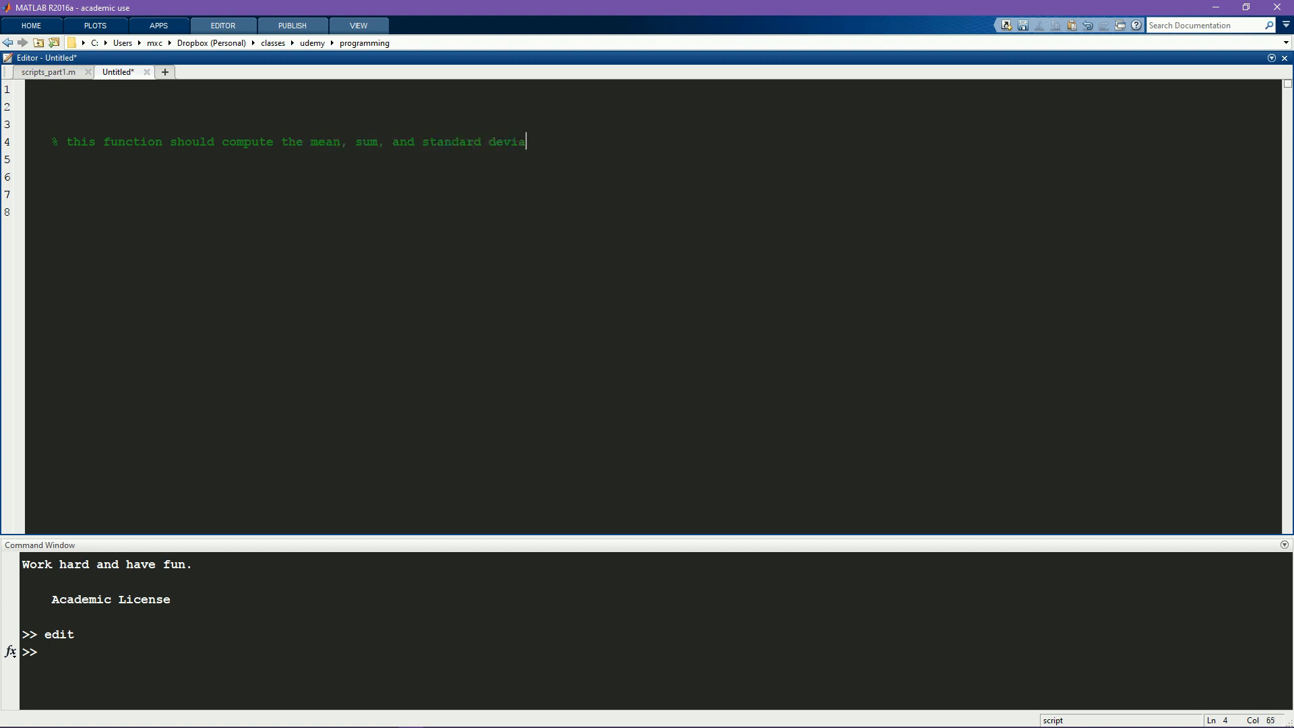
text(tion of a list of input number)
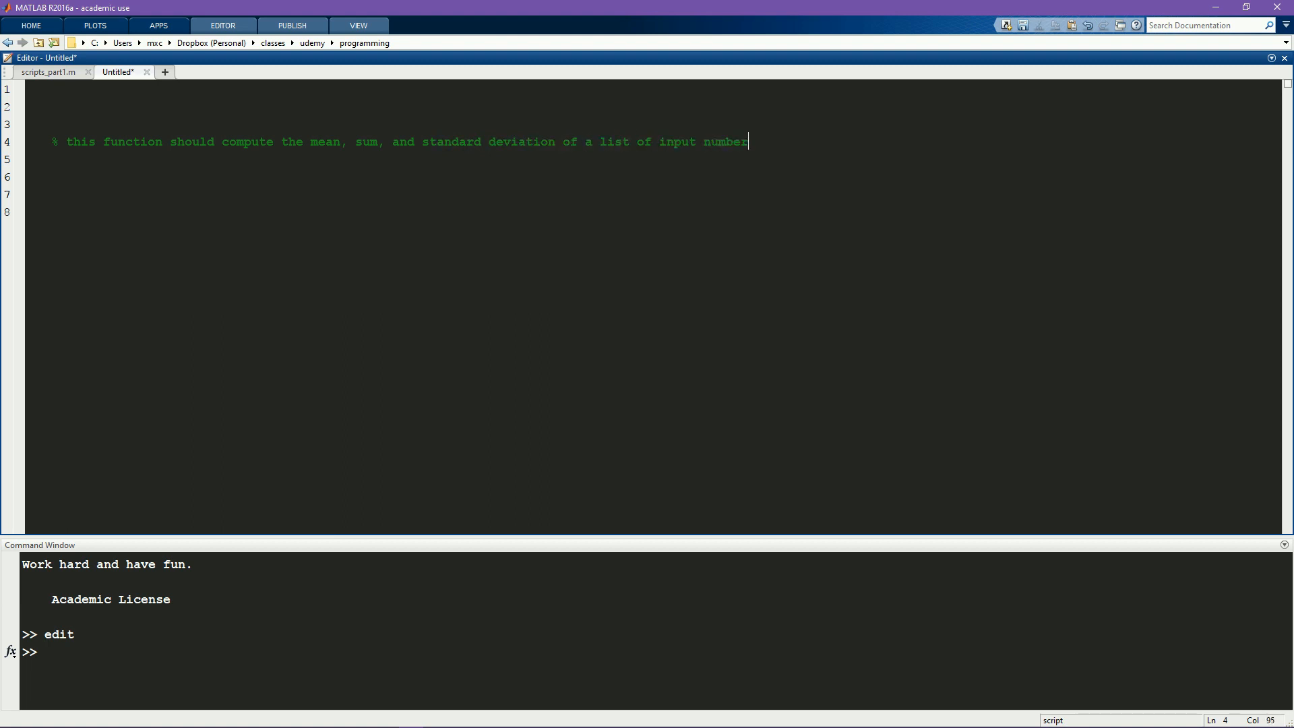
text(s.)
click(408, 159)
text(% display those)
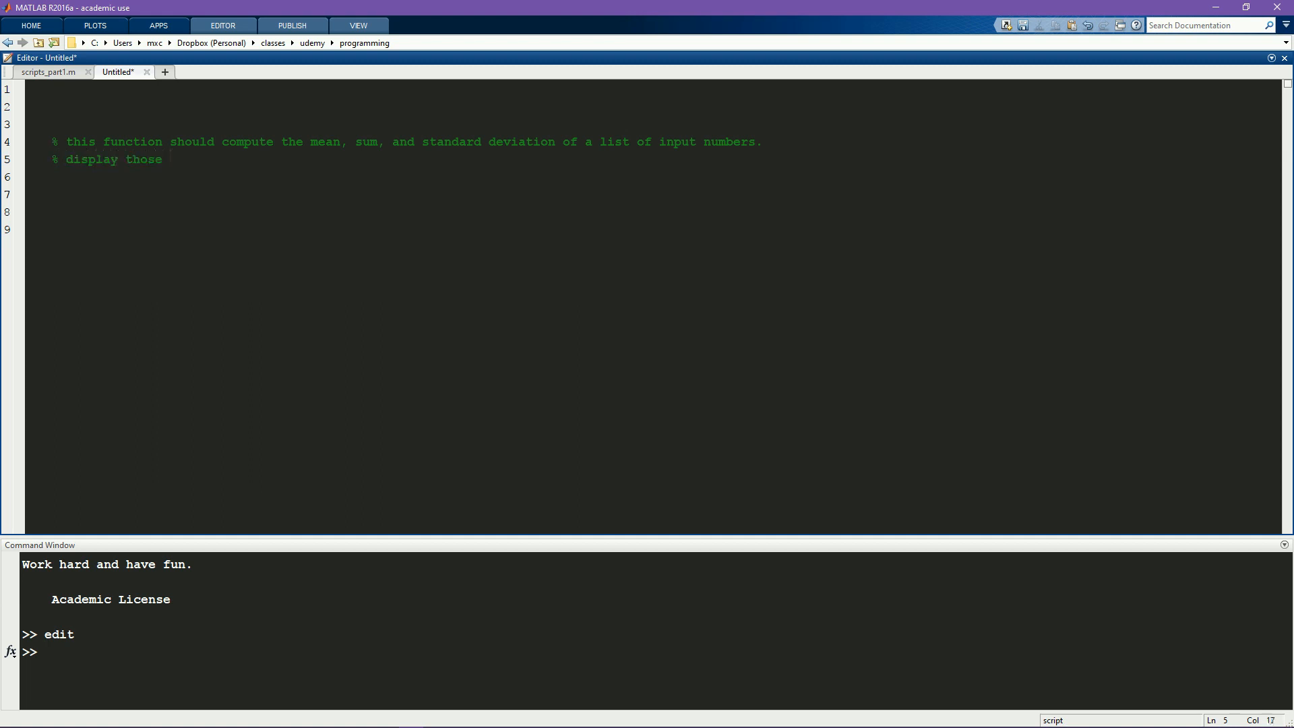
Step: Continue the comment: display the statistics and output them in a variable
text(statistics)
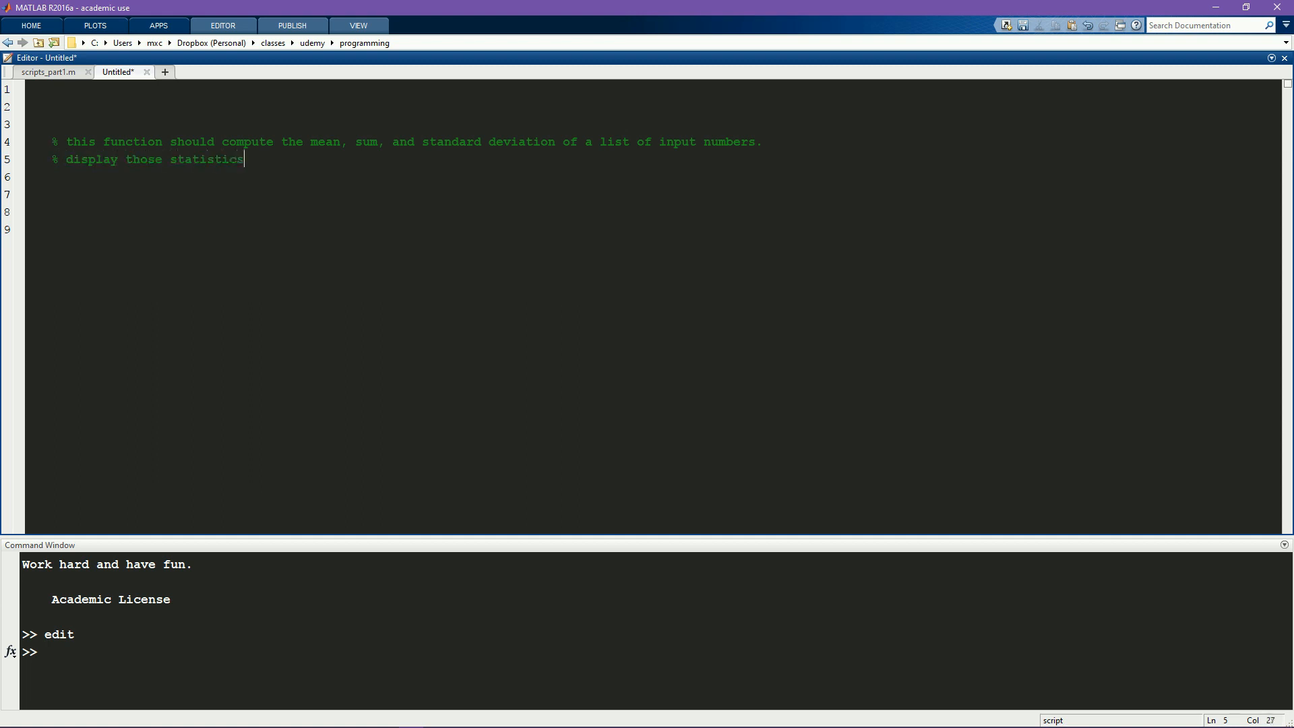
text(, and output)
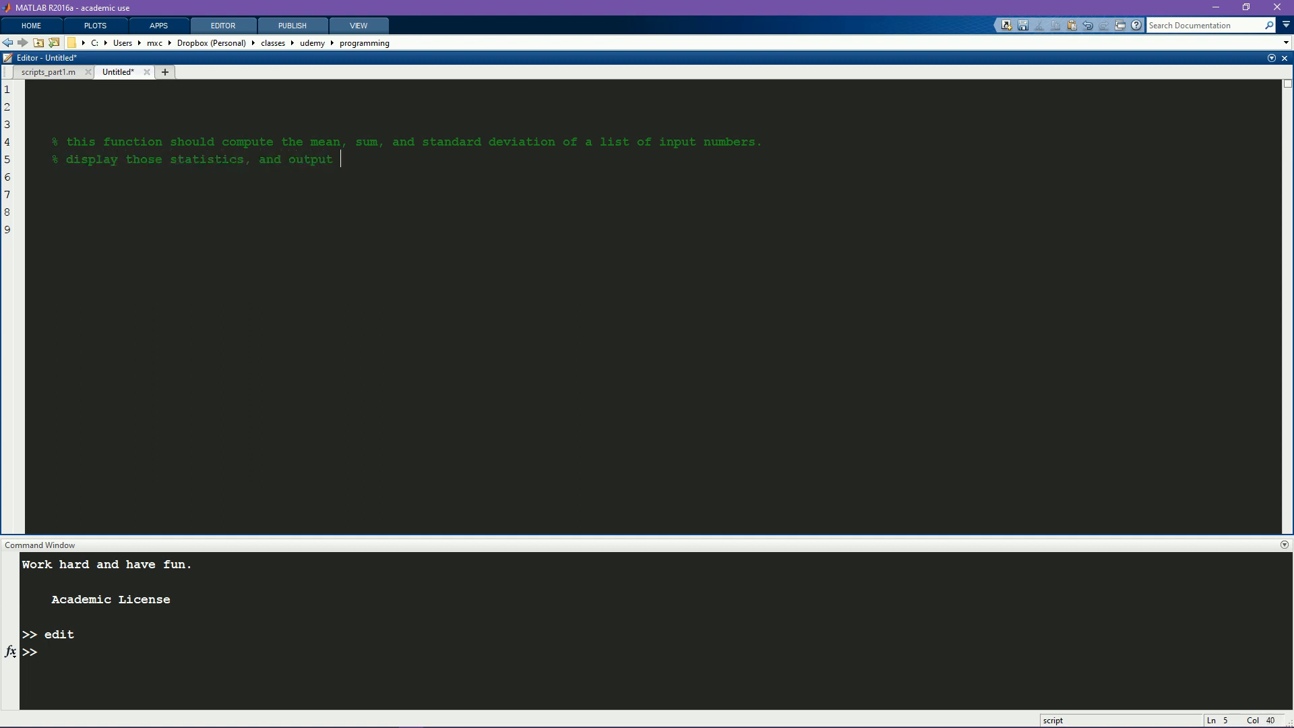
text(them in a)
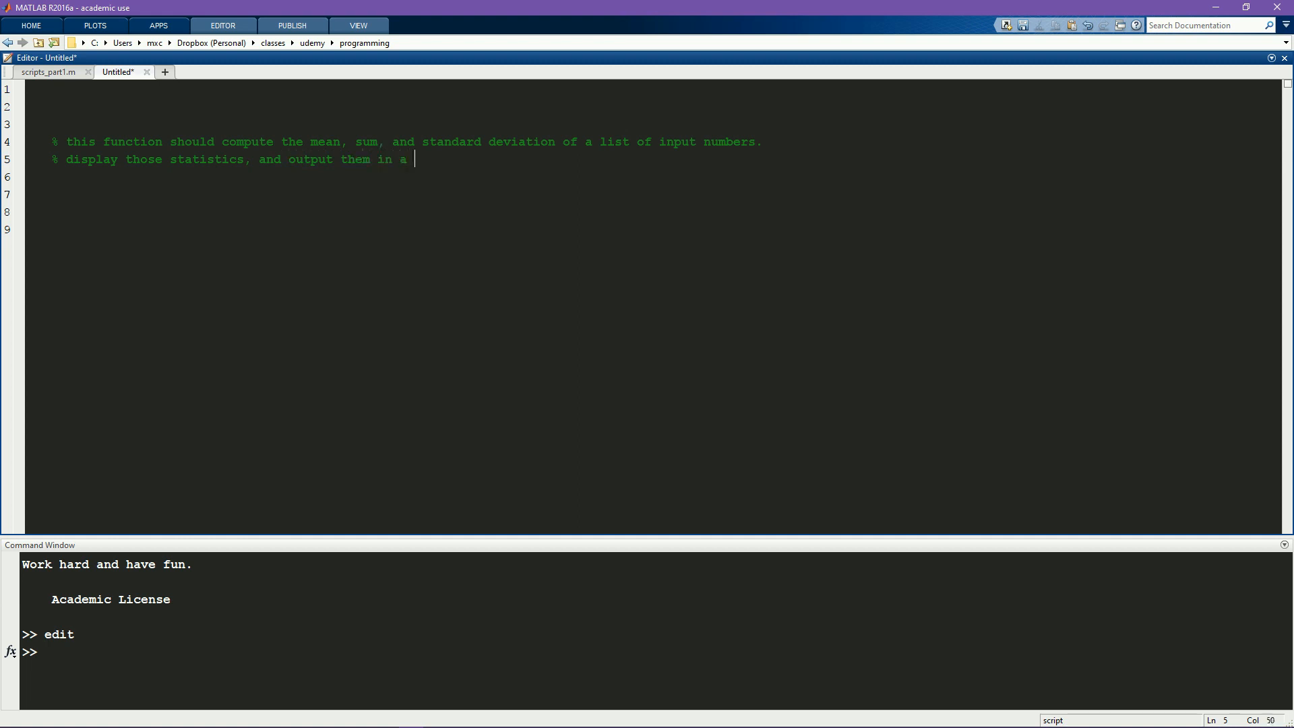
text(vari)
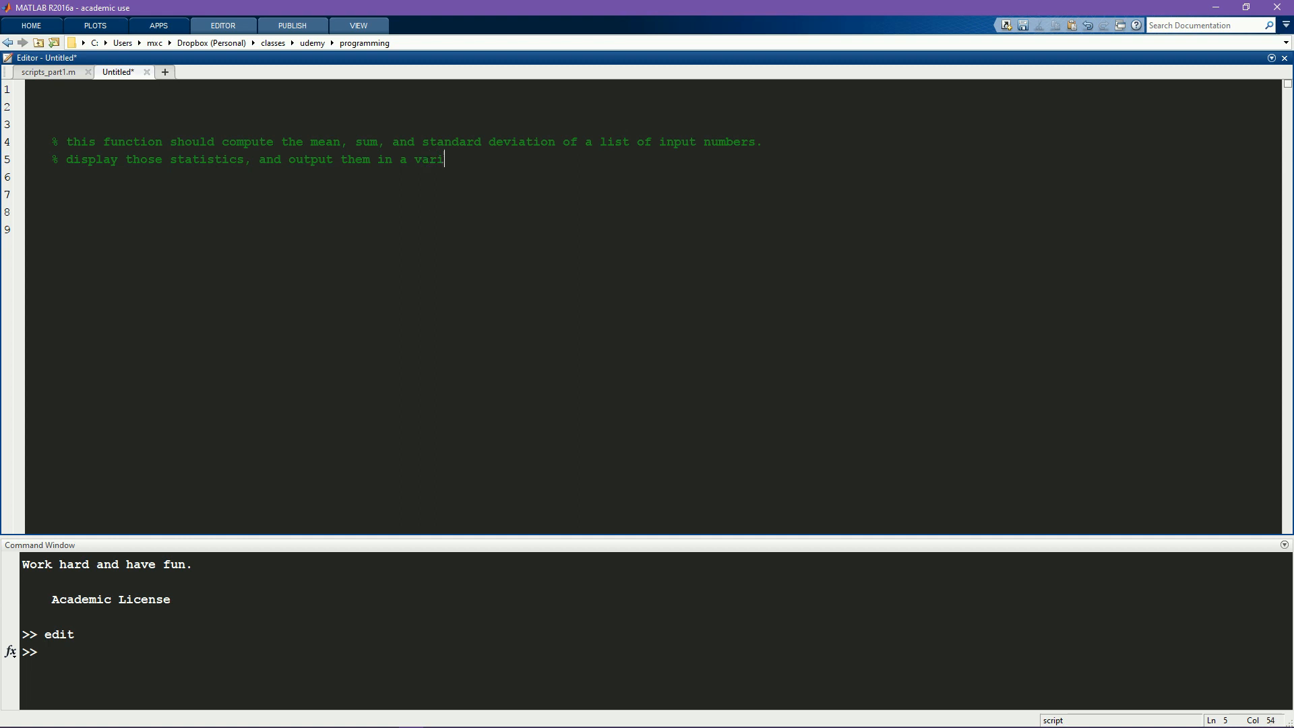
text(able)
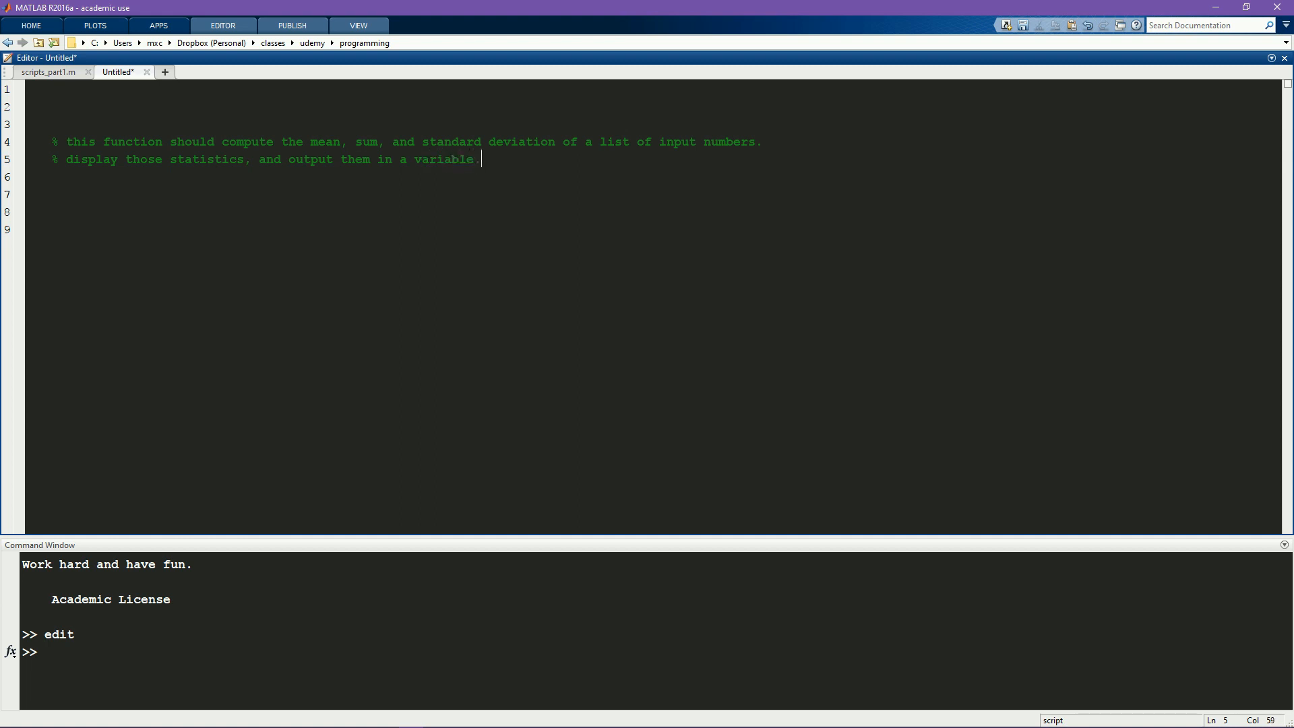
text(.)
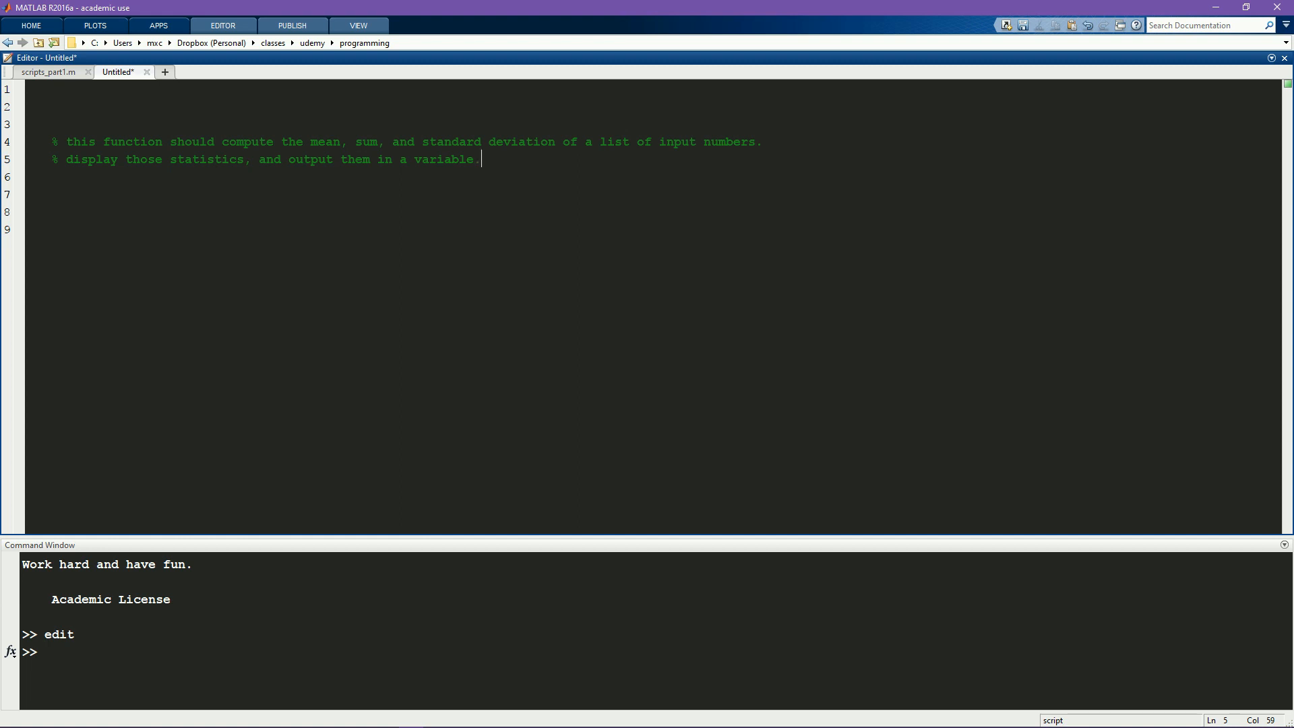
text(.)
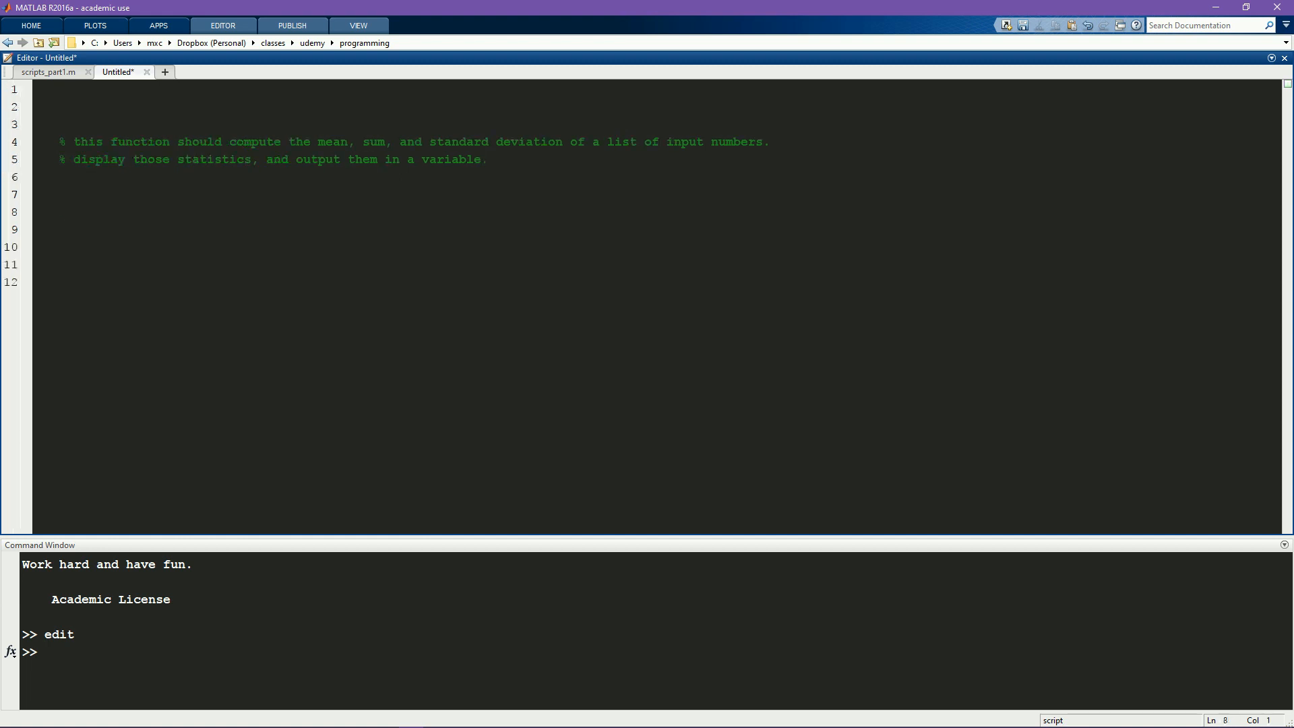
Step: Add %% cell sections 'input checks' and 'compute the basic statistics'
text(%%)
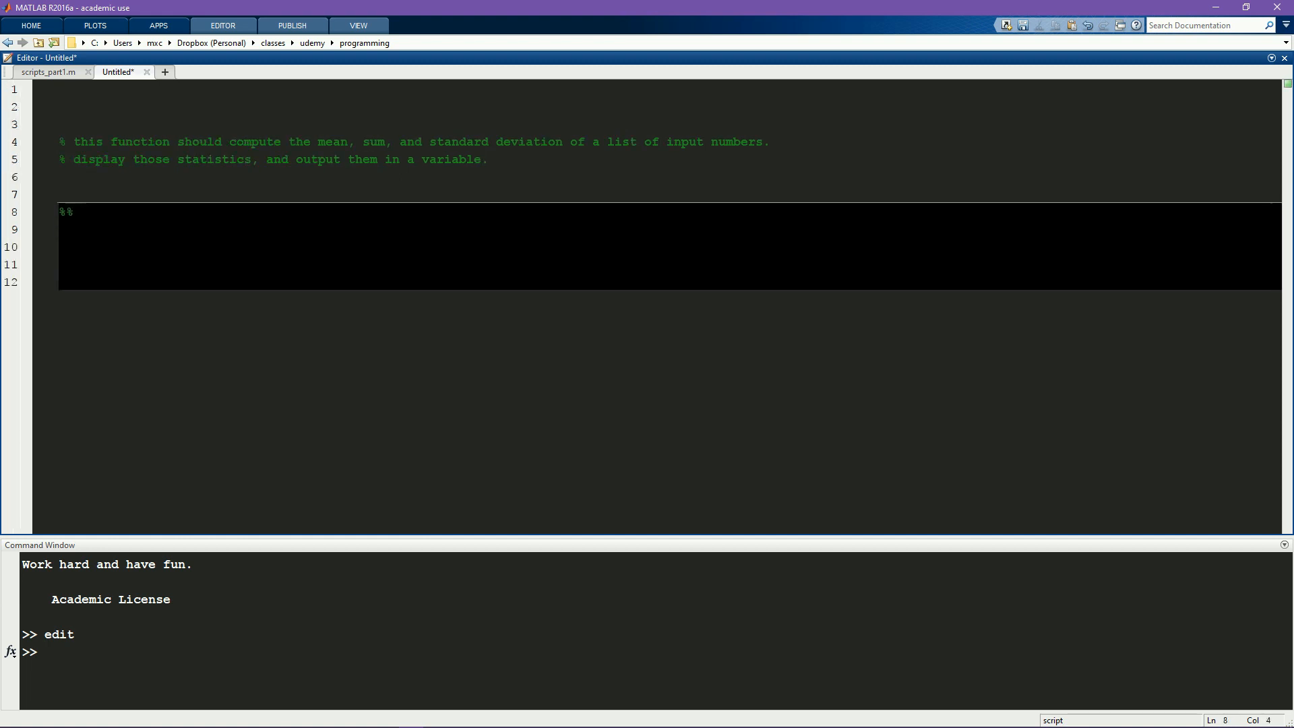
text(input ch)
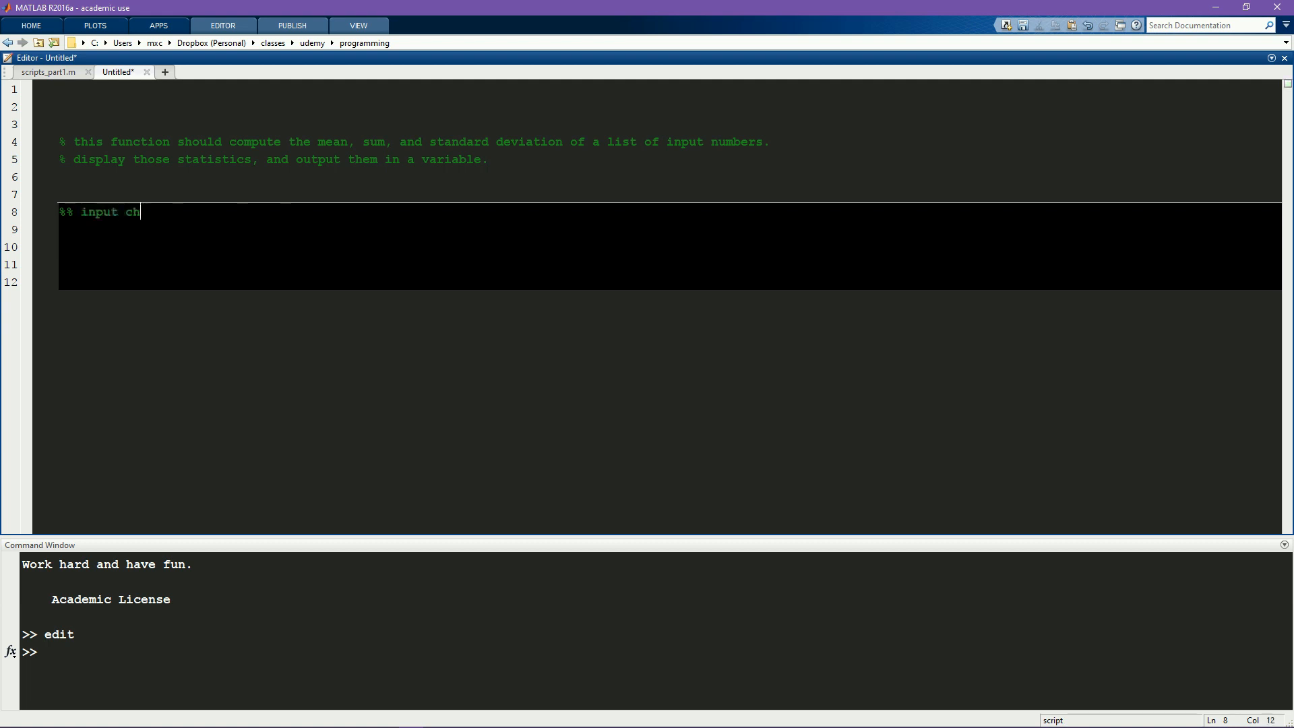
text(ecks)
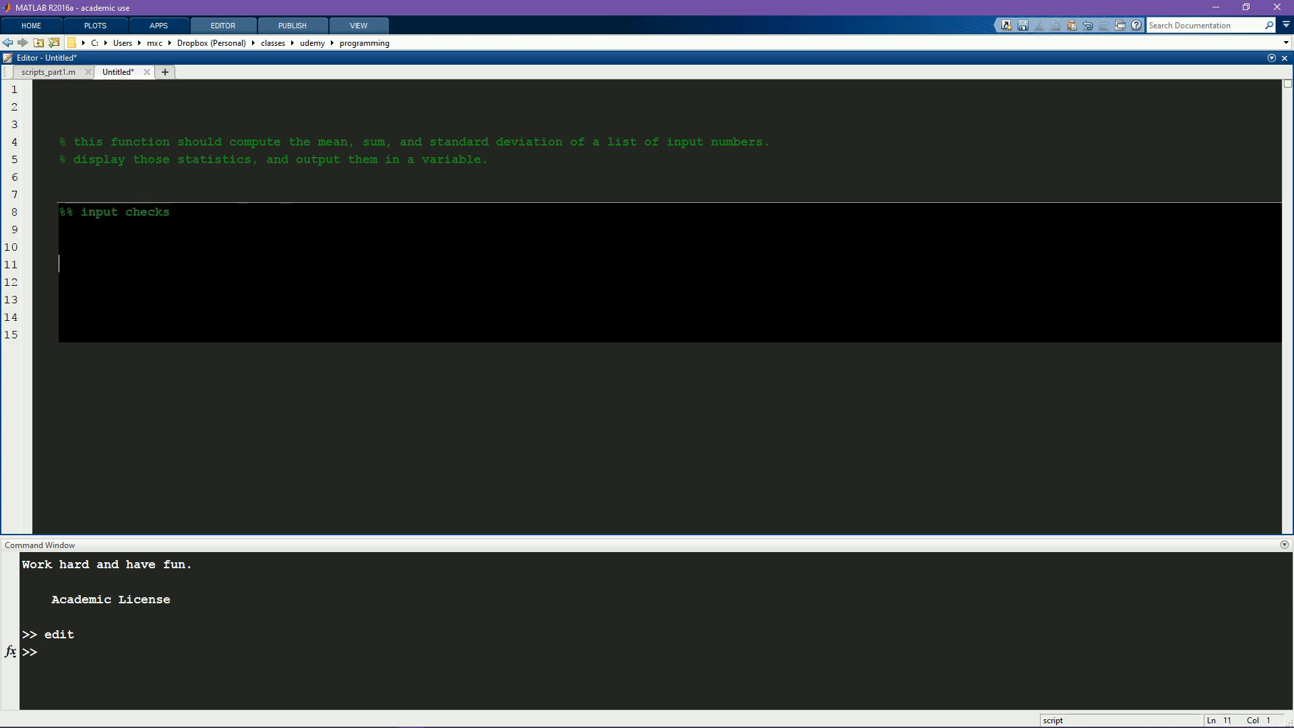
text(%%)
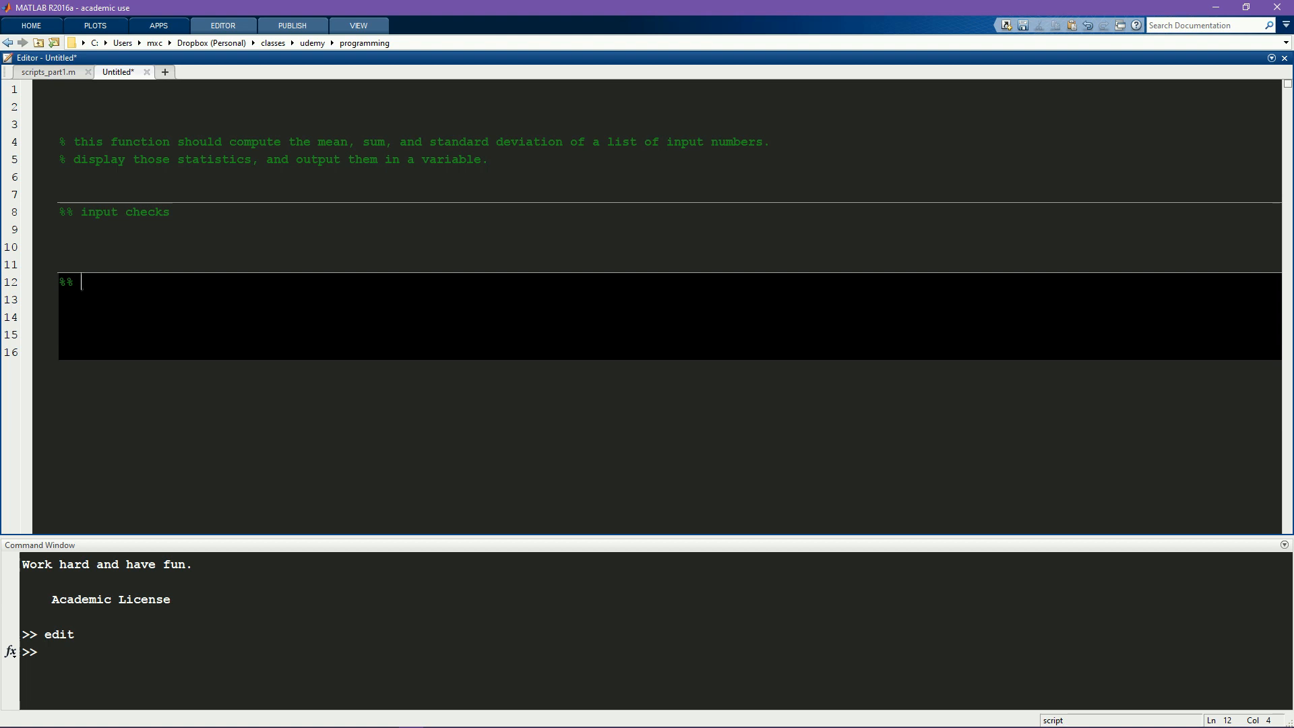
text(compute the bas)
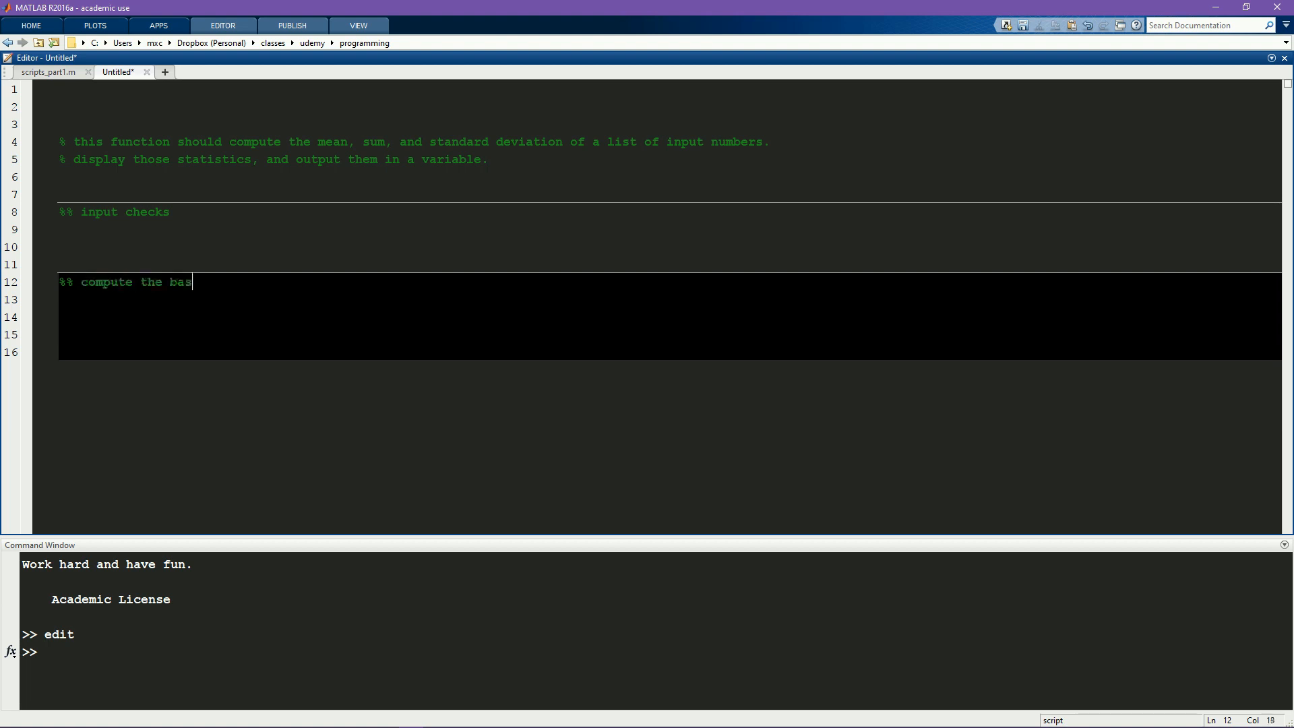
text(ic statistics)
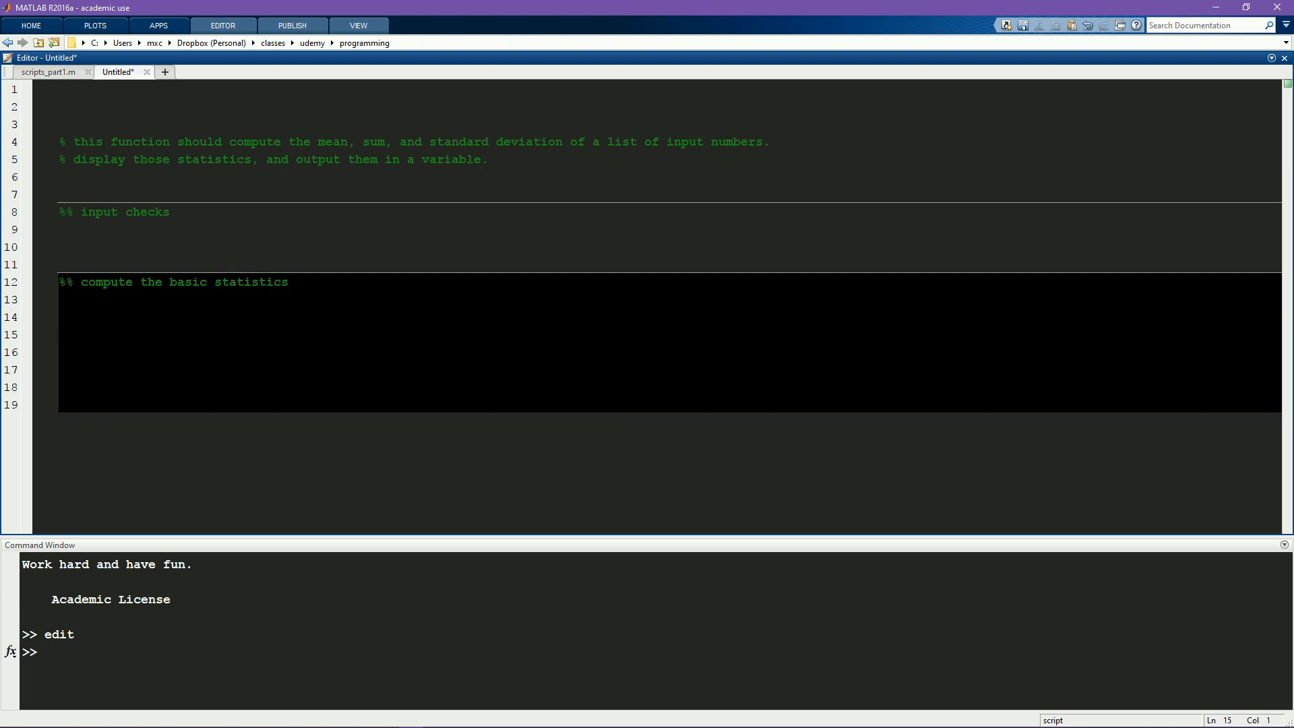
Step: Add %% cell sections 'display results in the command window' and 'prepare the output'
text(%% display the resul)
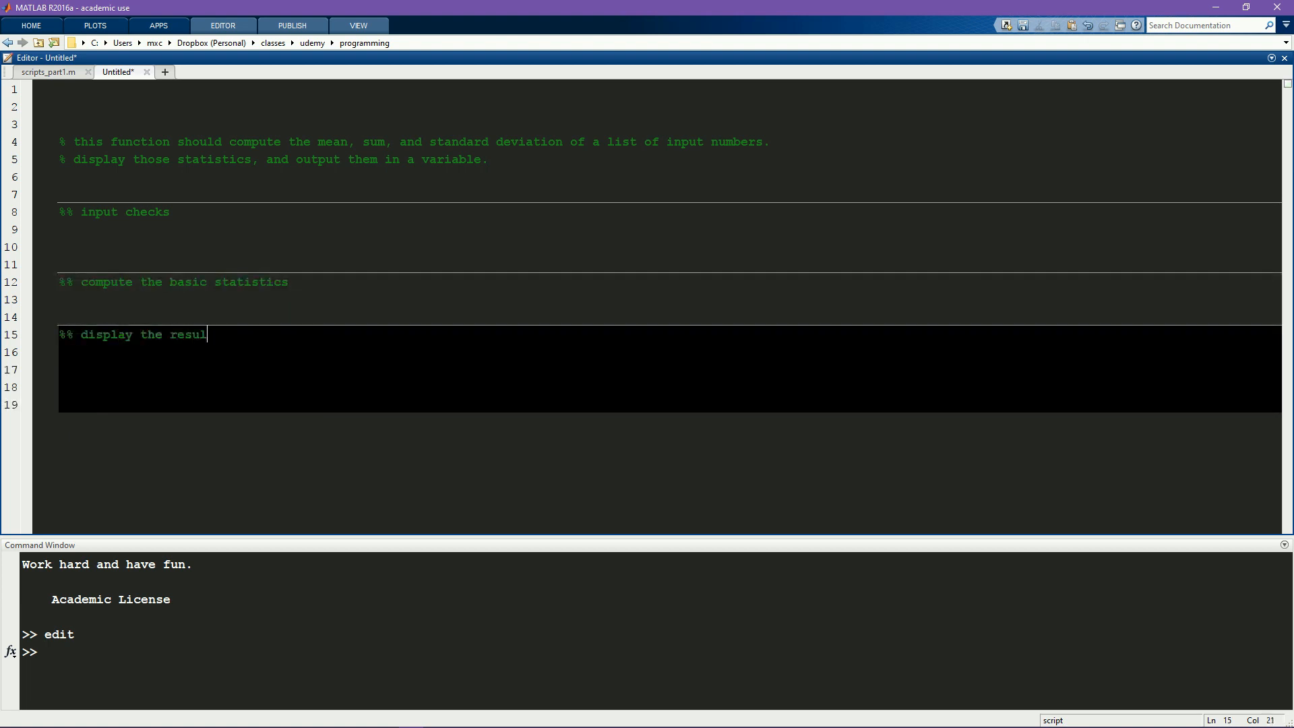
text(ts in the command)
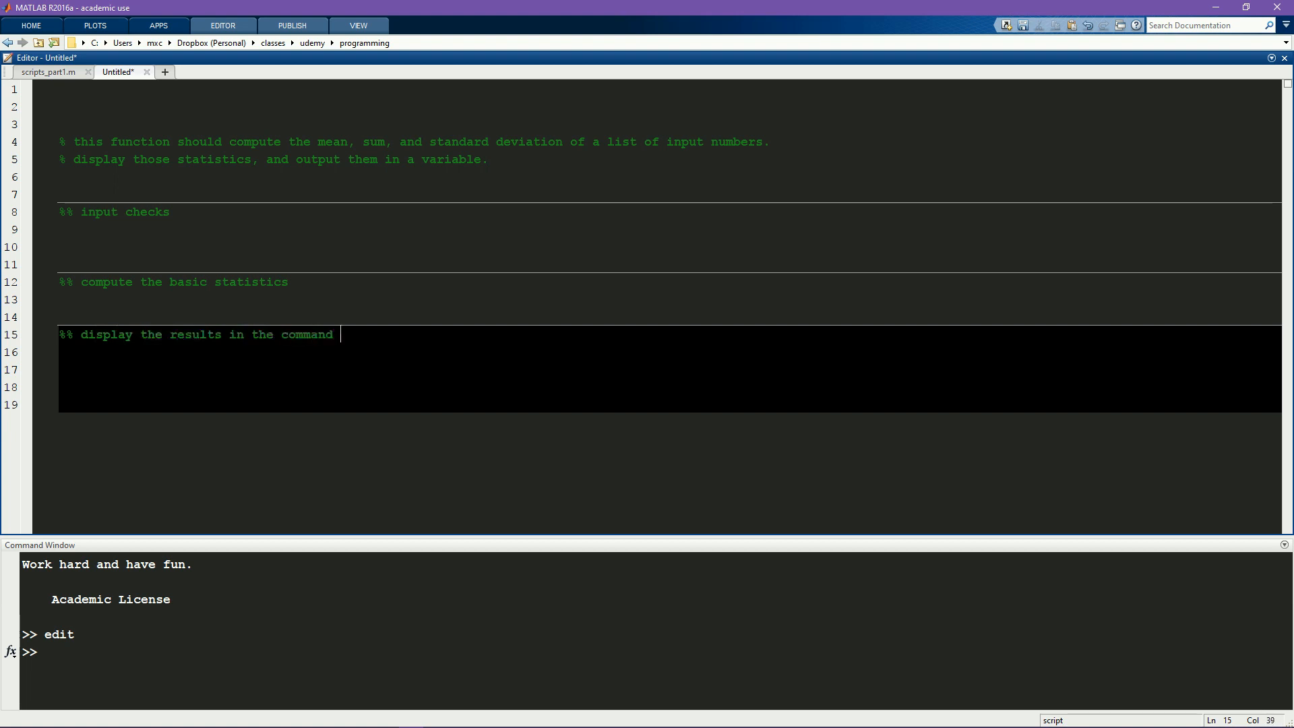
text(window)
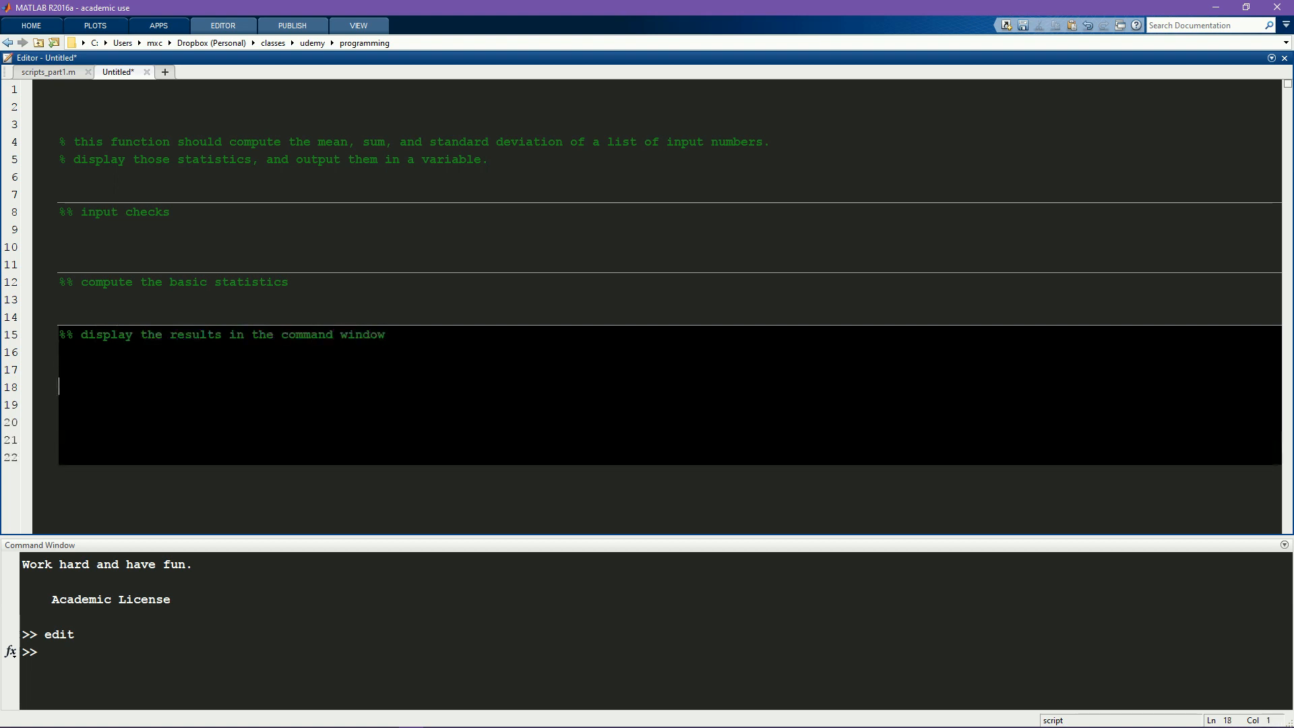
text(%%)
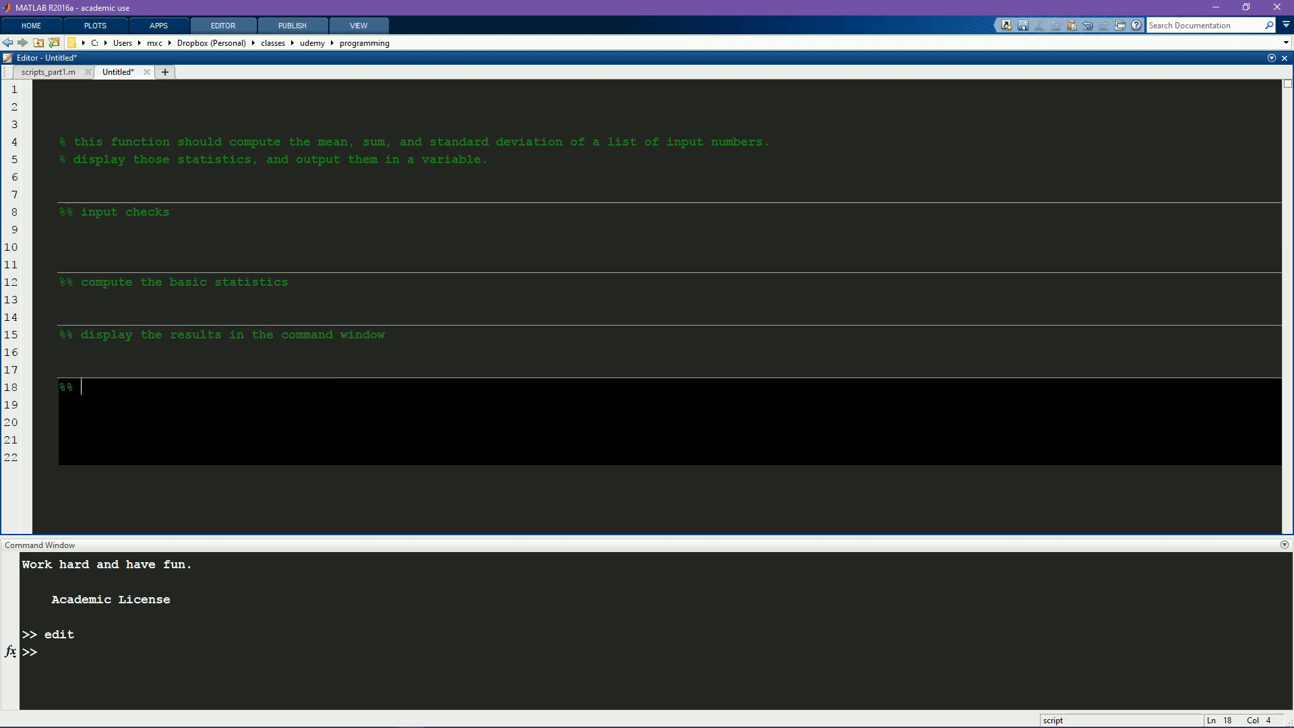
text(prepare the)
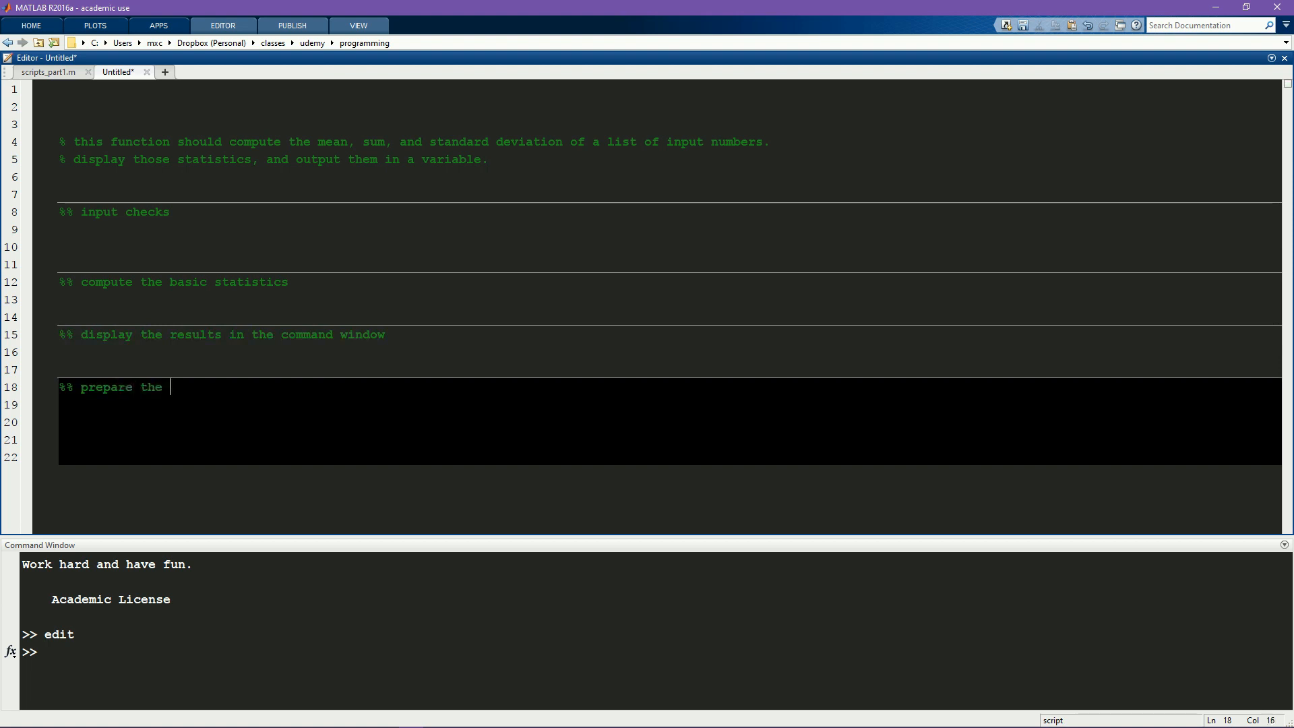
text(output)
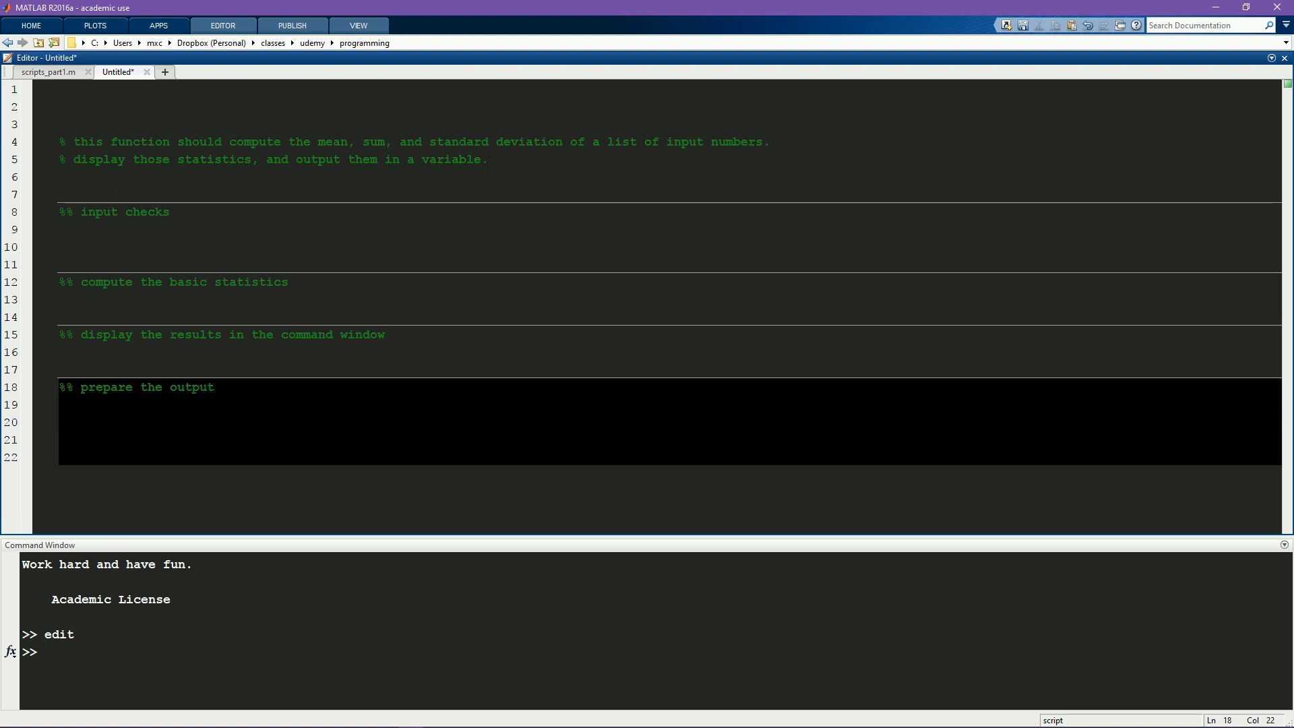
Step: Under input checks, list comments: input is numeric, has at least 3 elements, is a vector not a matrix
click(75, 246)
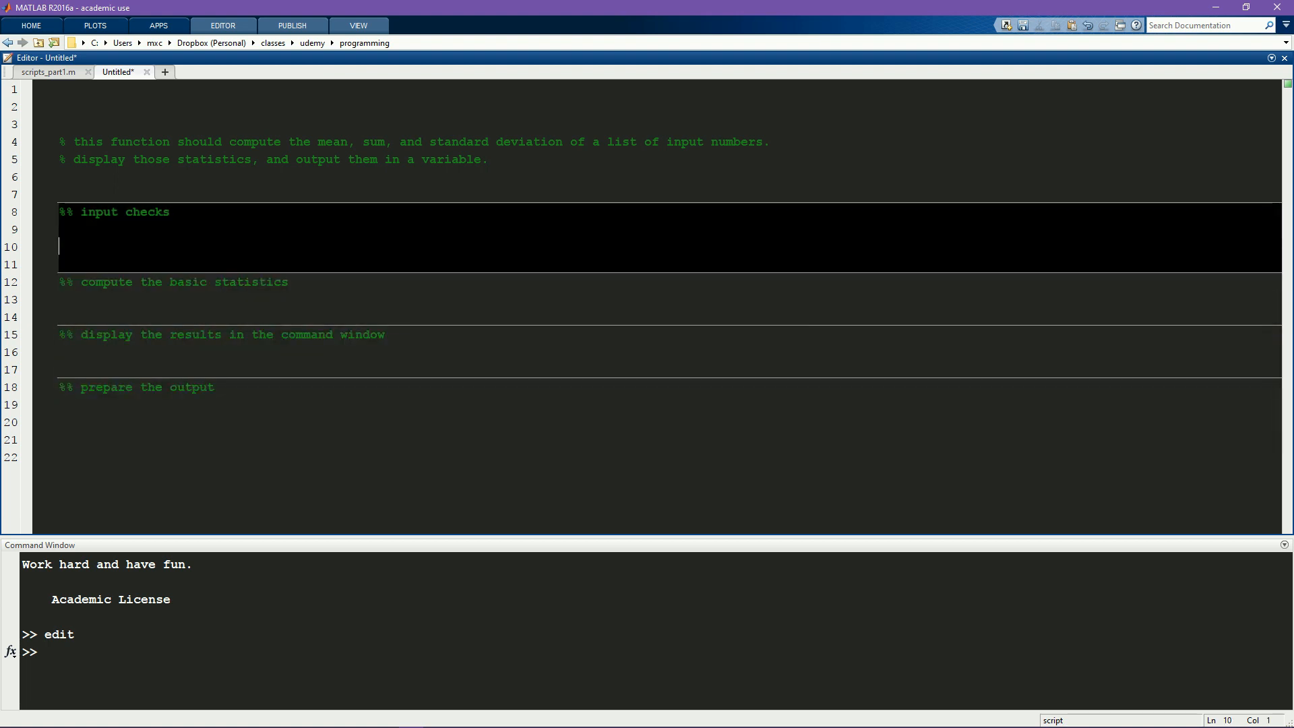
text(% check that the input in)
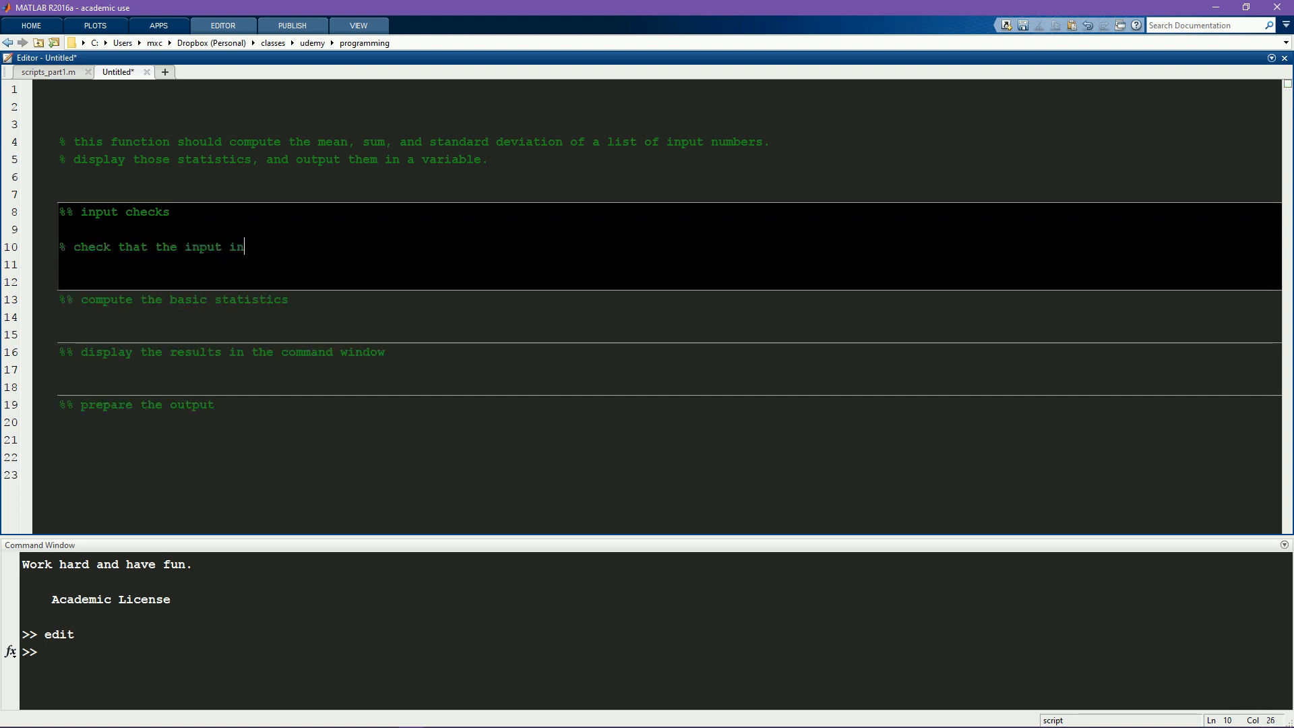
text(s numeric)
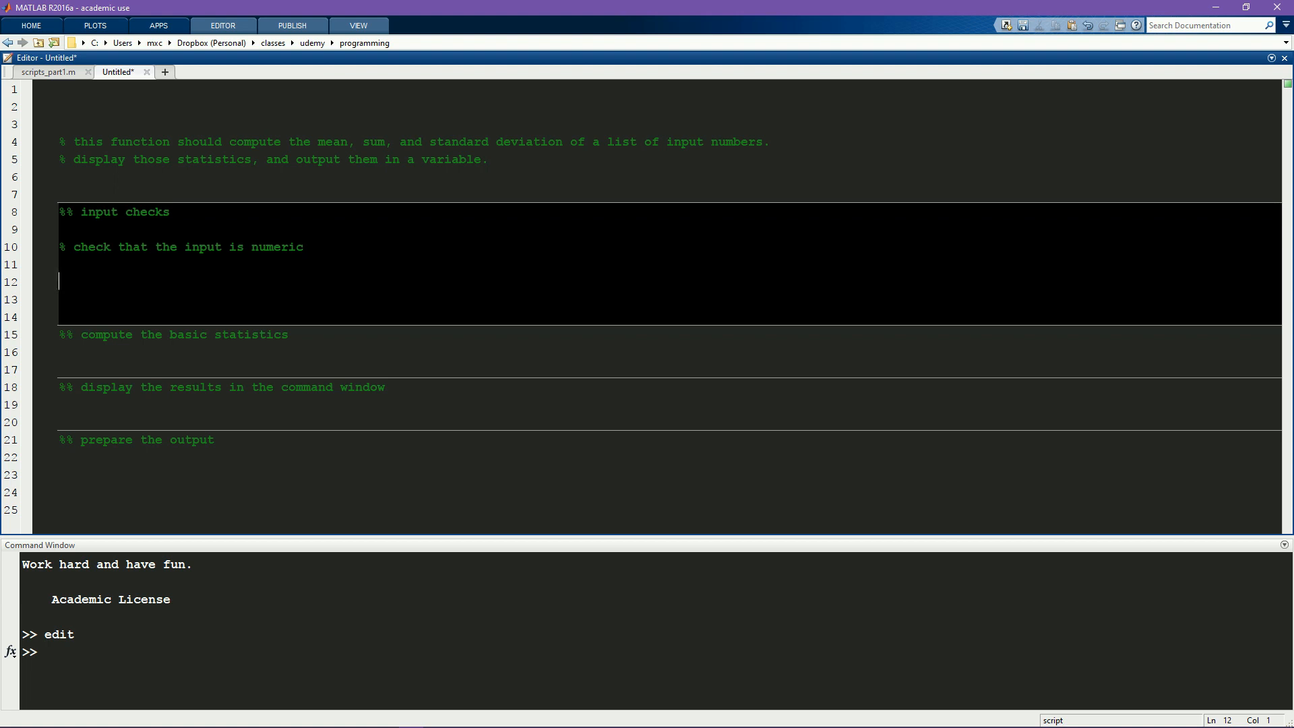
text(%)
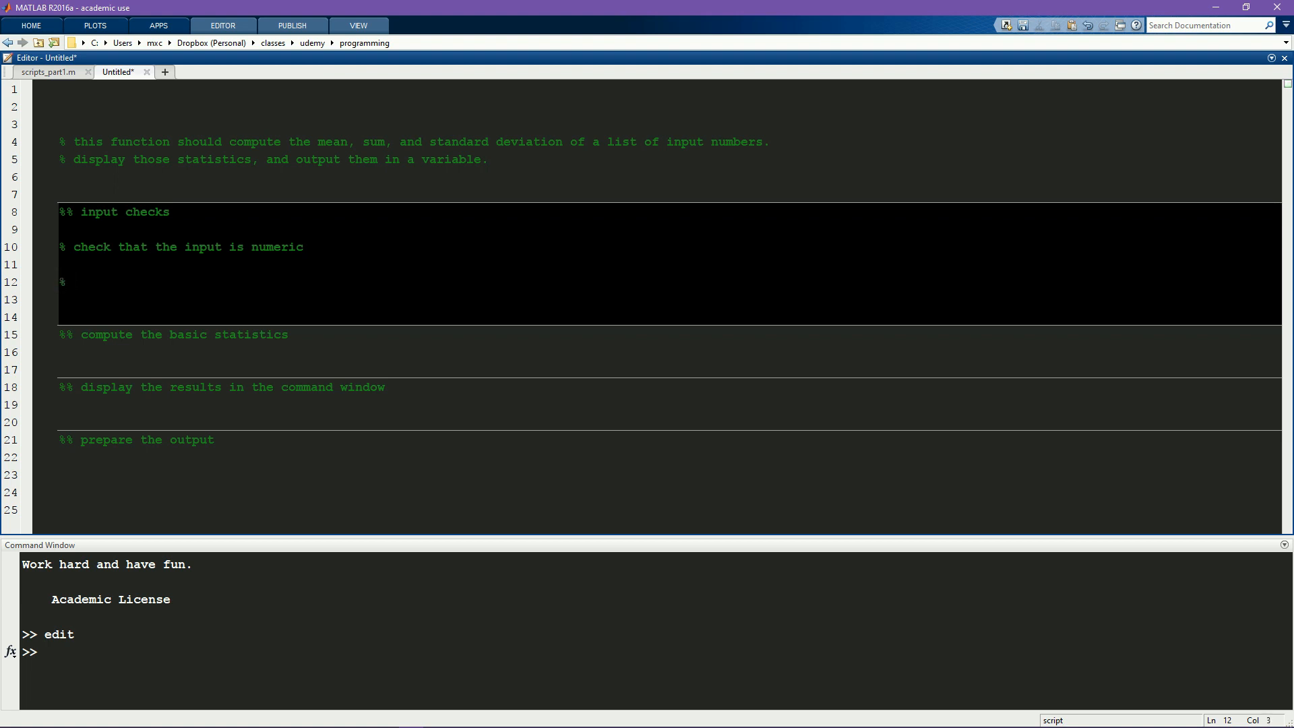
text(at least 4)
text(% should be a vector,)
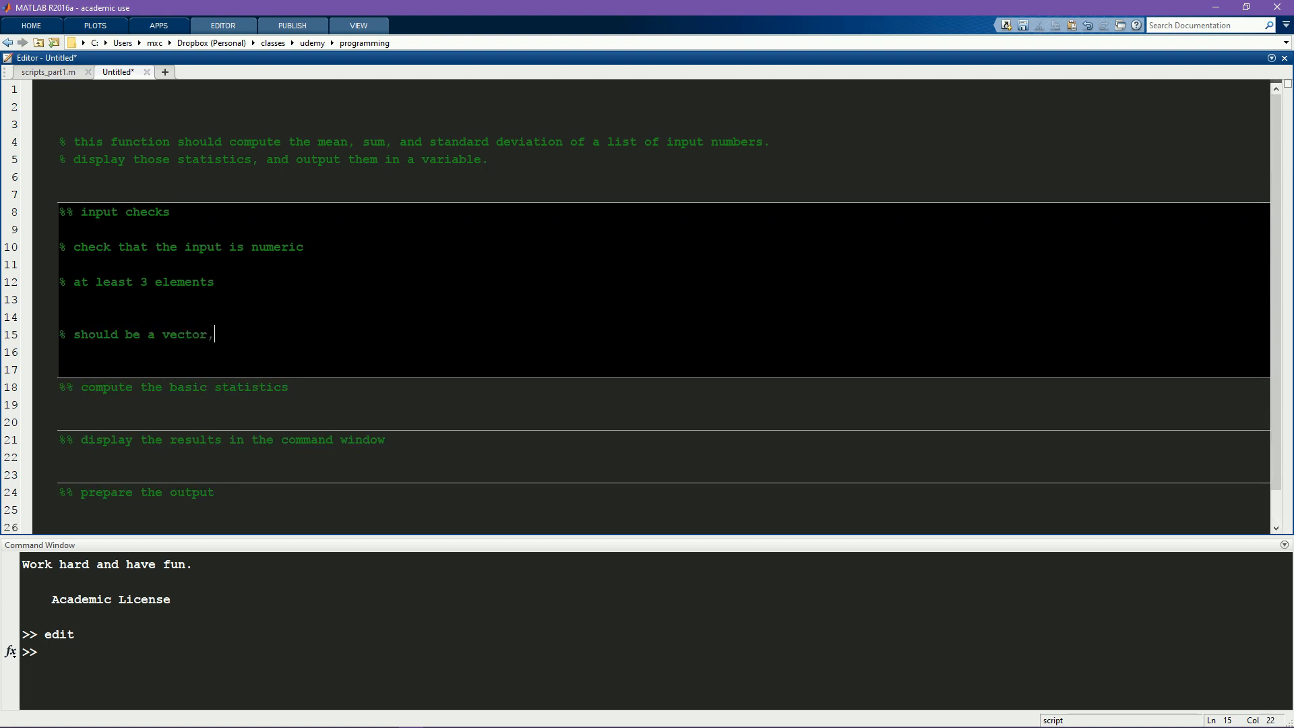
text(not a matrix)
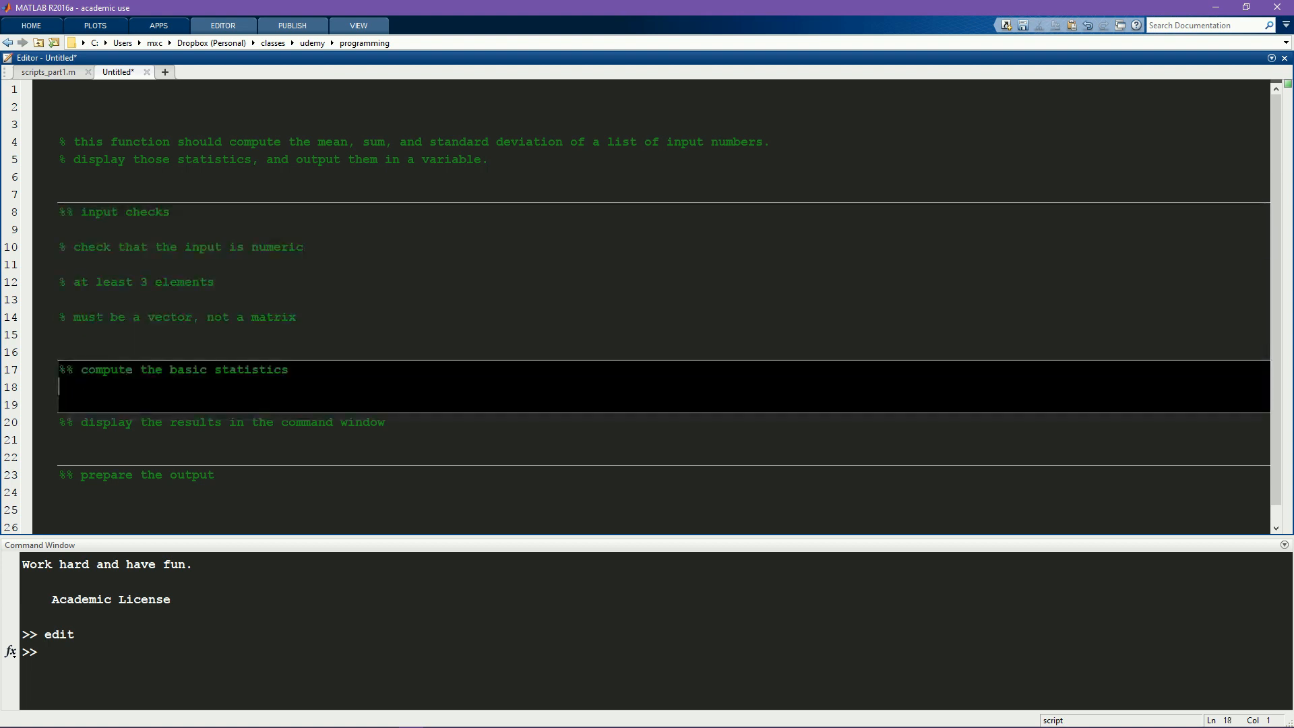
Step: Under basic statistics, add comments: compute the mean, the sum, the standard deviation
text(% compute the mean)
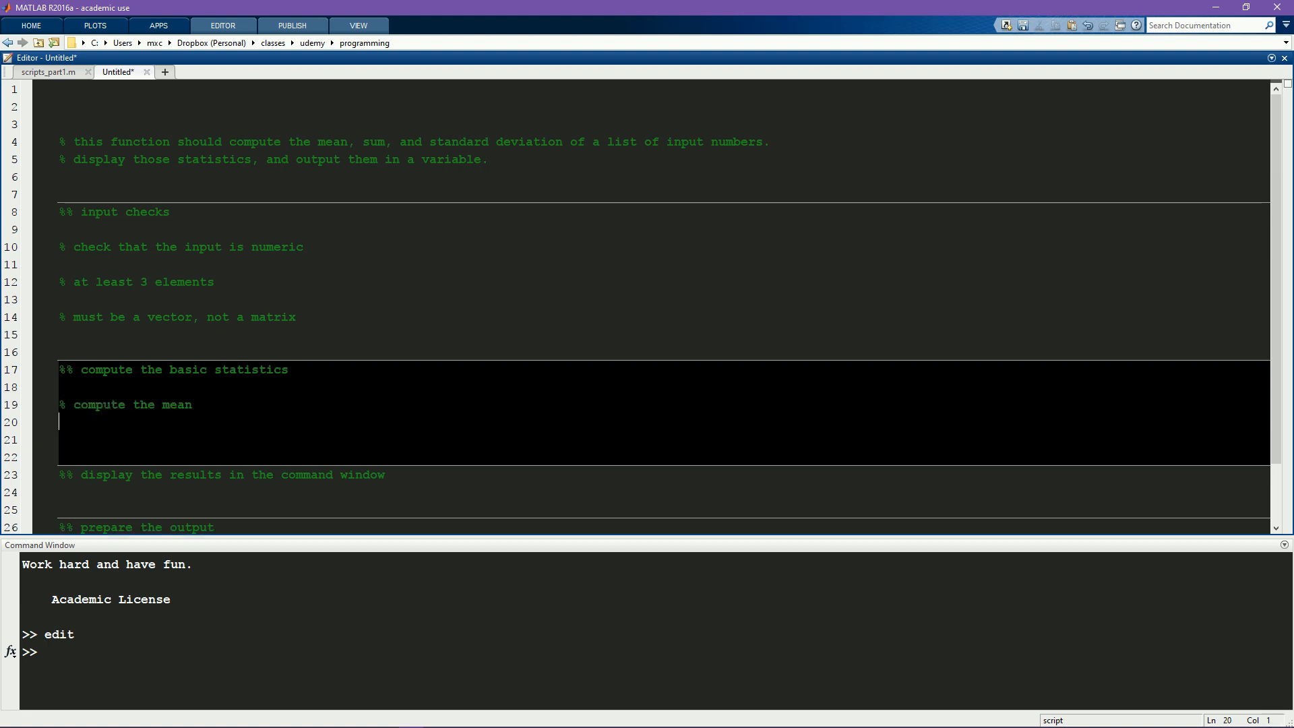
text(% compute the sum)
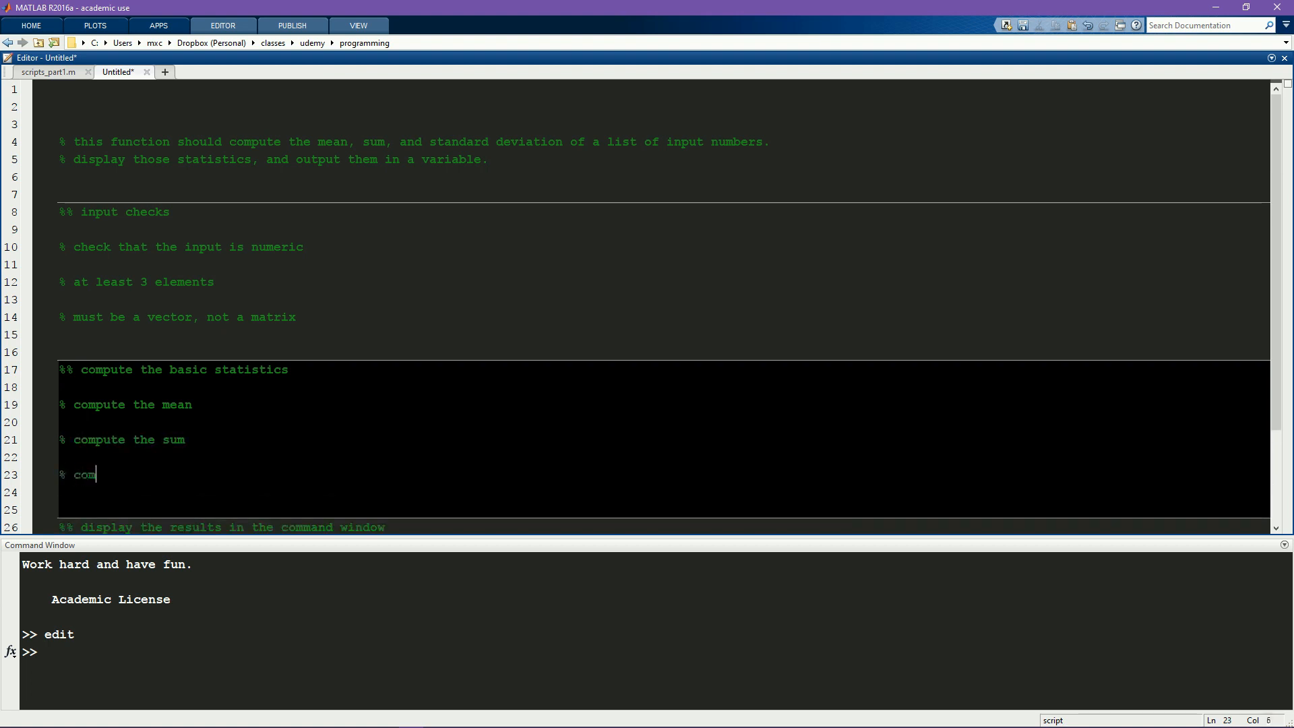
text(pute the st)
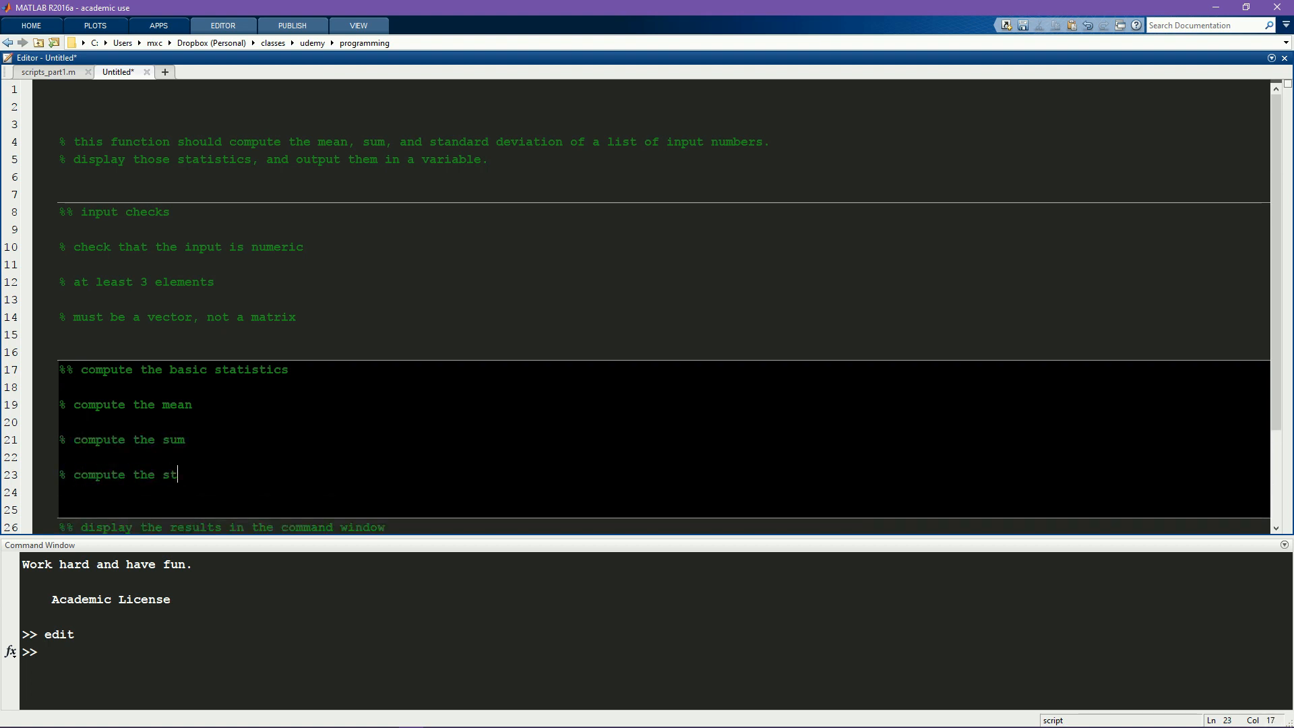
text(andard deviation)
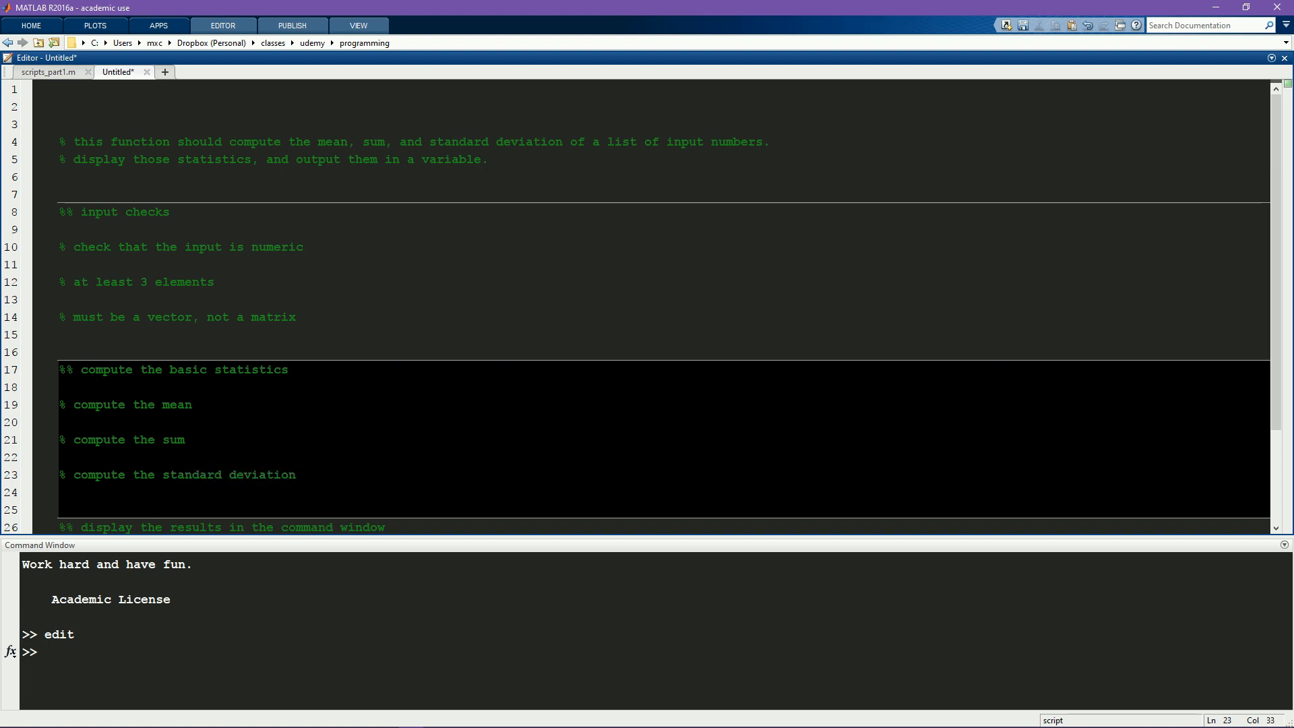
mouse_move(916, 298)
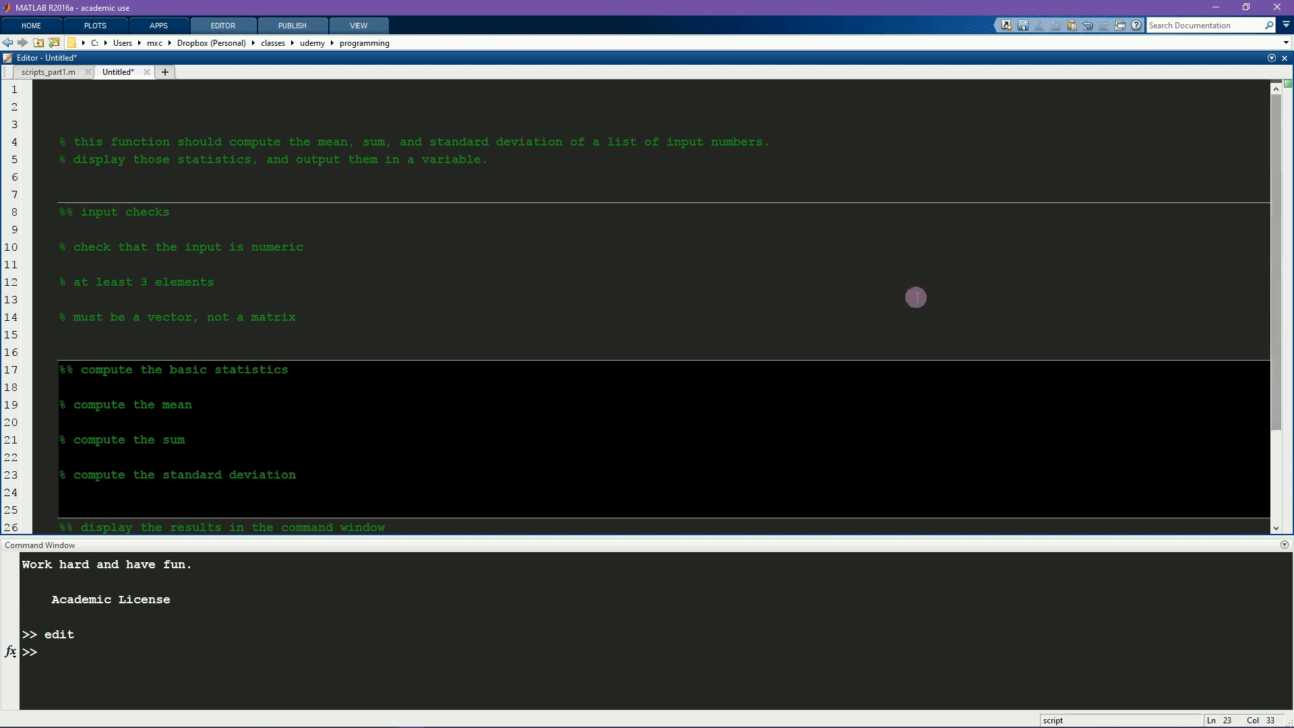
Step: Note using disp to print results in the command window, and concatenating all statistics for the output
scroll(down, 3)
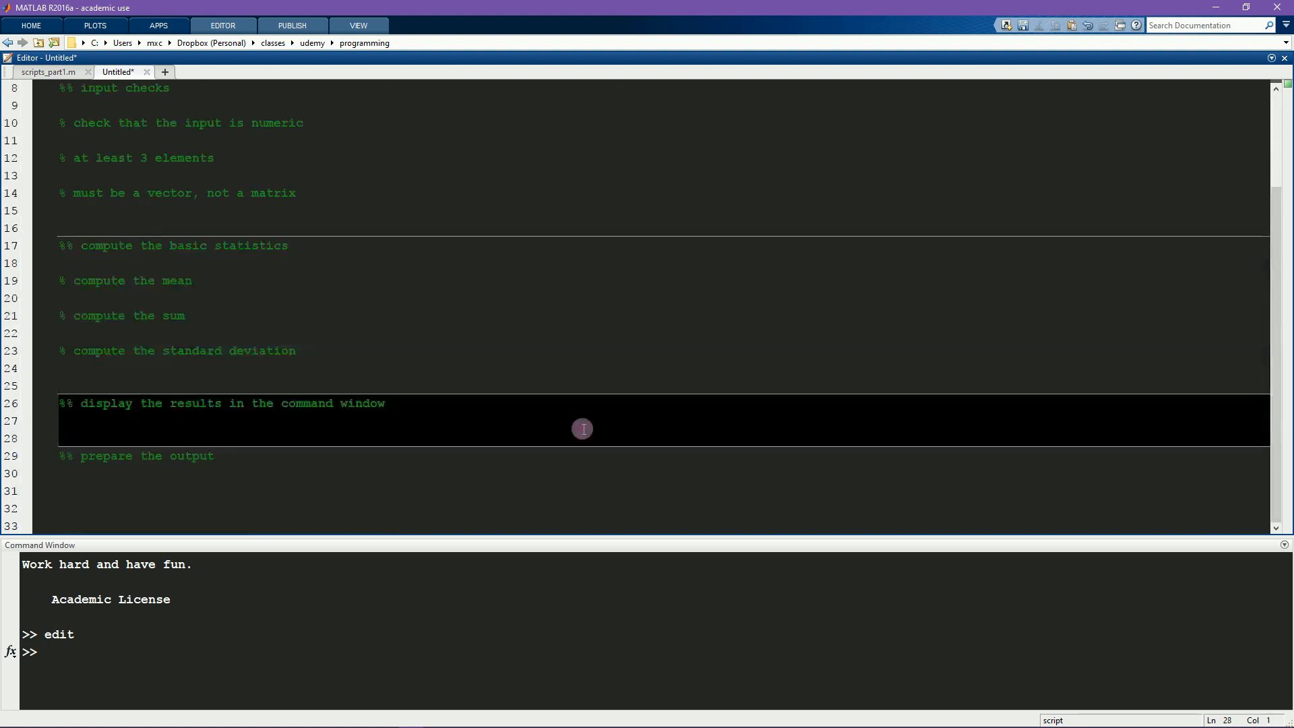
text(%)
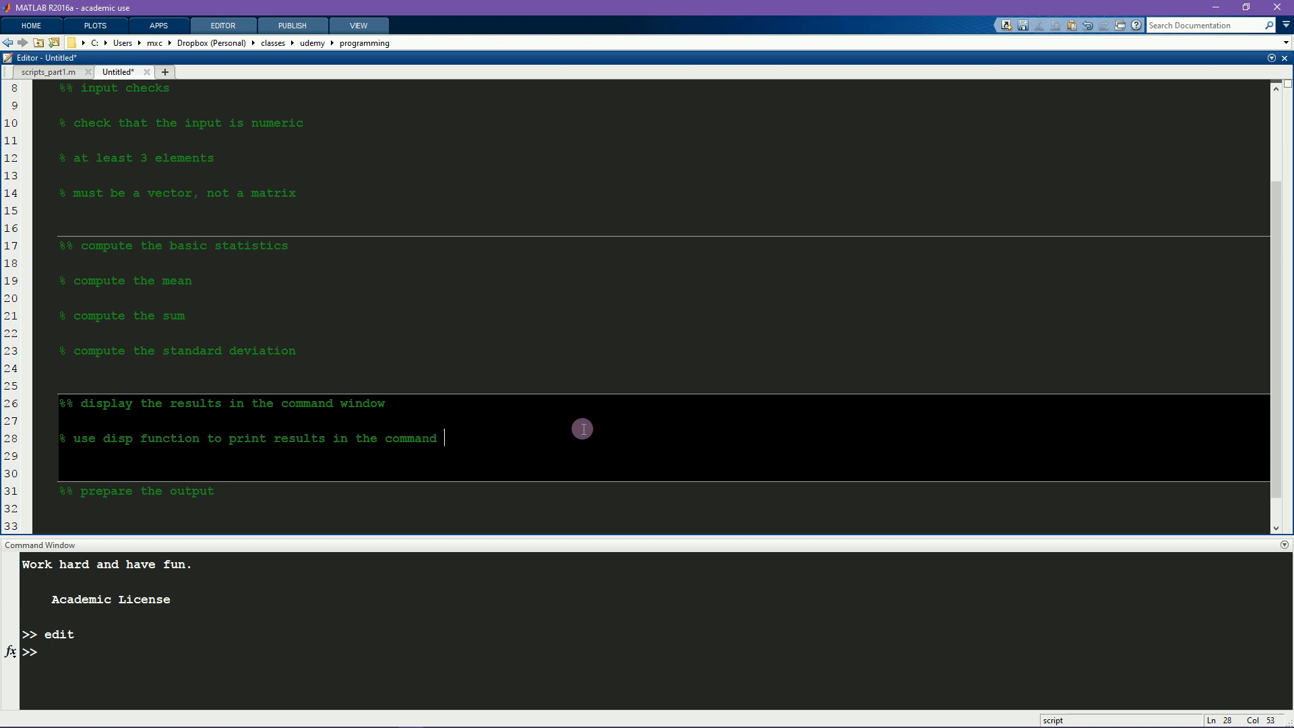
text(window)
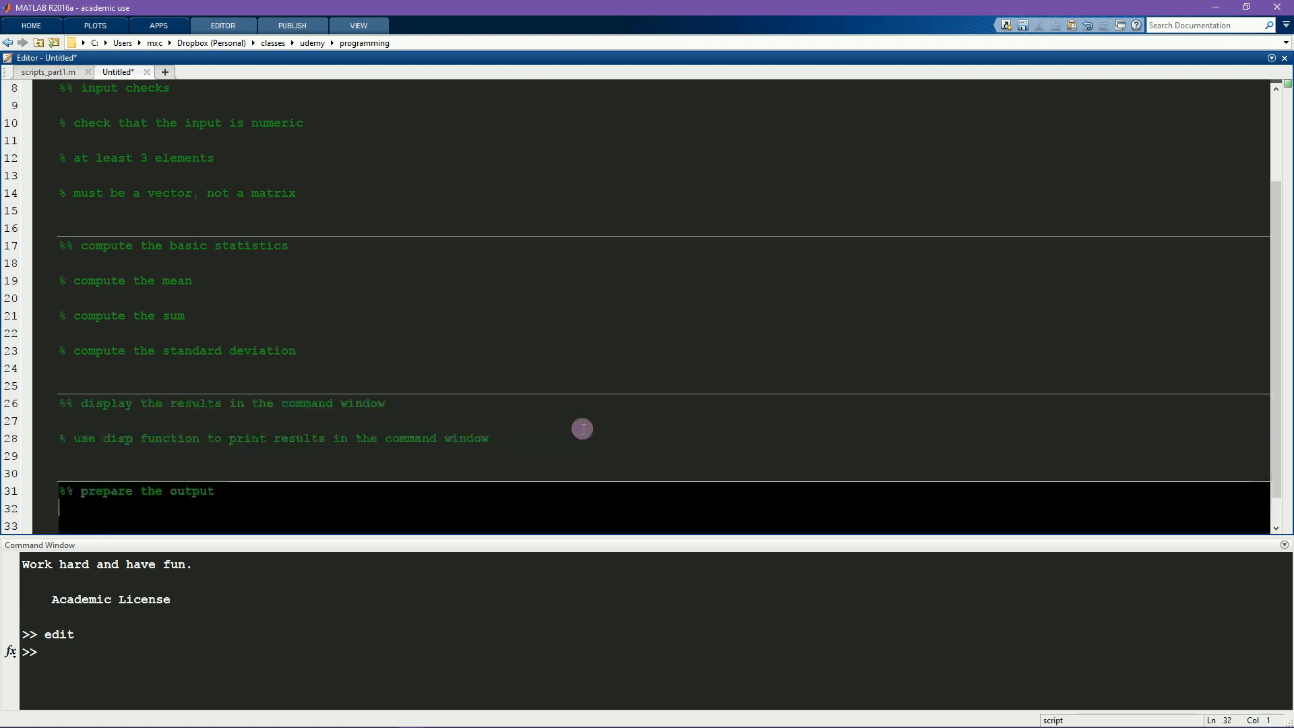
text(%)
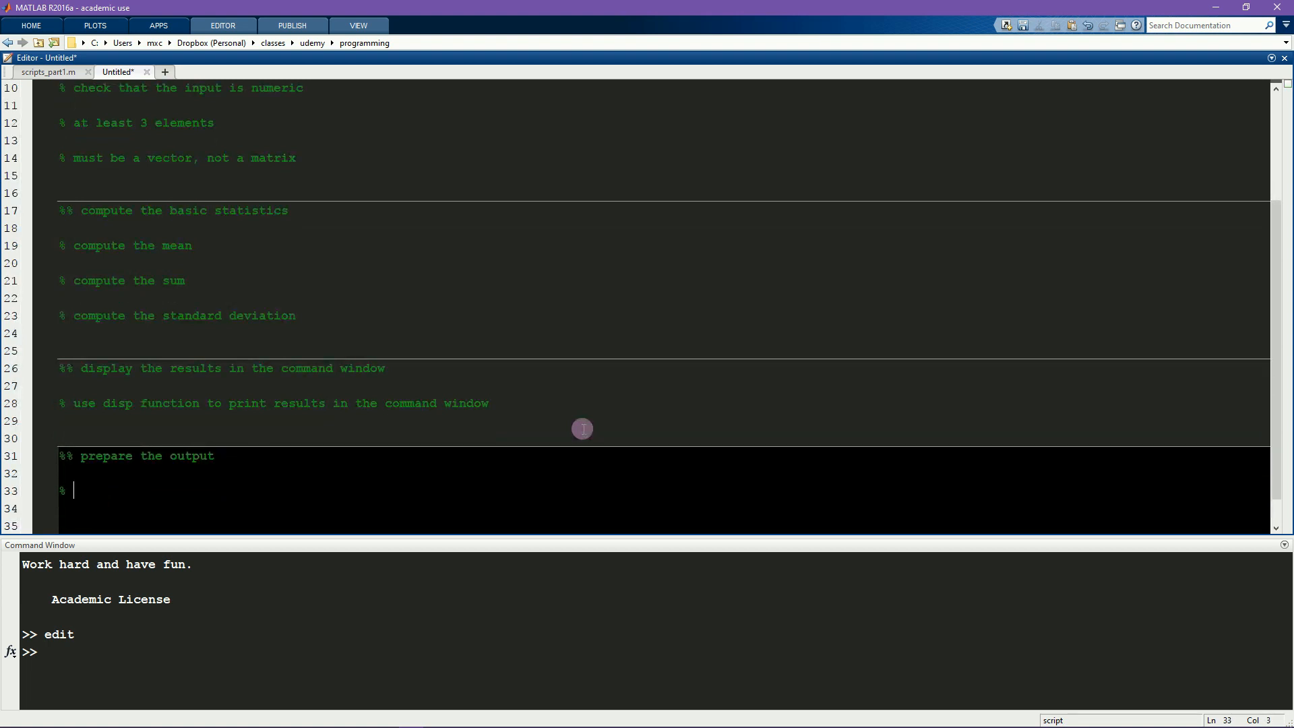
text(all basic statistics are)
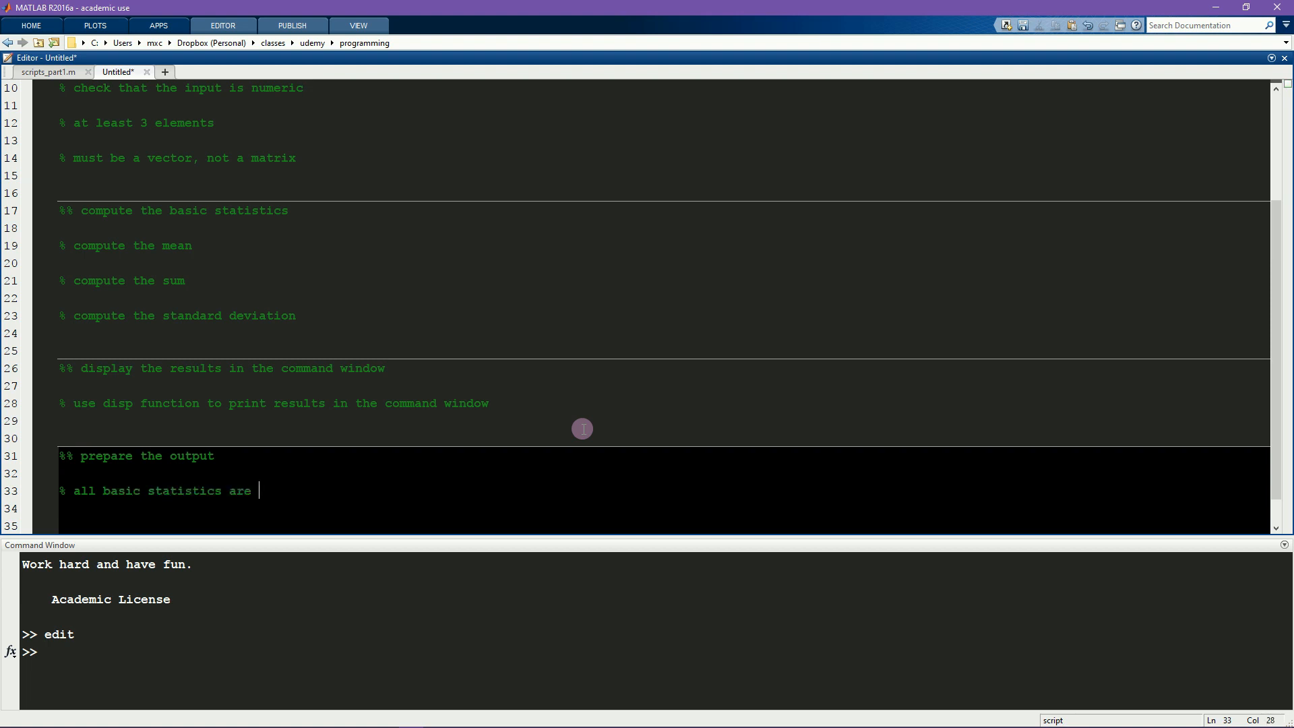
text(concate)
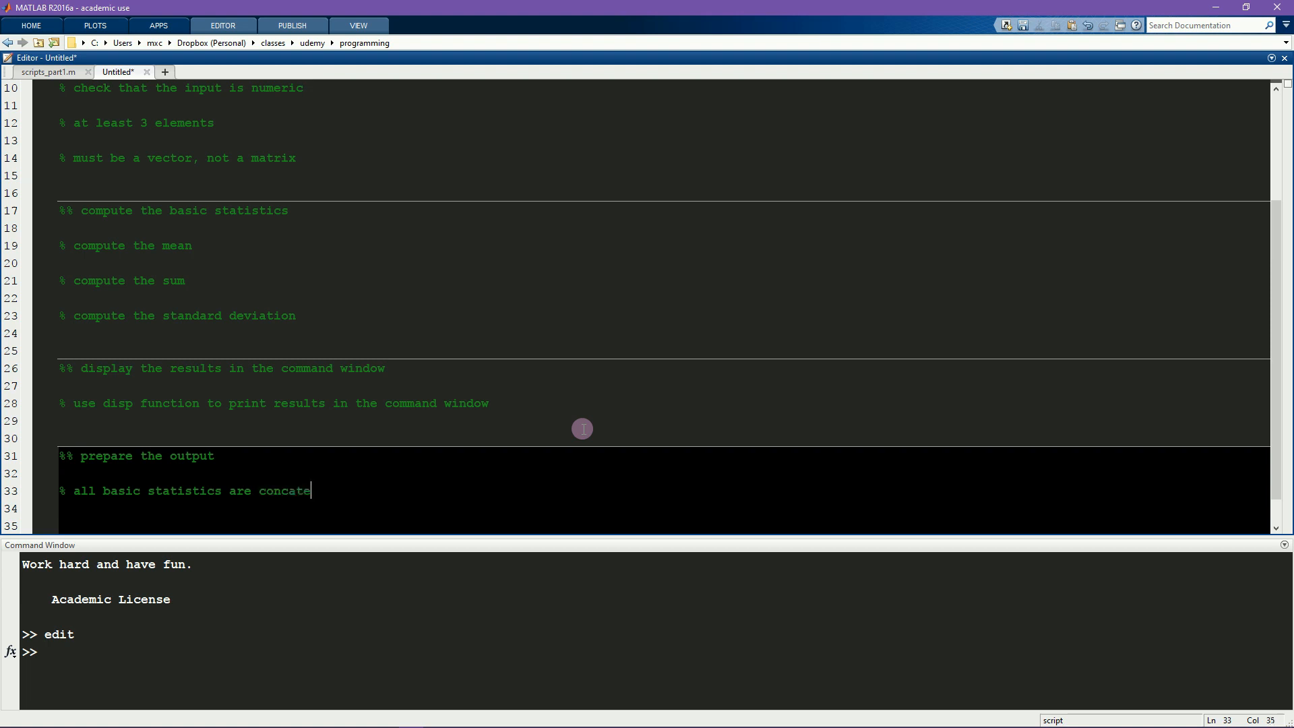
text(nated in a)
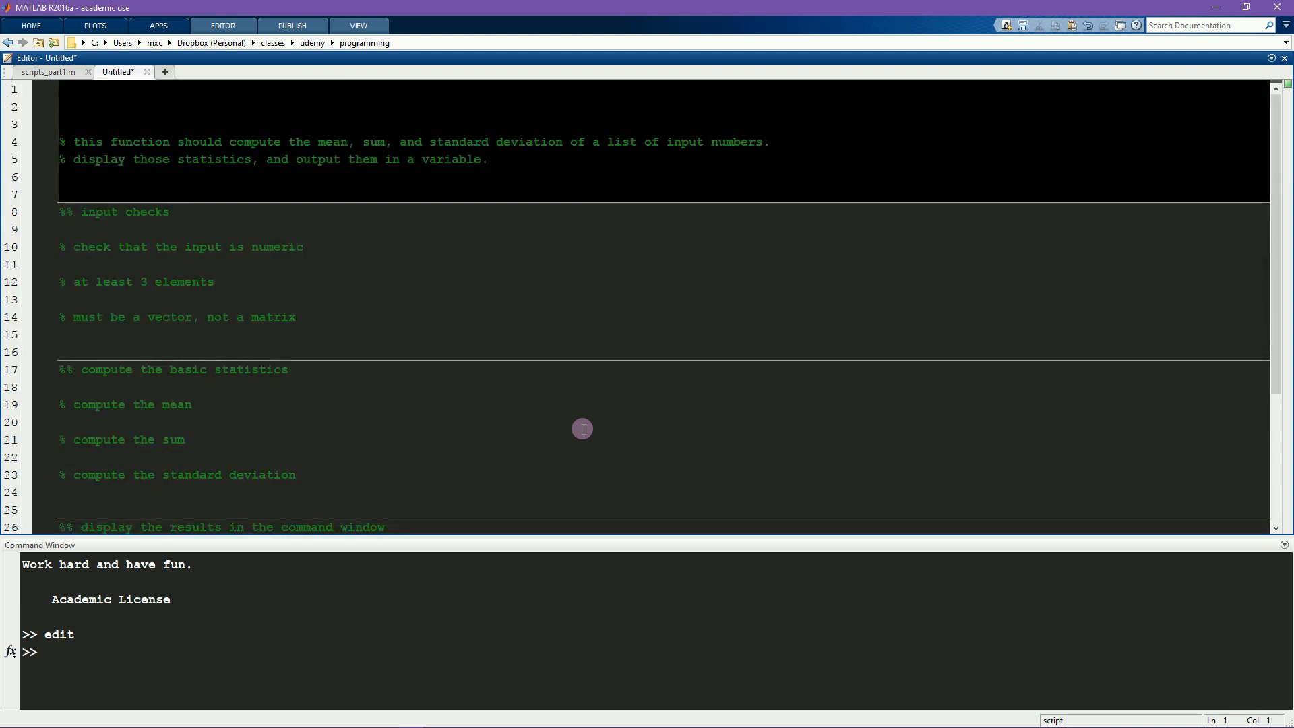
Step: Declare the header 'function stats = basicstats(input)' on the first line
text(function)
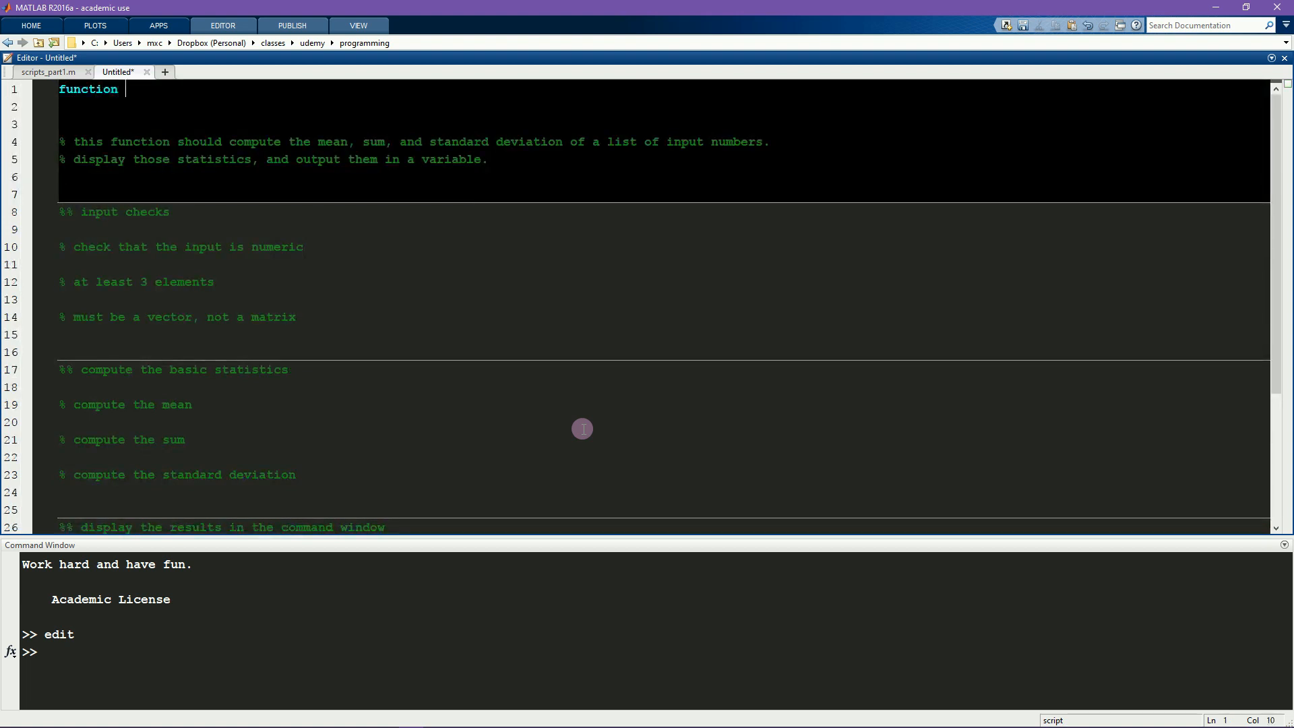
text(stats)
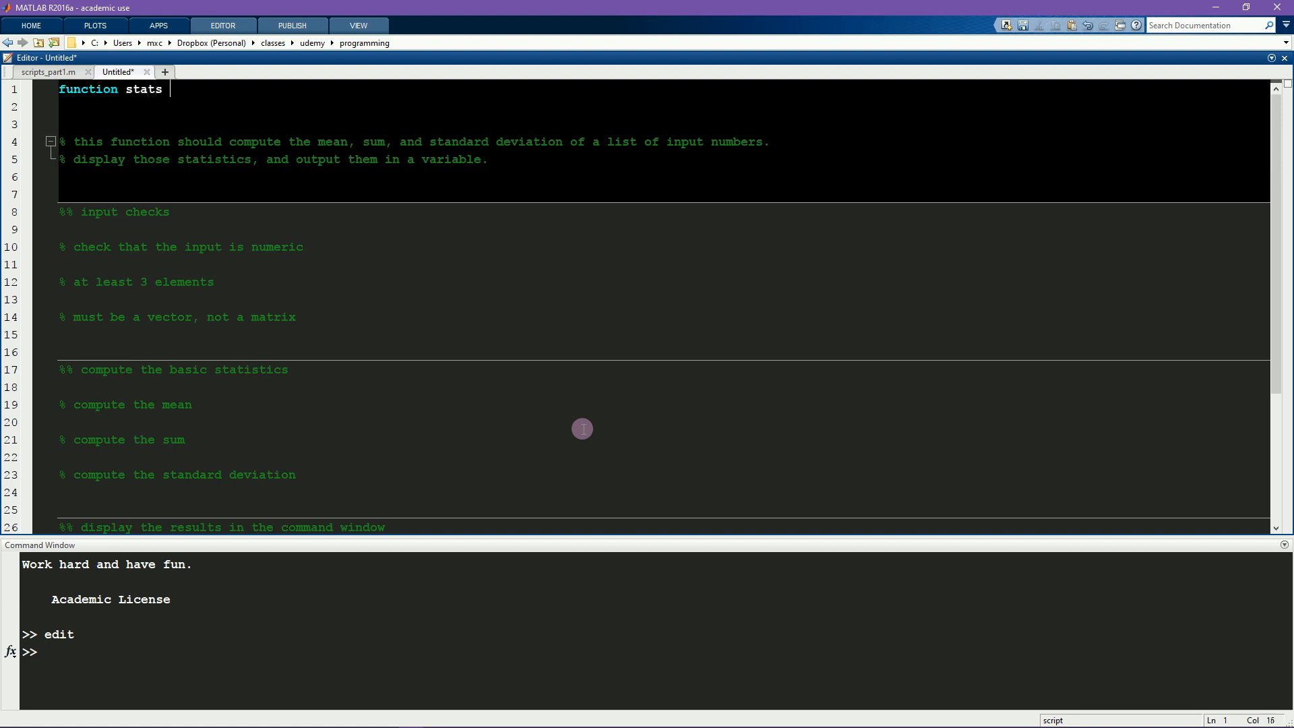
text(=)
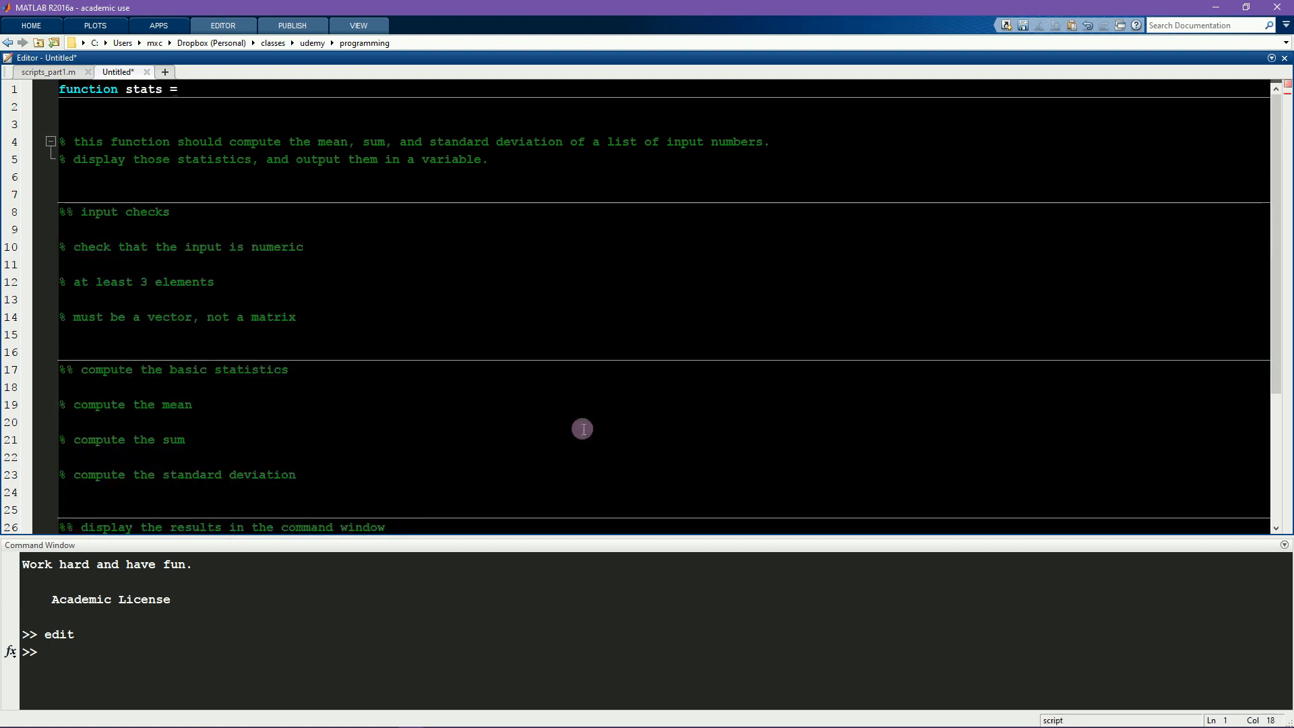
text(basicstats()
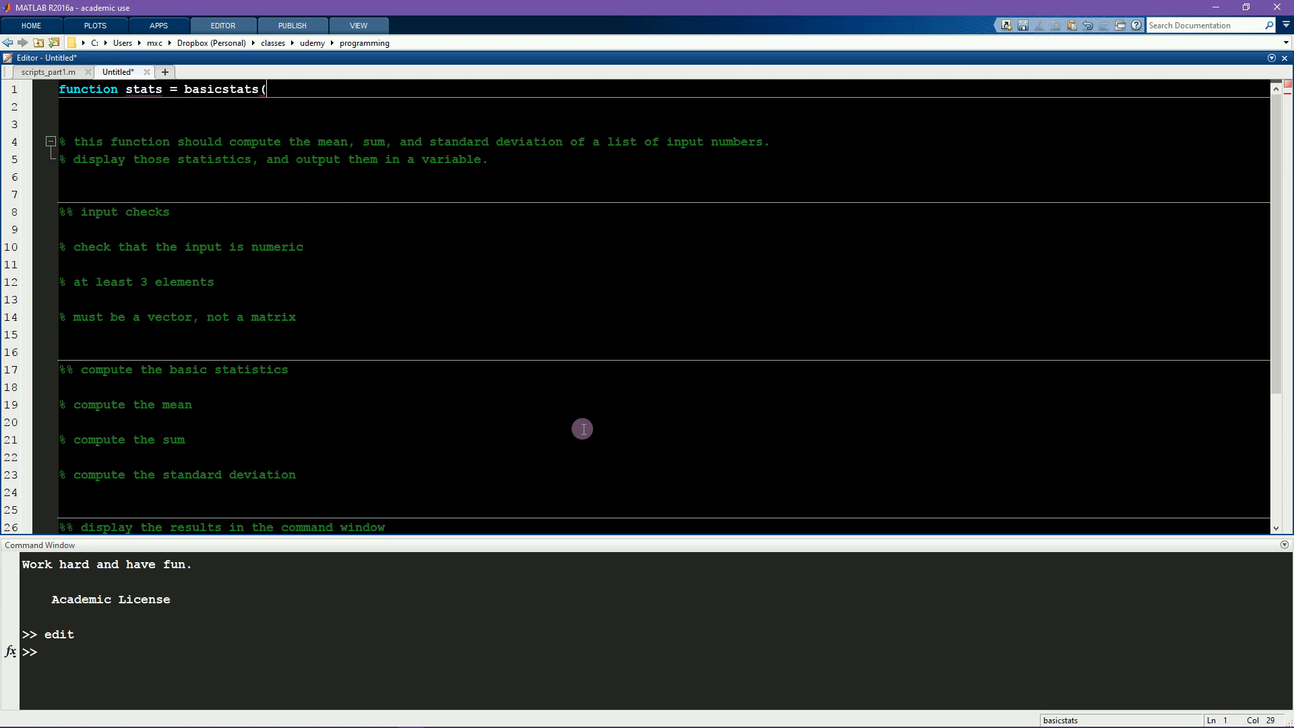
text(input))
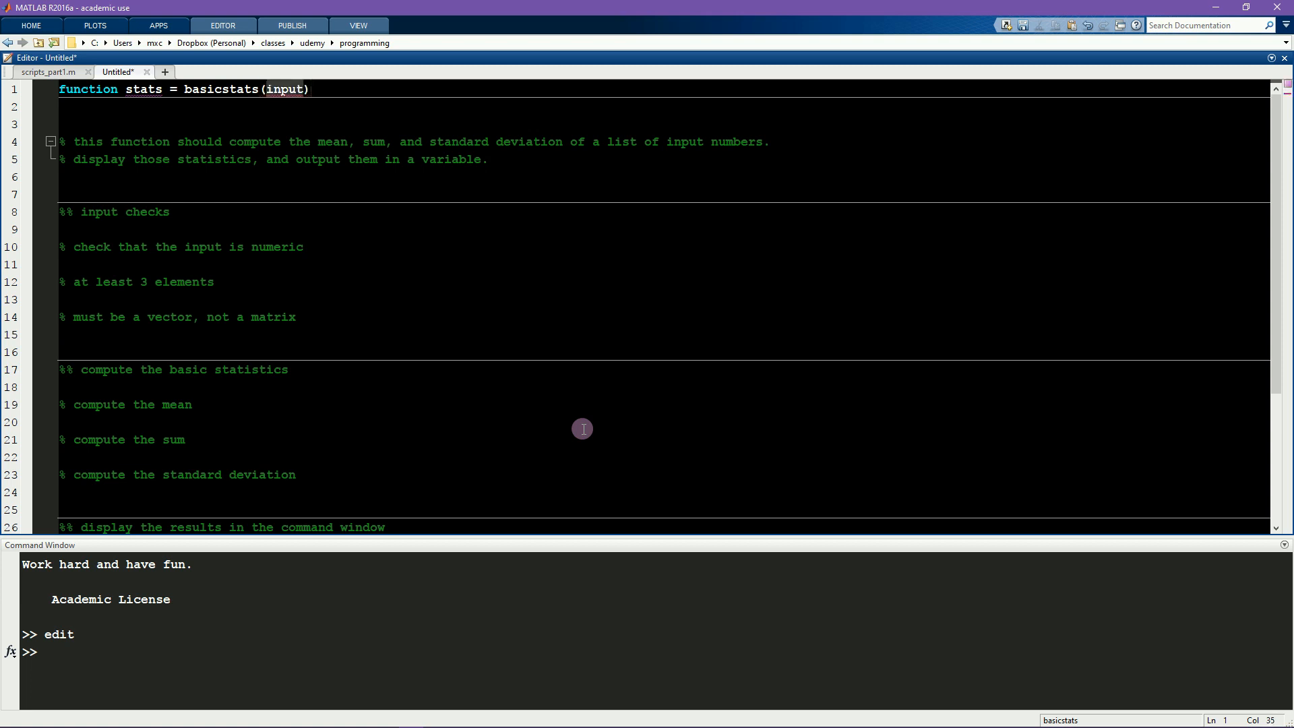
click(502, 652)
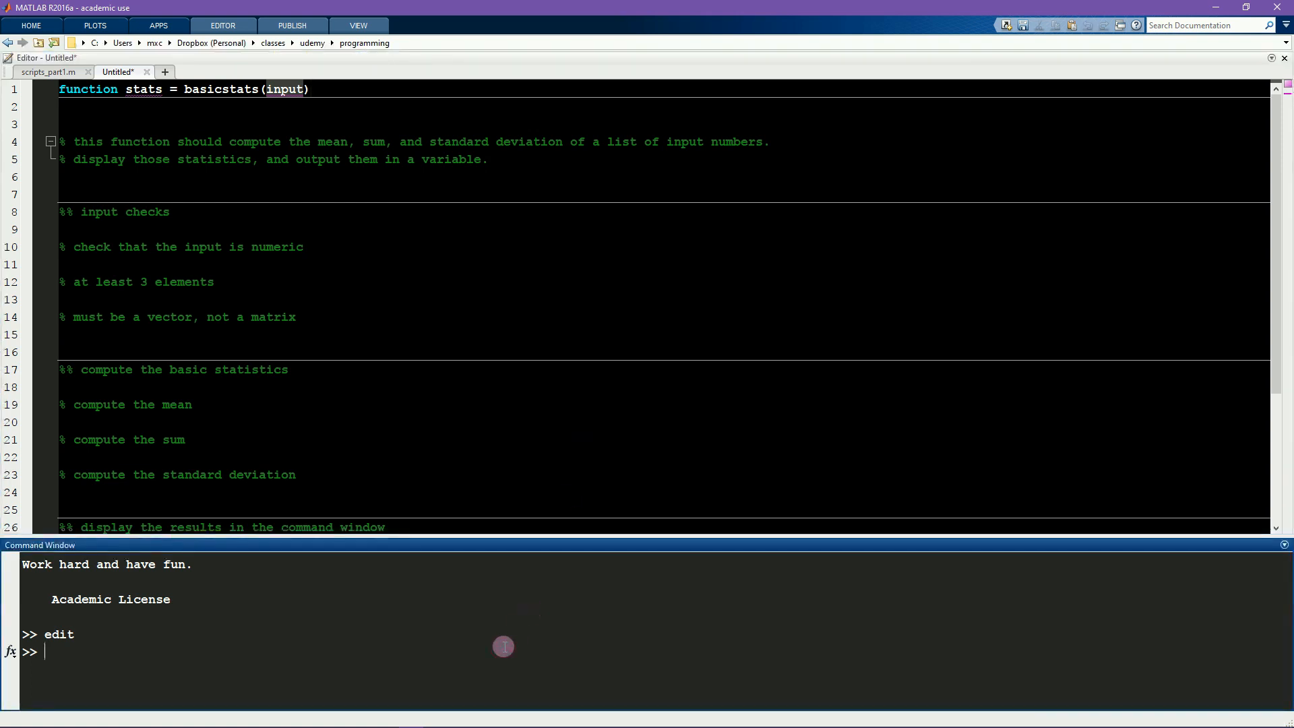
Step: Run 'which stats' and 'which input' to check the names for conflicts with existing functions
text(which)
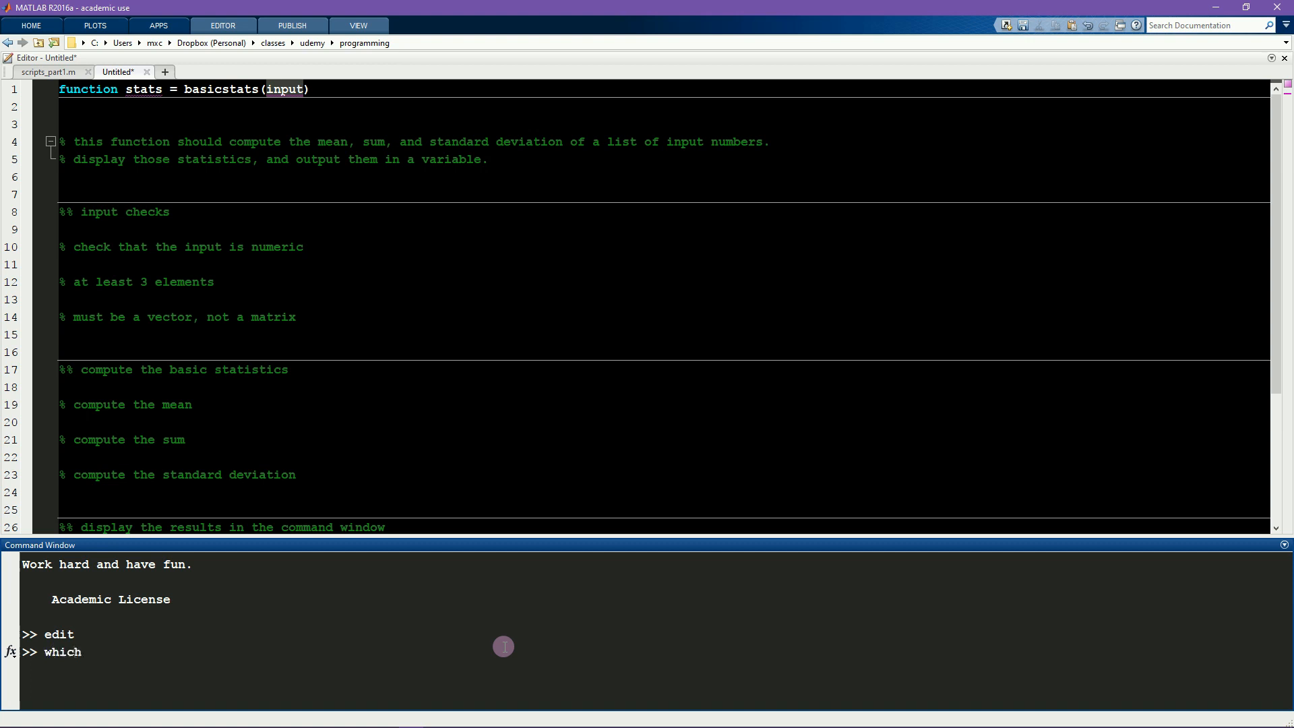
text(stats)
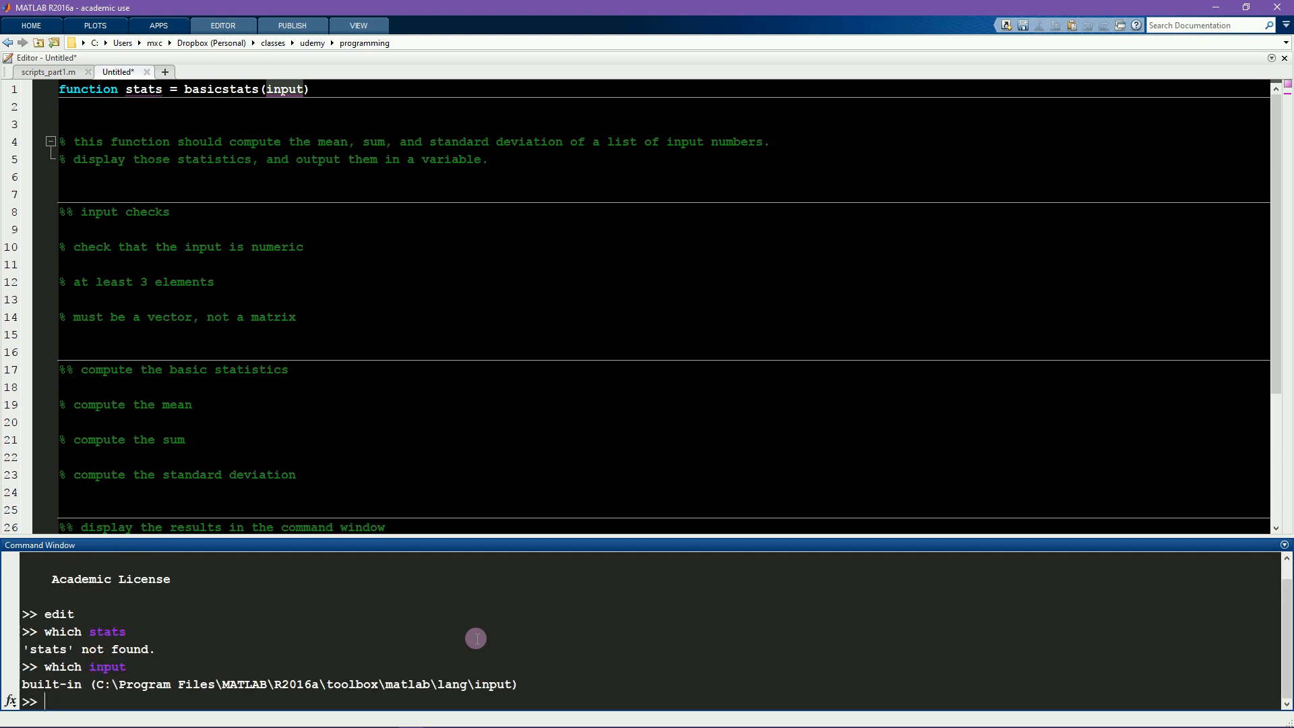
double_click(50, 685)
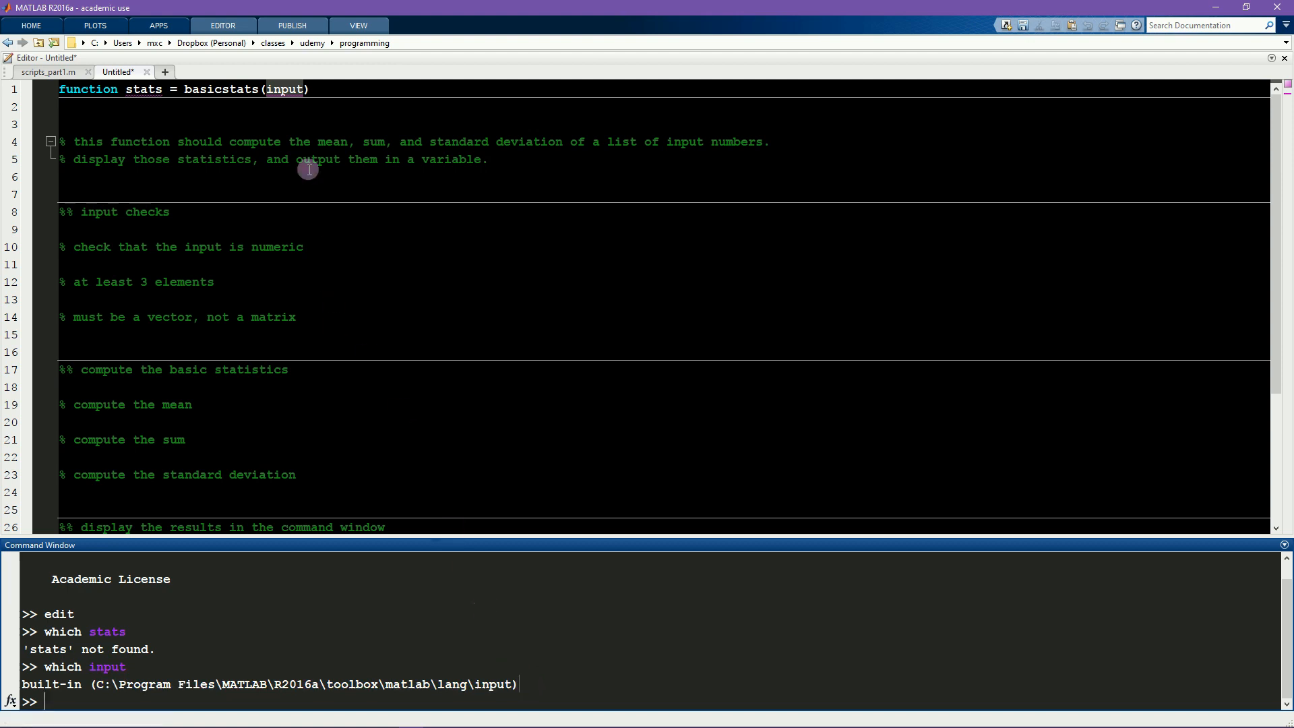
Step: Rename the argument to invar, confirm 'which invar' finds nothing, and save as basicstats.m
double_click(286, 89)
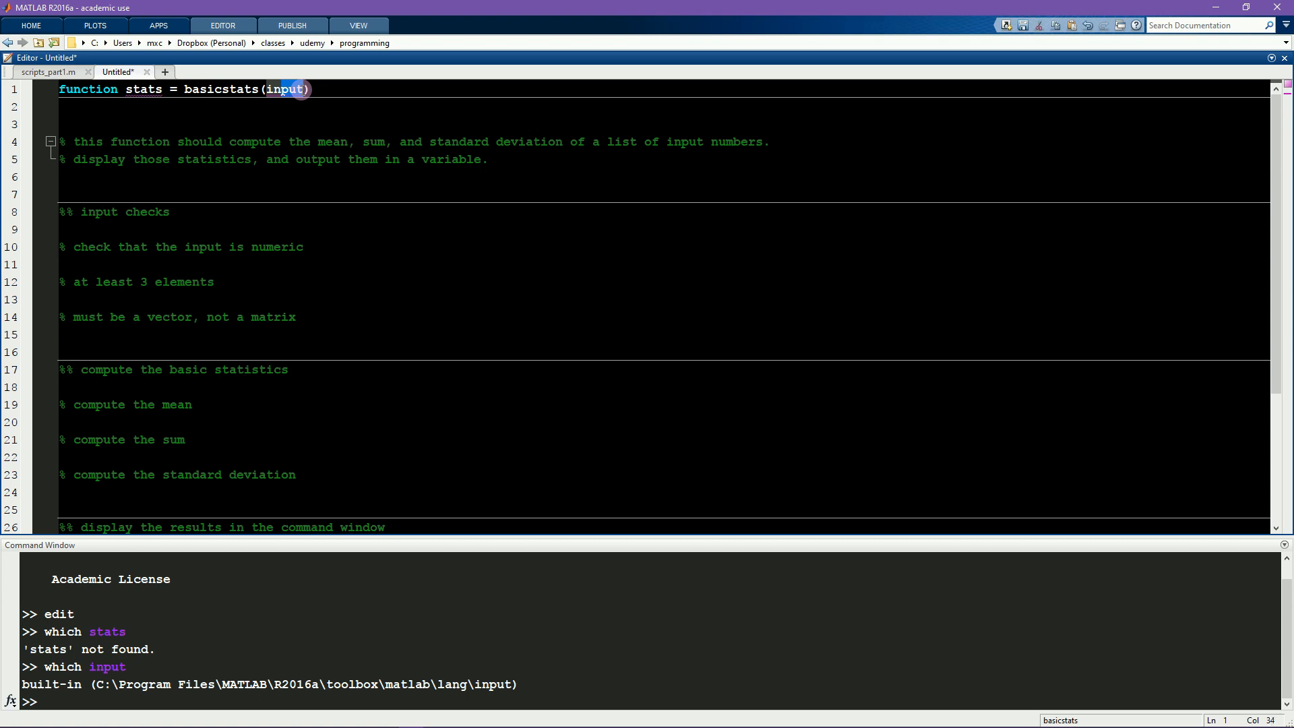
text(invar)
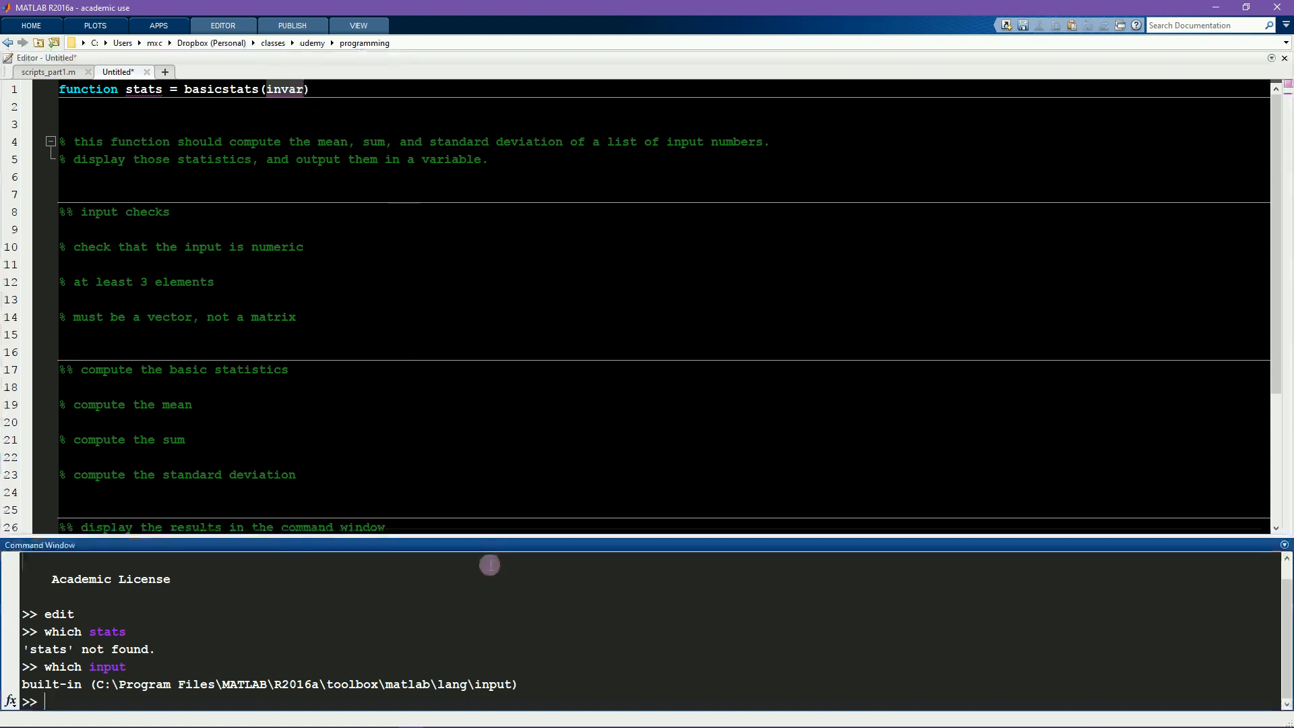
text(which invar)
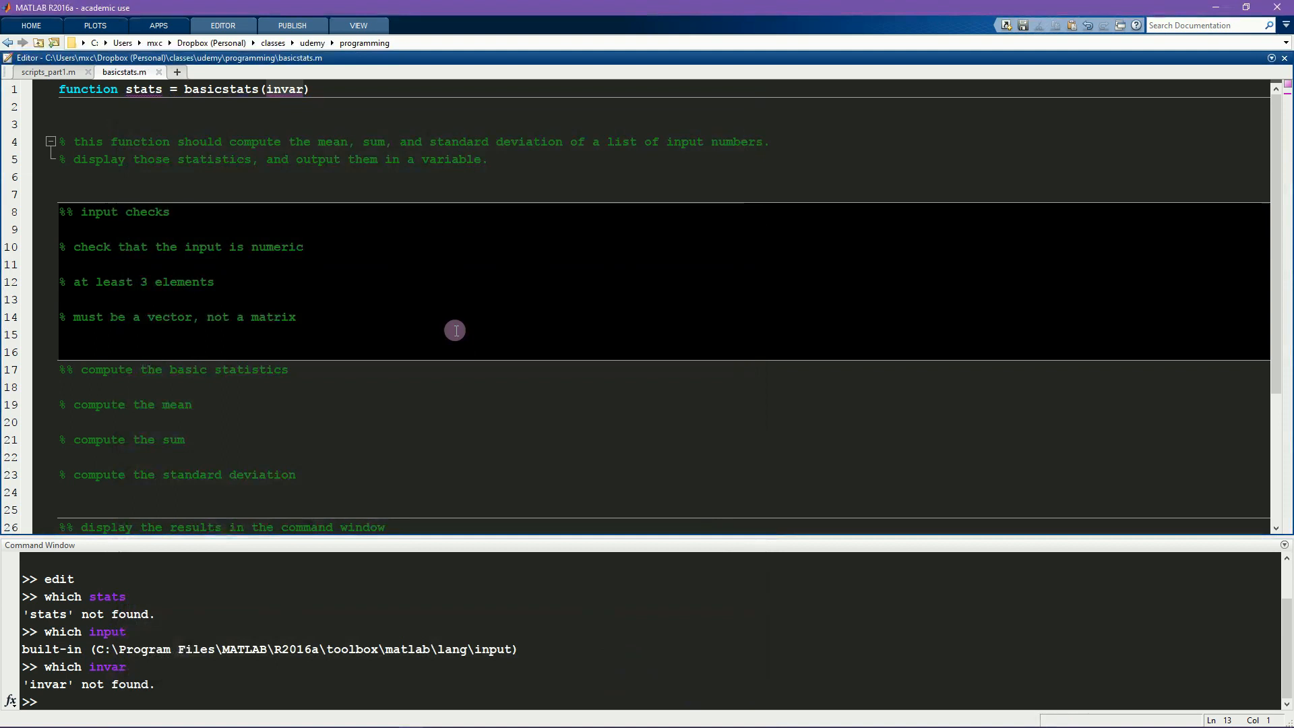
mouse_move(491, 278)
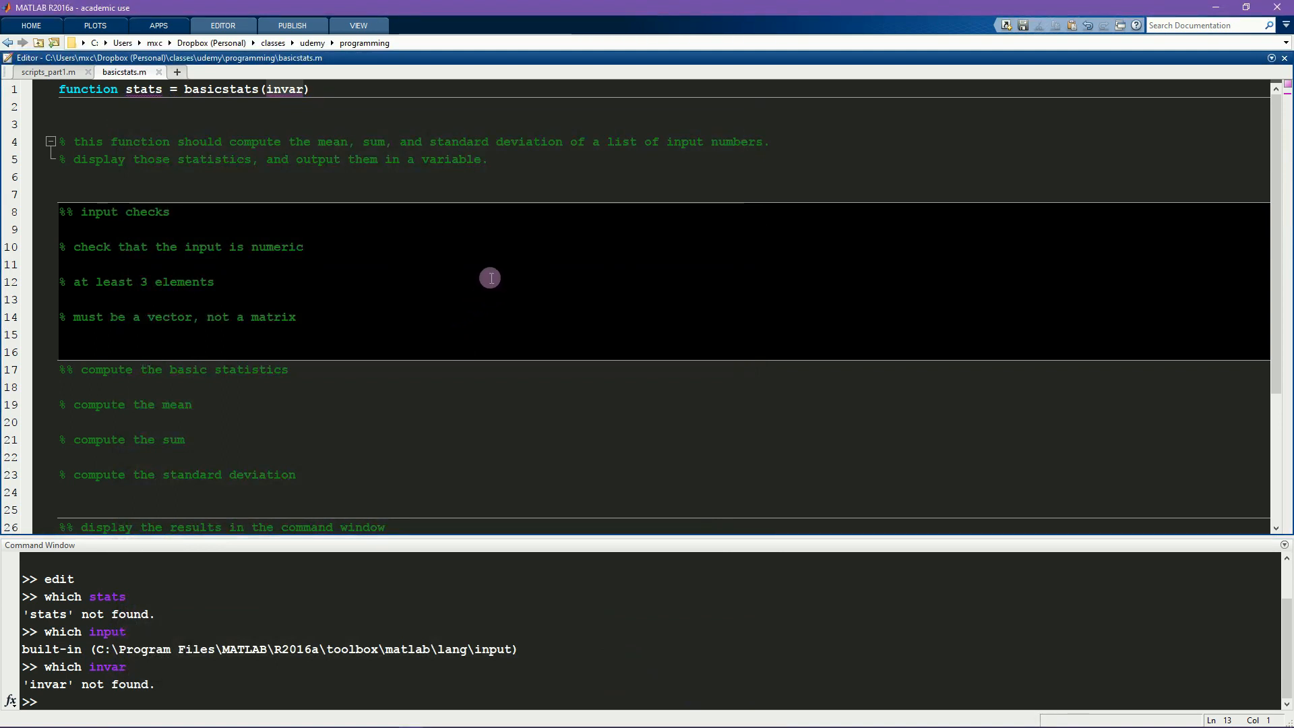
scroll(down, 3)
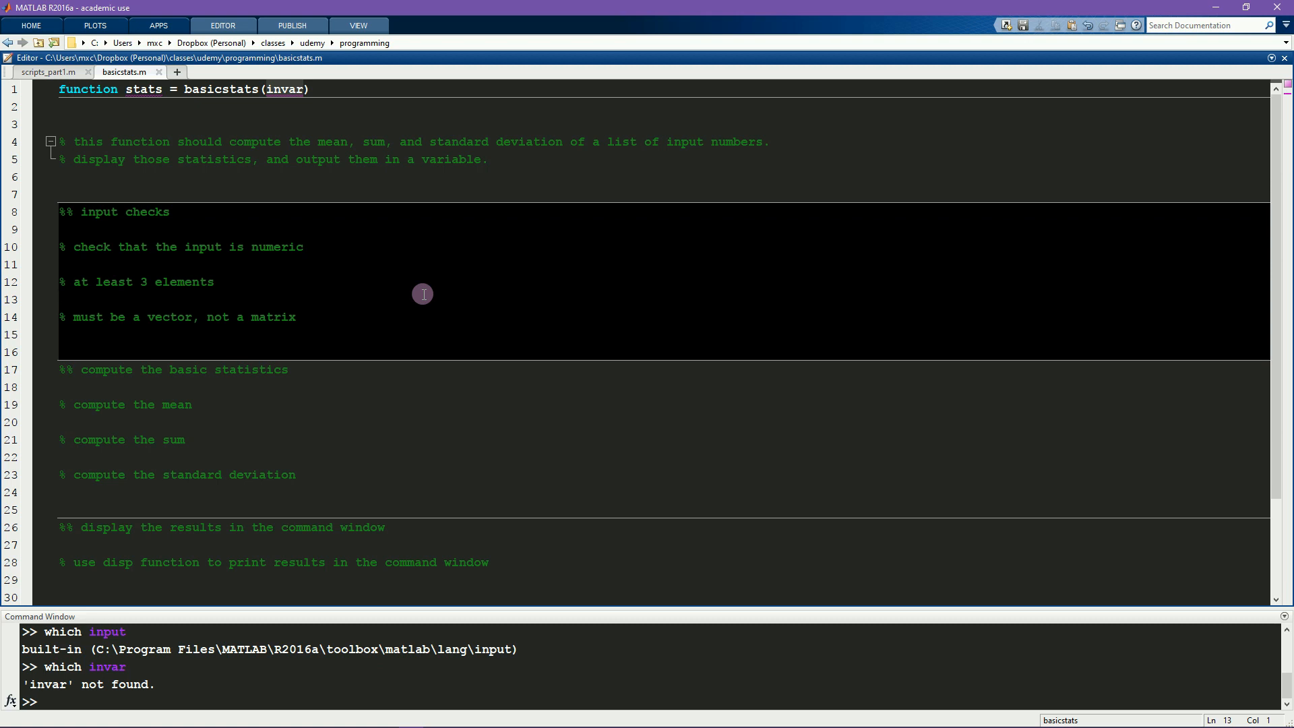
Step: Write a help header describing mean, sum and standard deviation of a numeric input vector, deleting the old comments
click(61, 300)
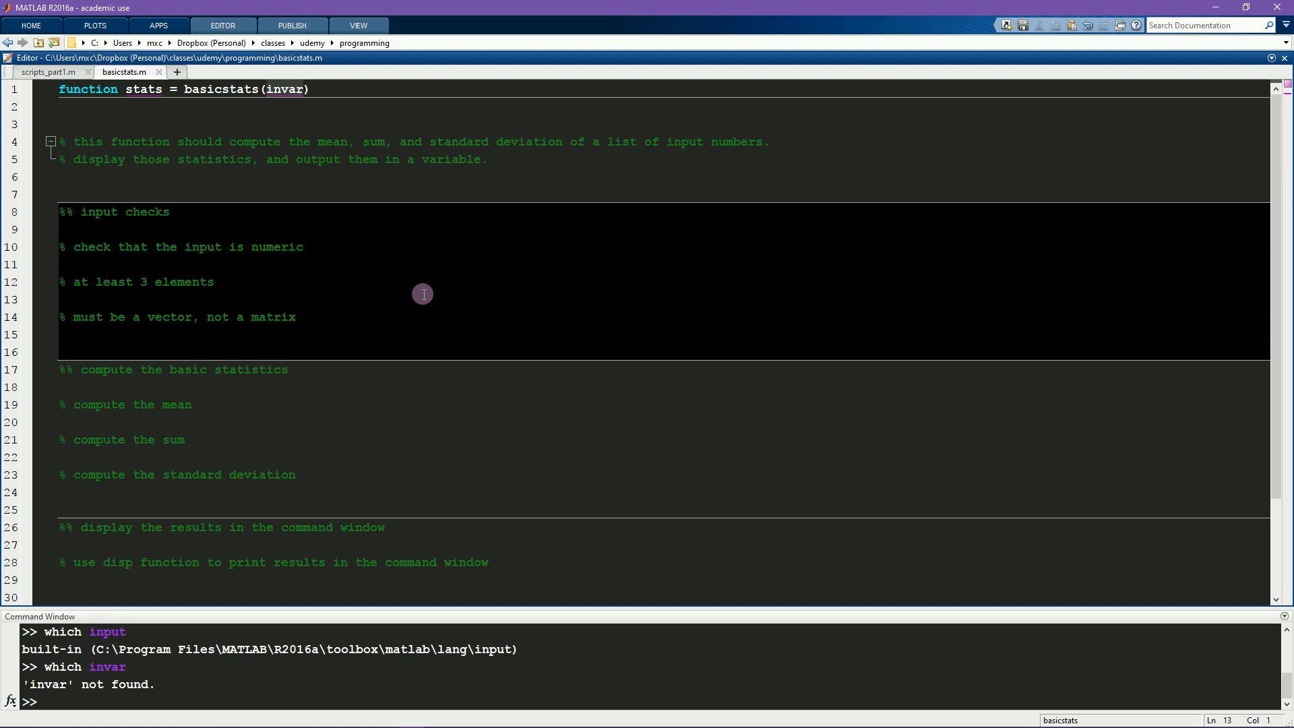
click(60, 299)
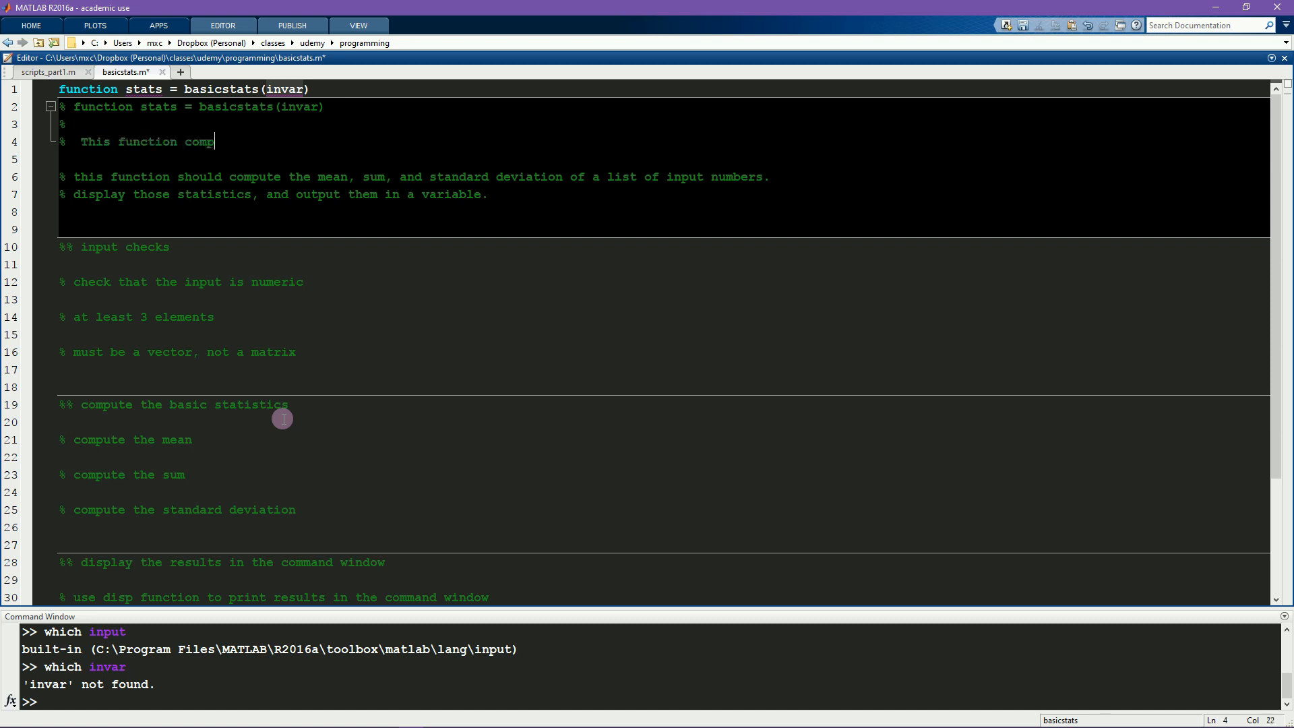
text(utes the mean,)
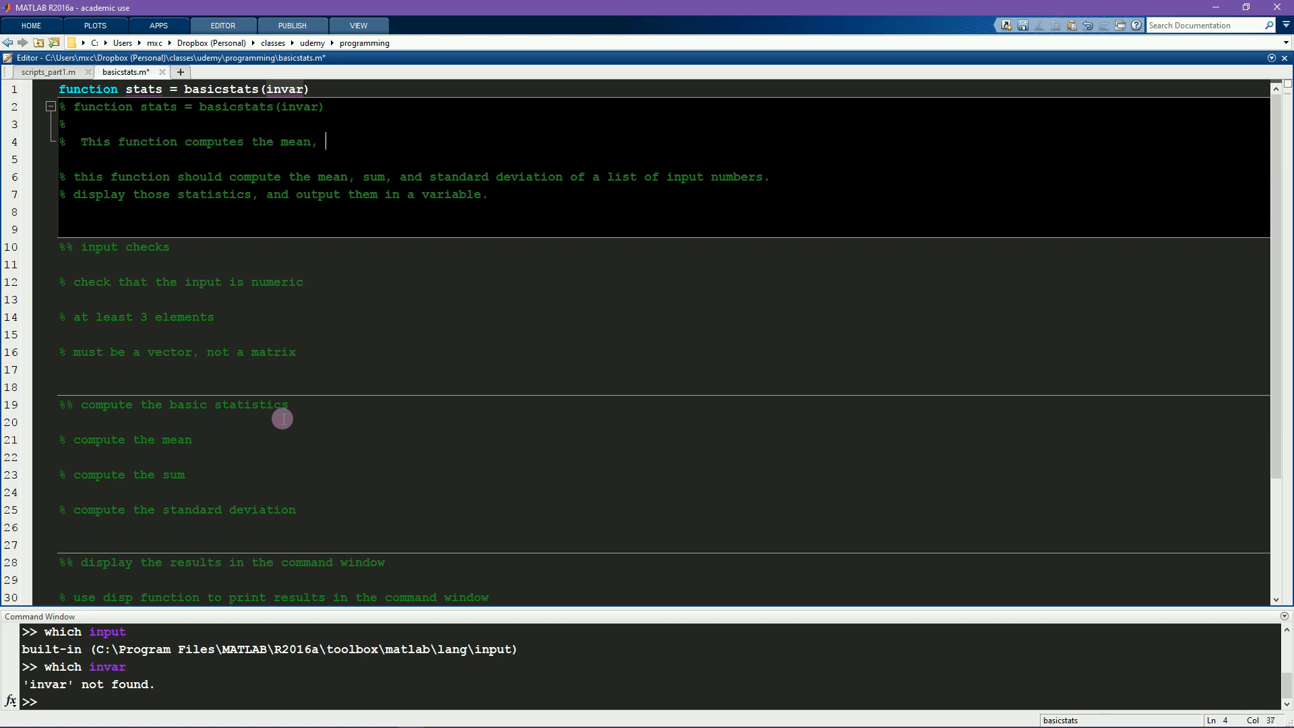
text(sum, and standard deviation of)
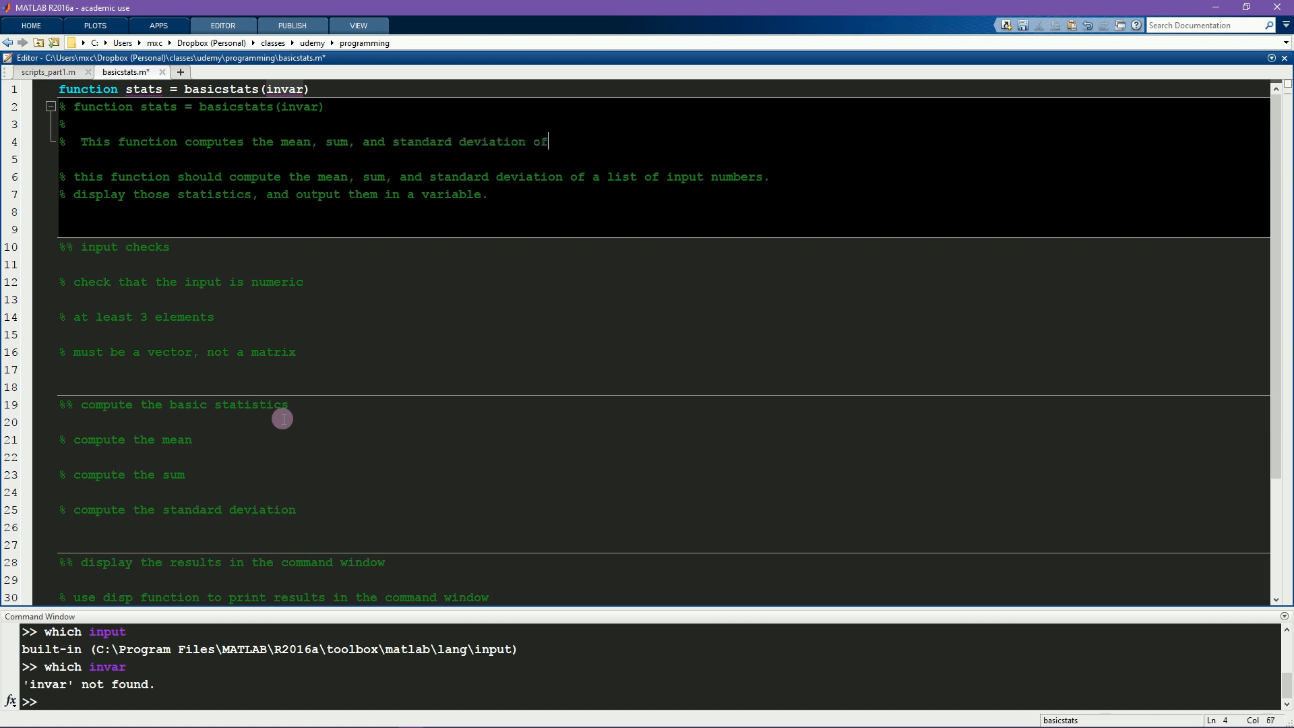
text(a nu)
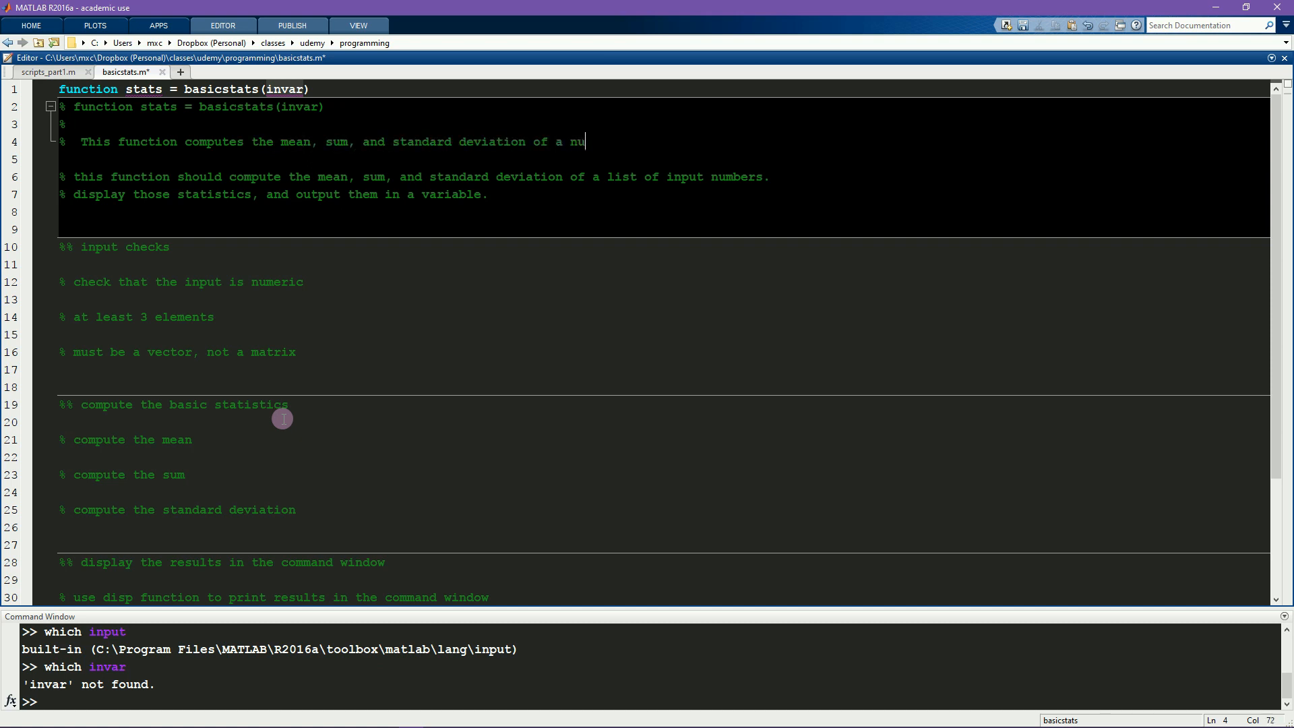
text(meric input)
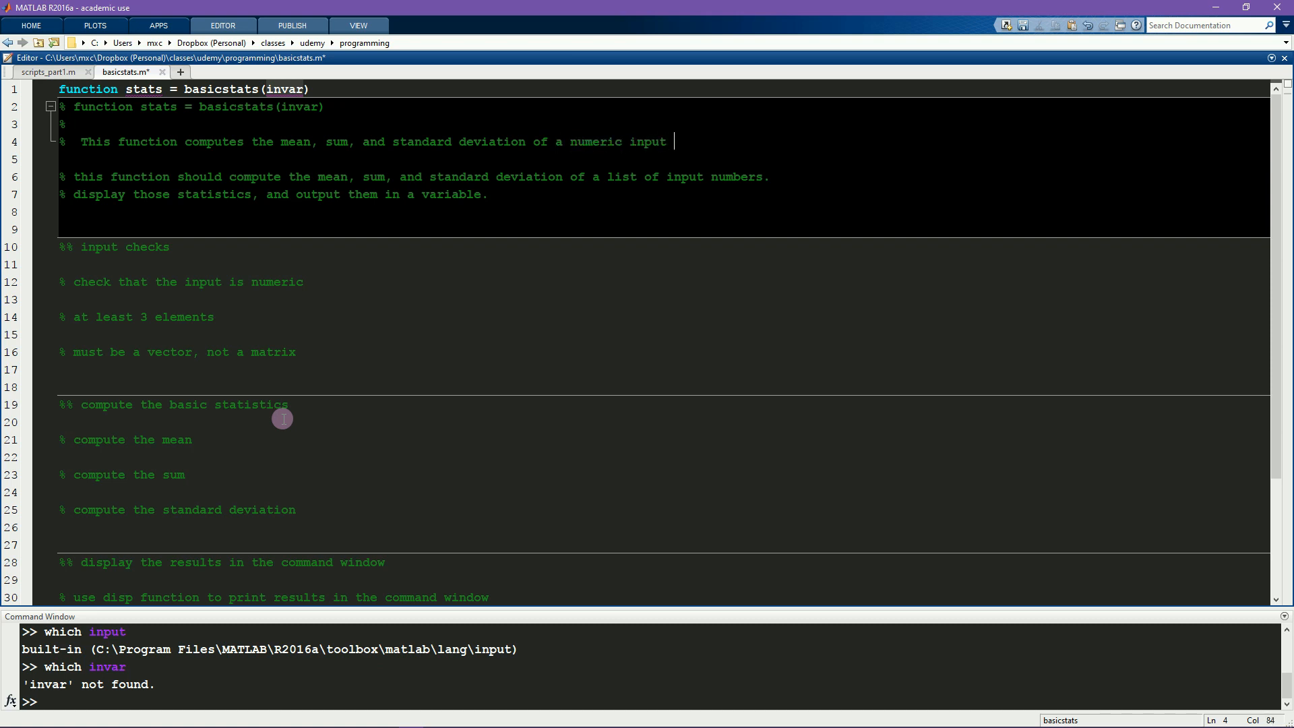
text(vector.)
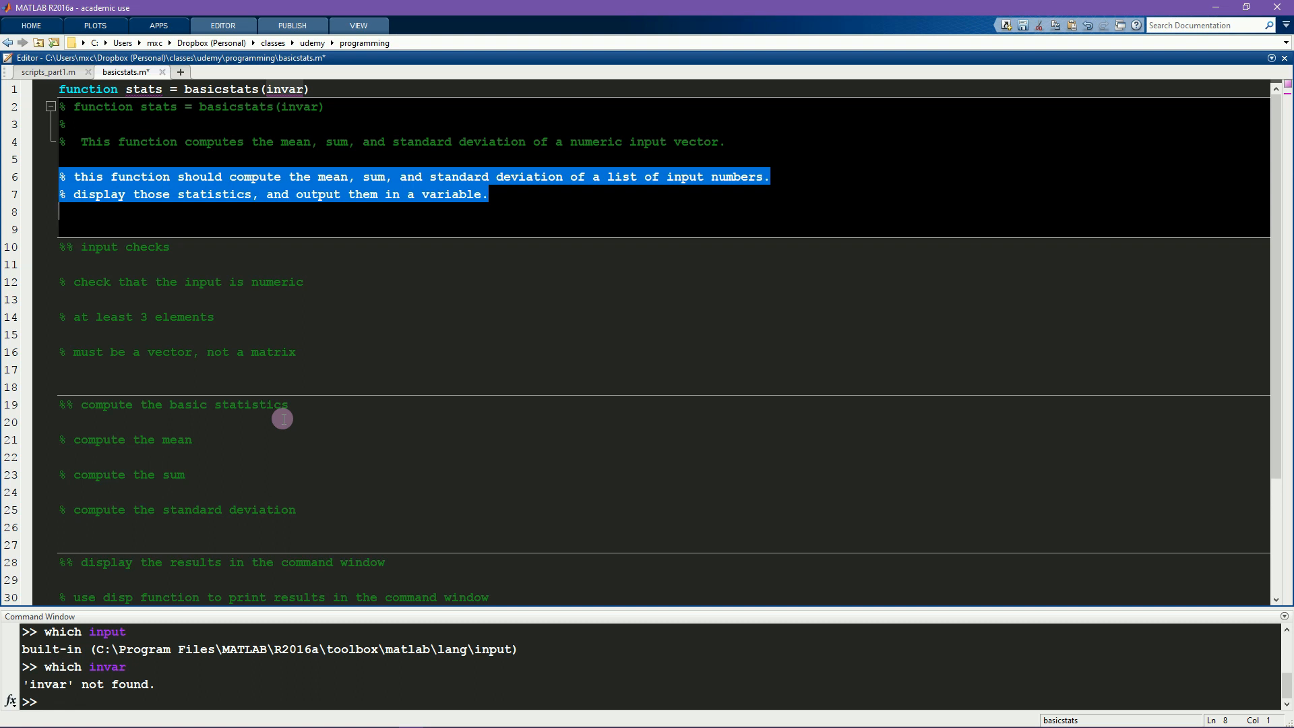
key(Delete)
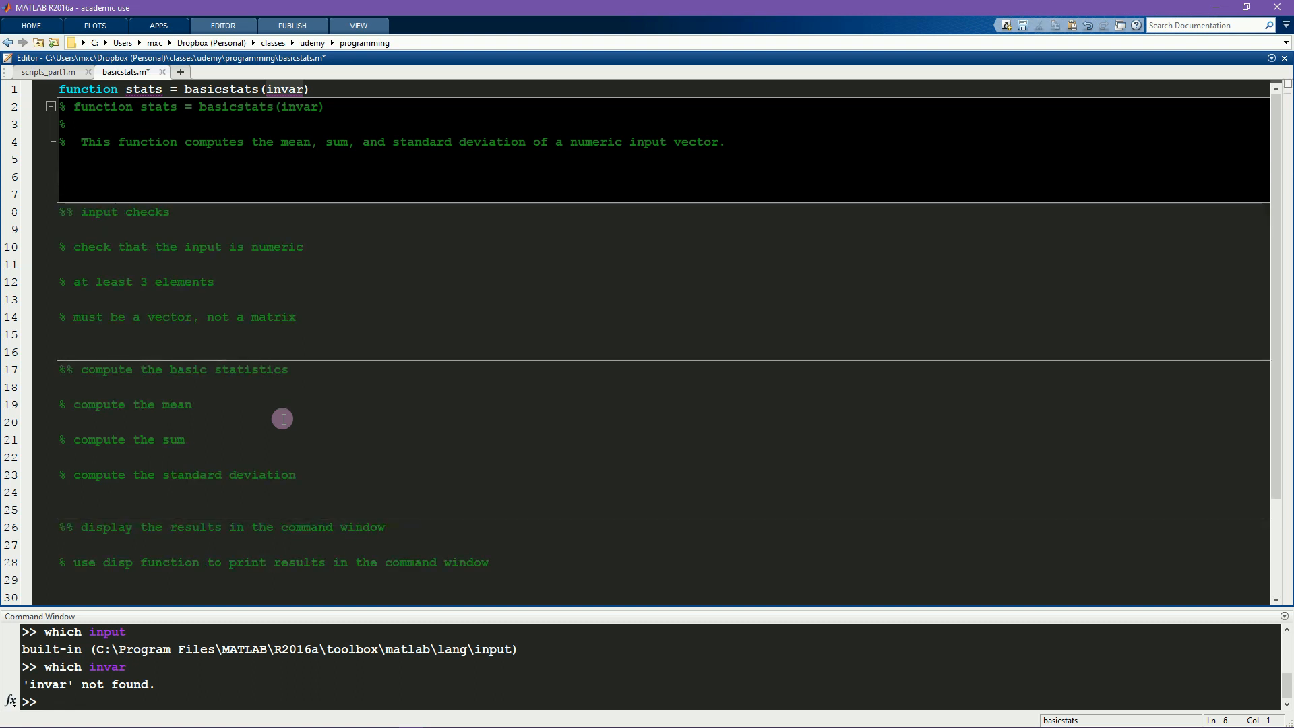
Step: Document INPUT invar as an input vector that must contain only numbers
scroll(down, 3)
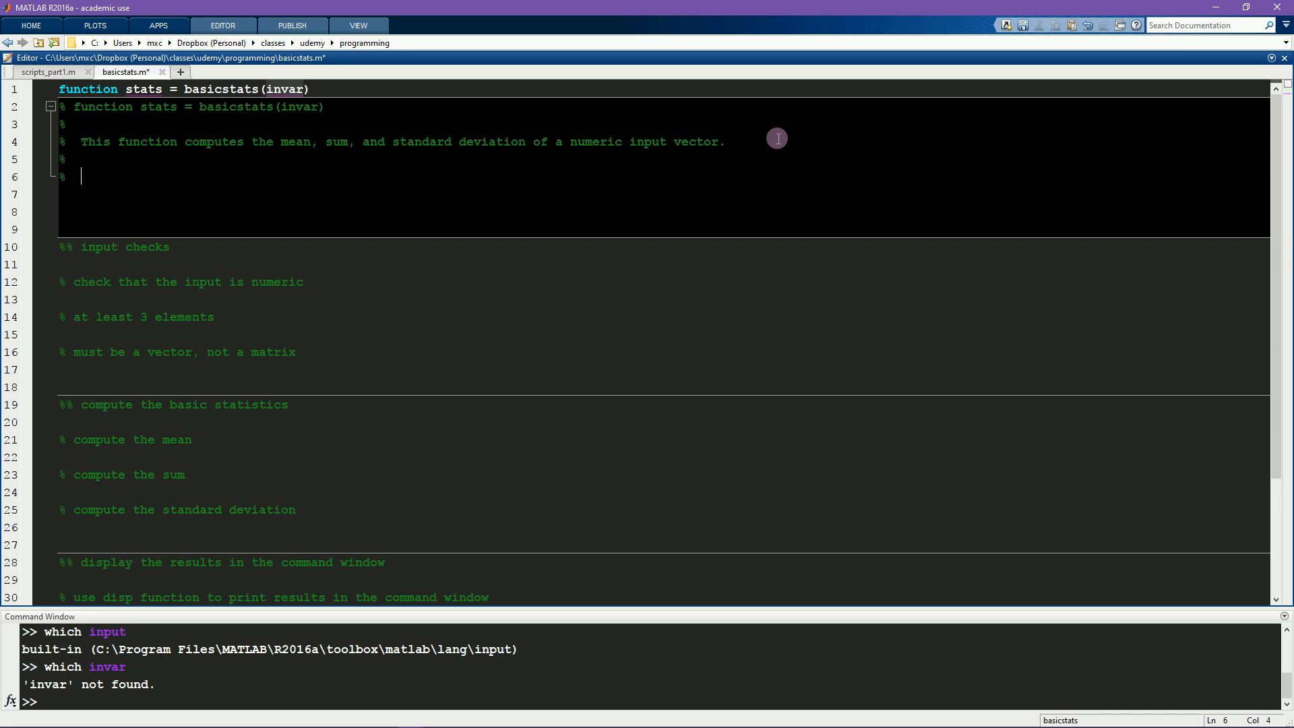
text(INNE)
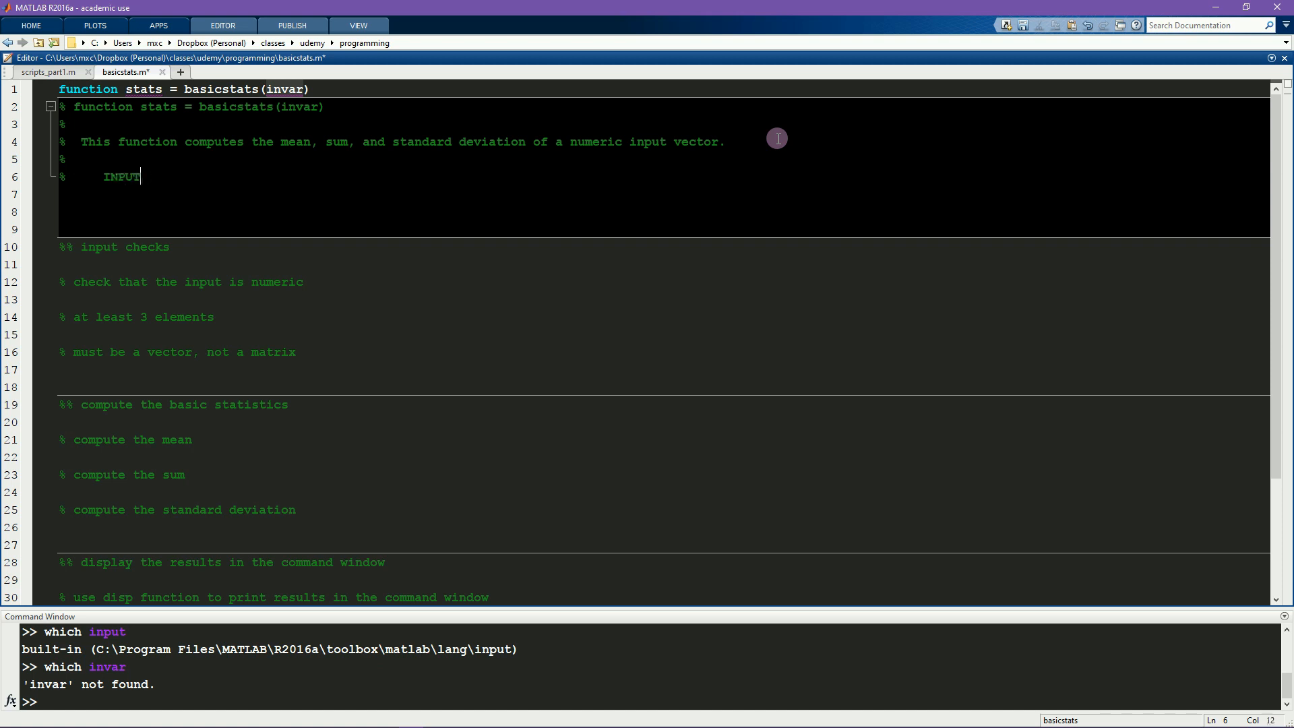
text(:)
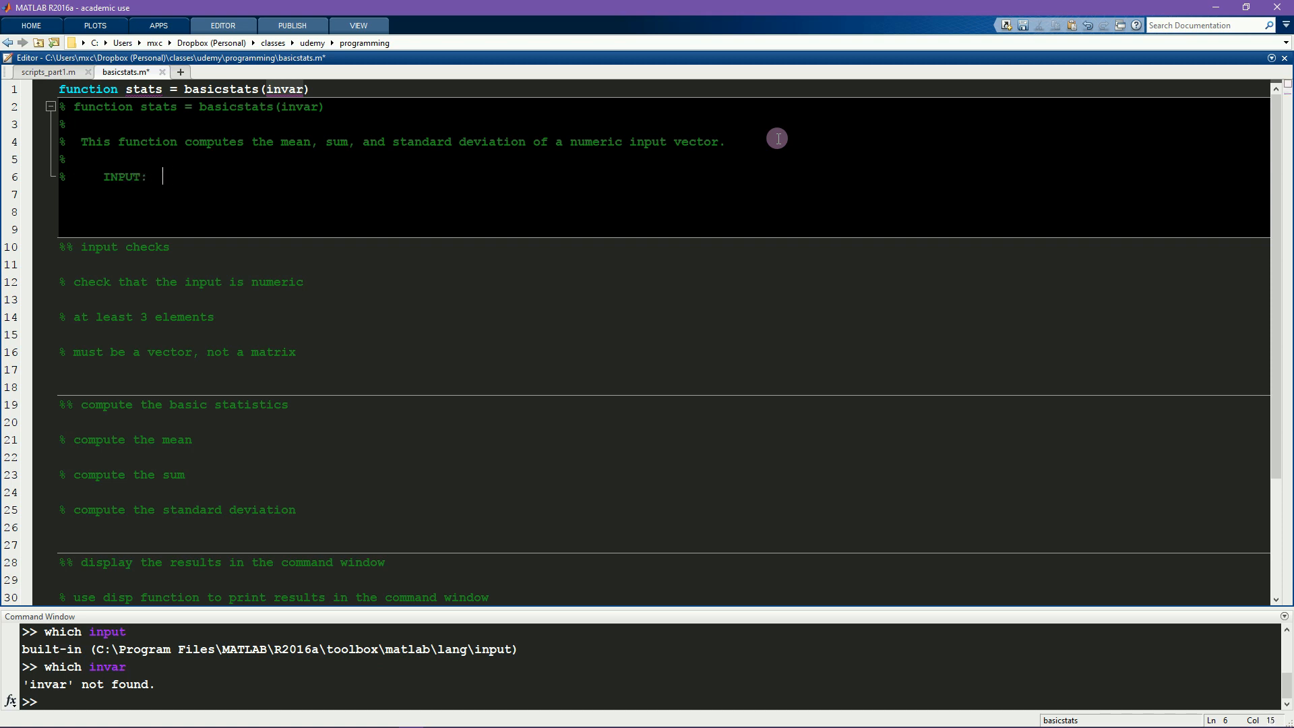
text(invar  - inp)
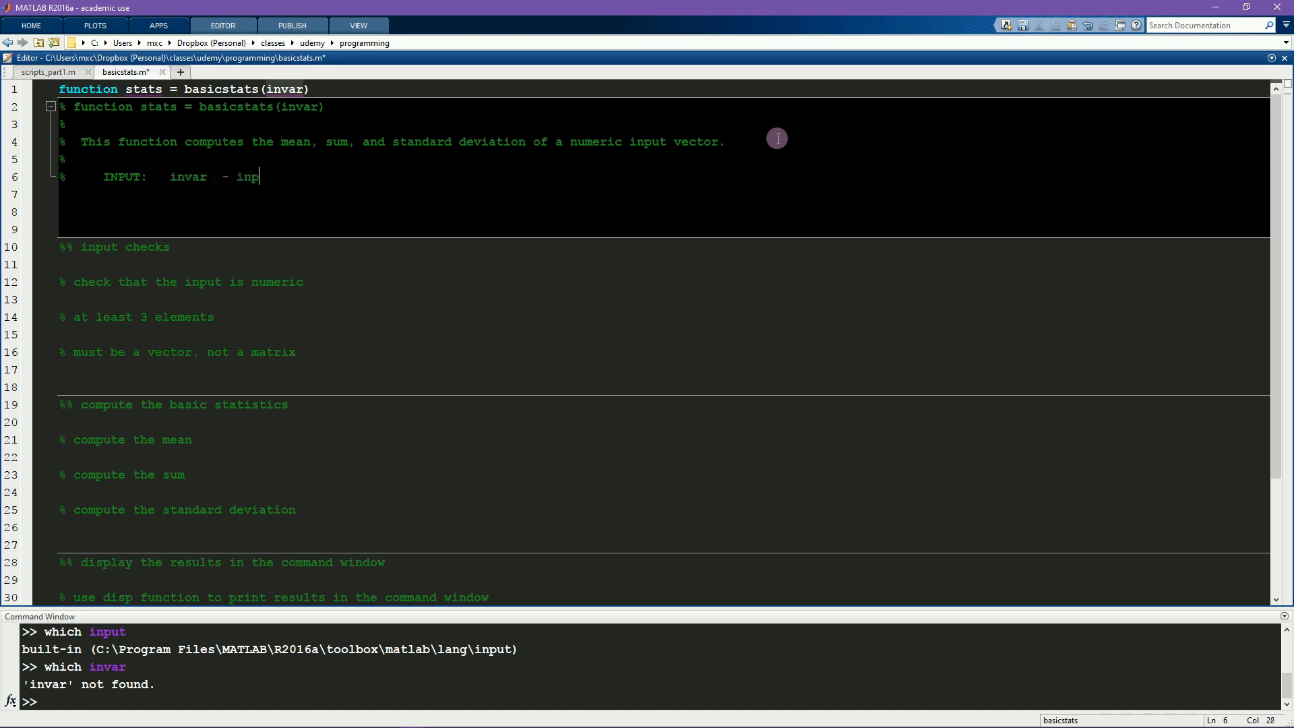
text(ut vector)
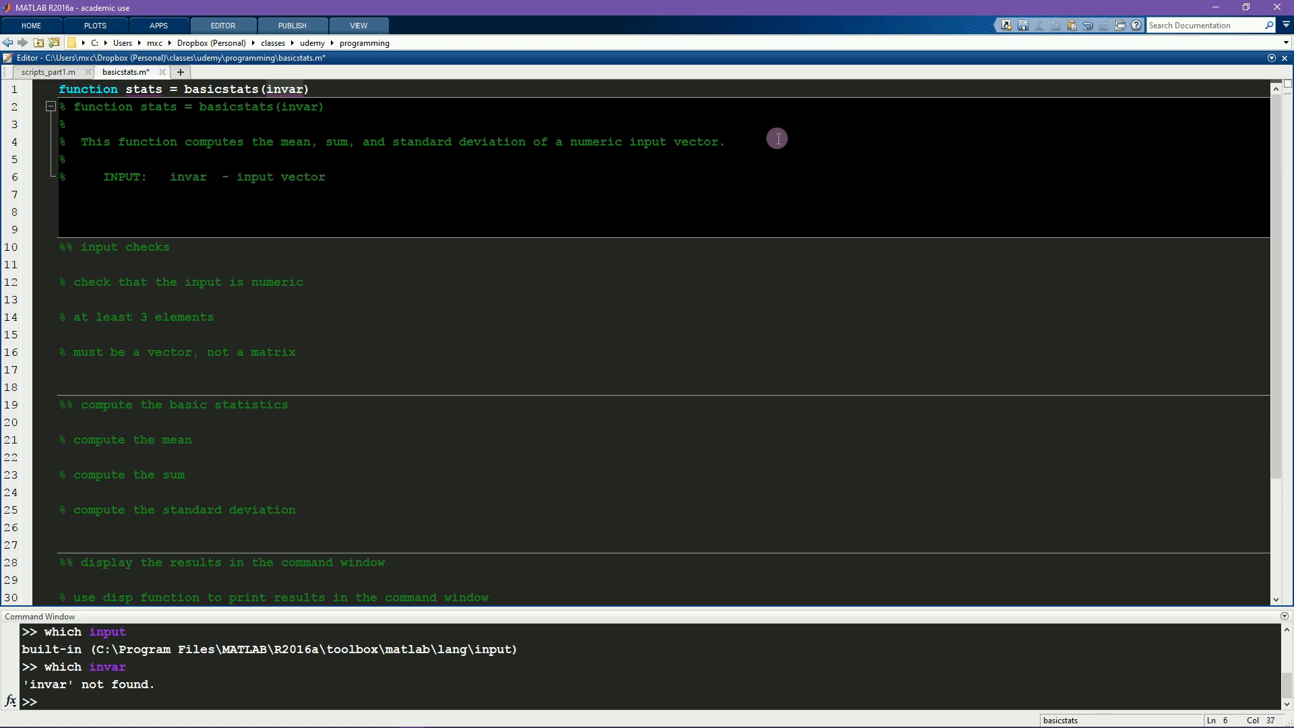
text(, must be a vector contai)
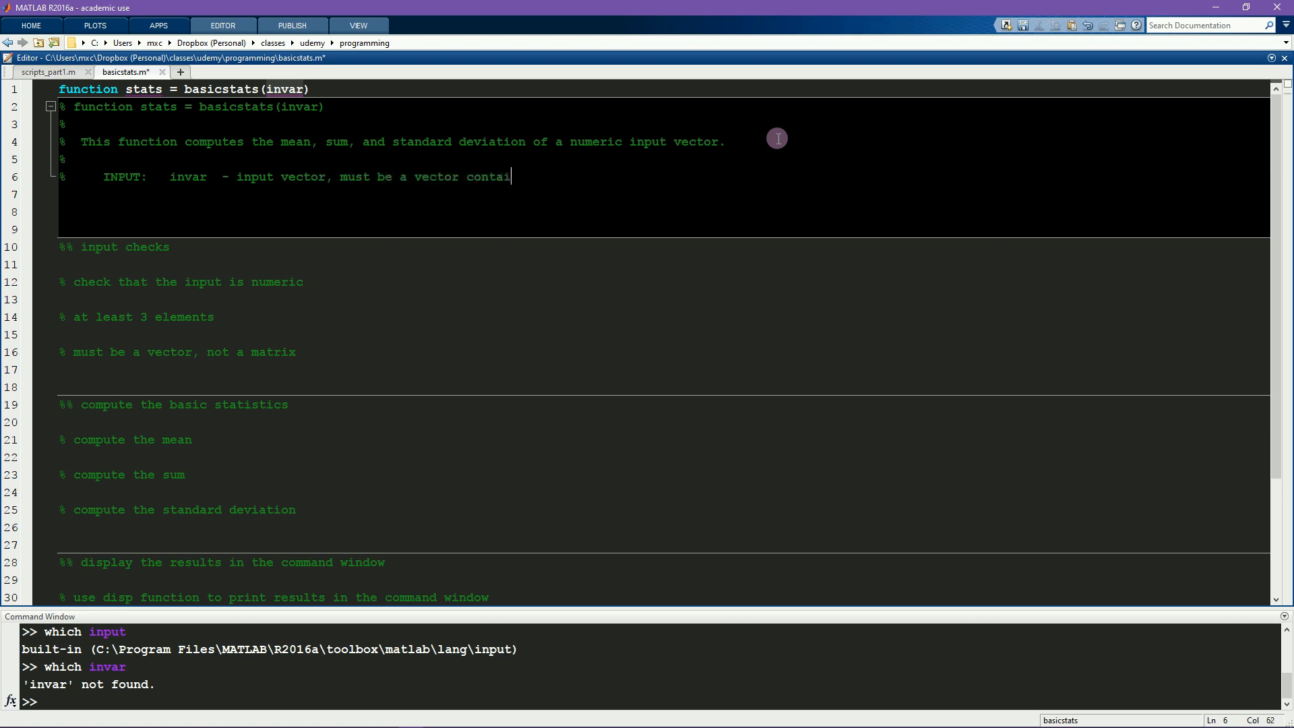
text(ning only numbers, at least)
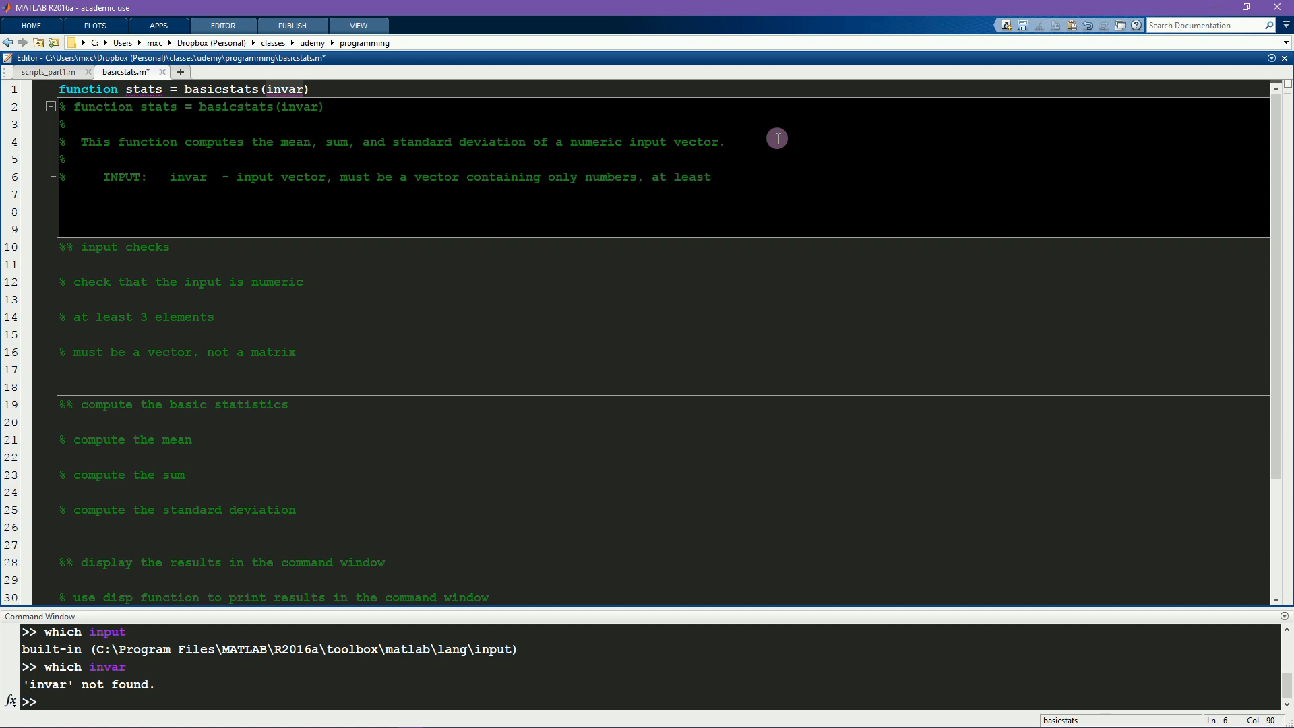
text(3 numbers.)
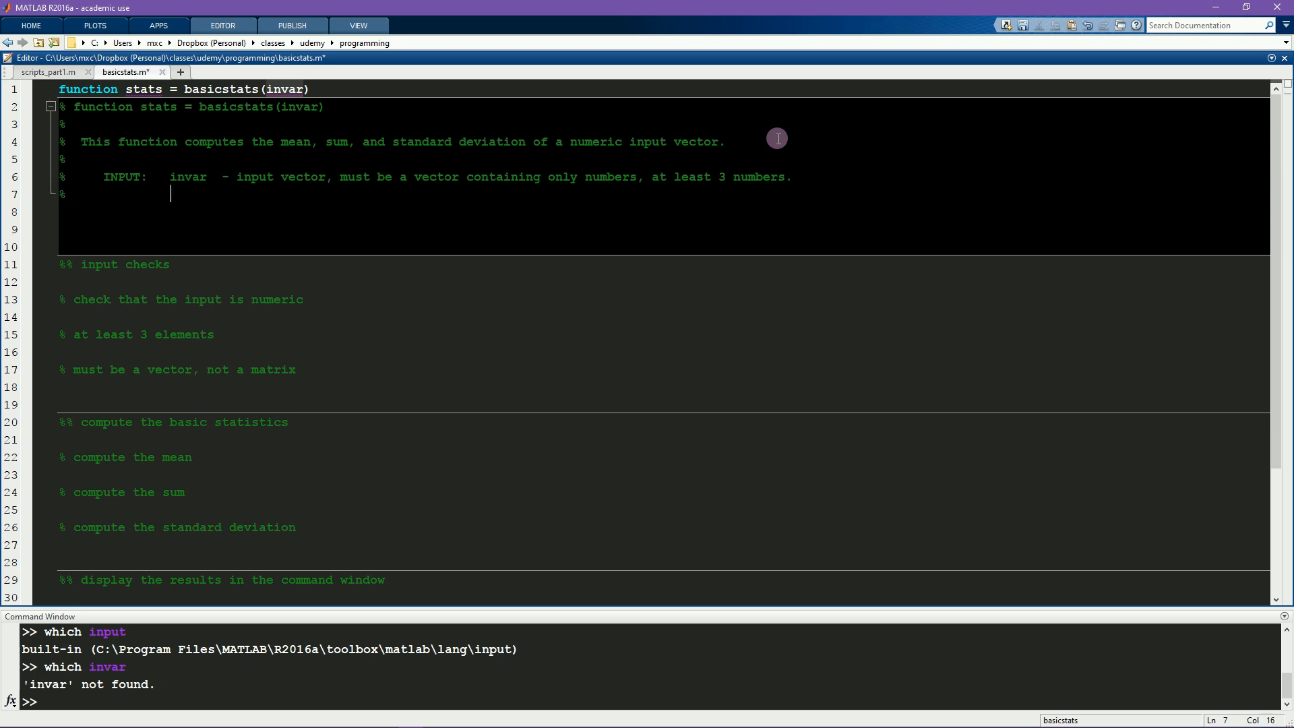
text(in2)
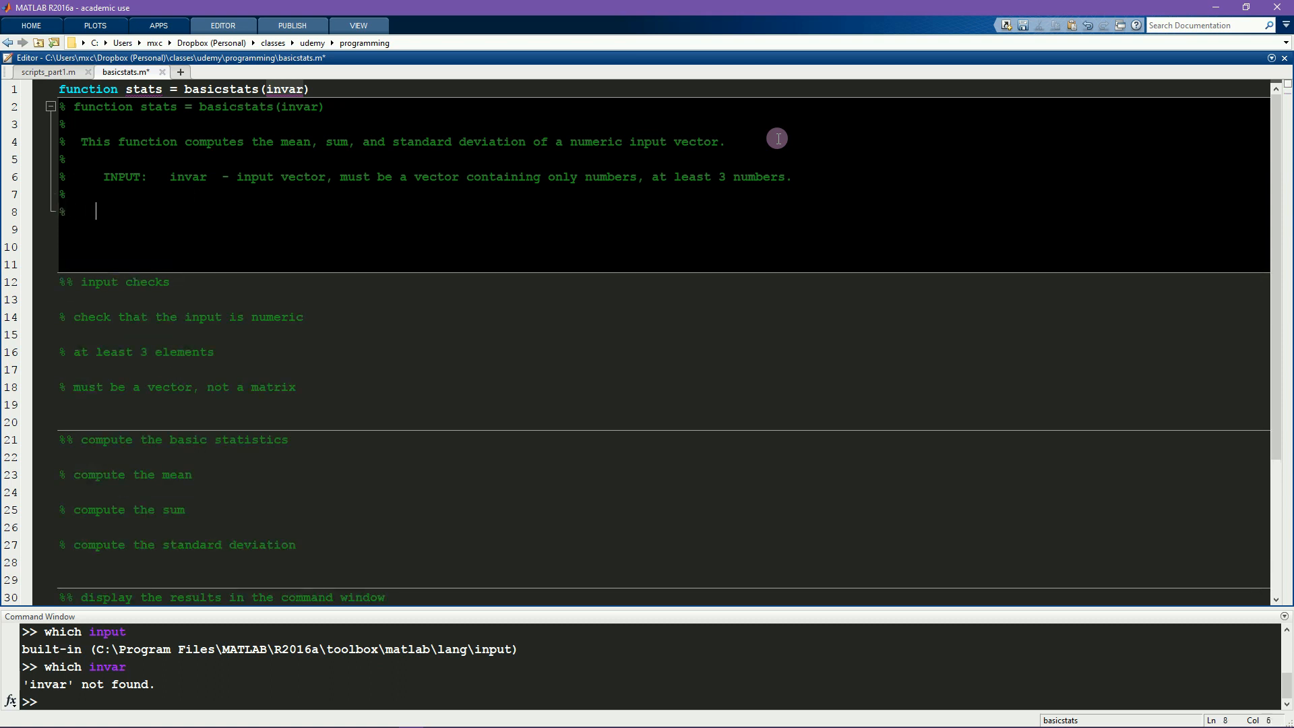
Step: Document OUTPUT stats as a 3-element vector [mean sum standard-deviation]
text(OUTPU)
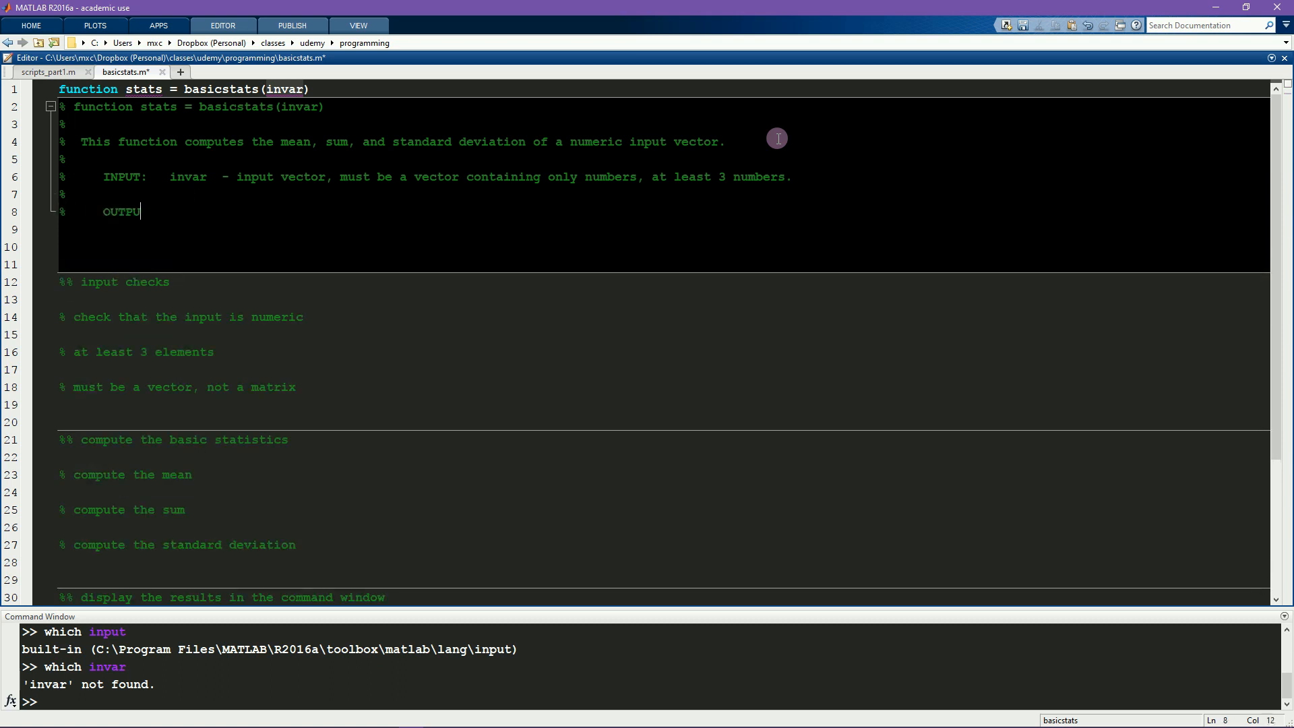
text(T:)
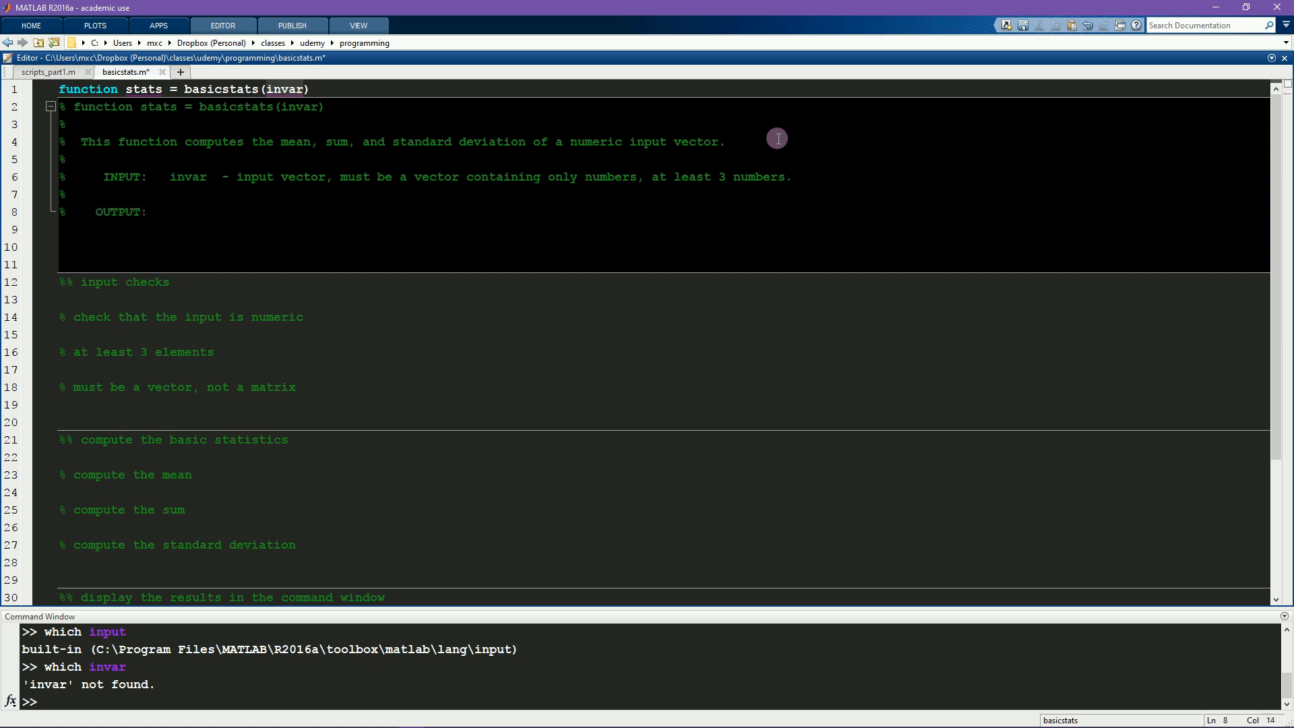
click(170, 212)
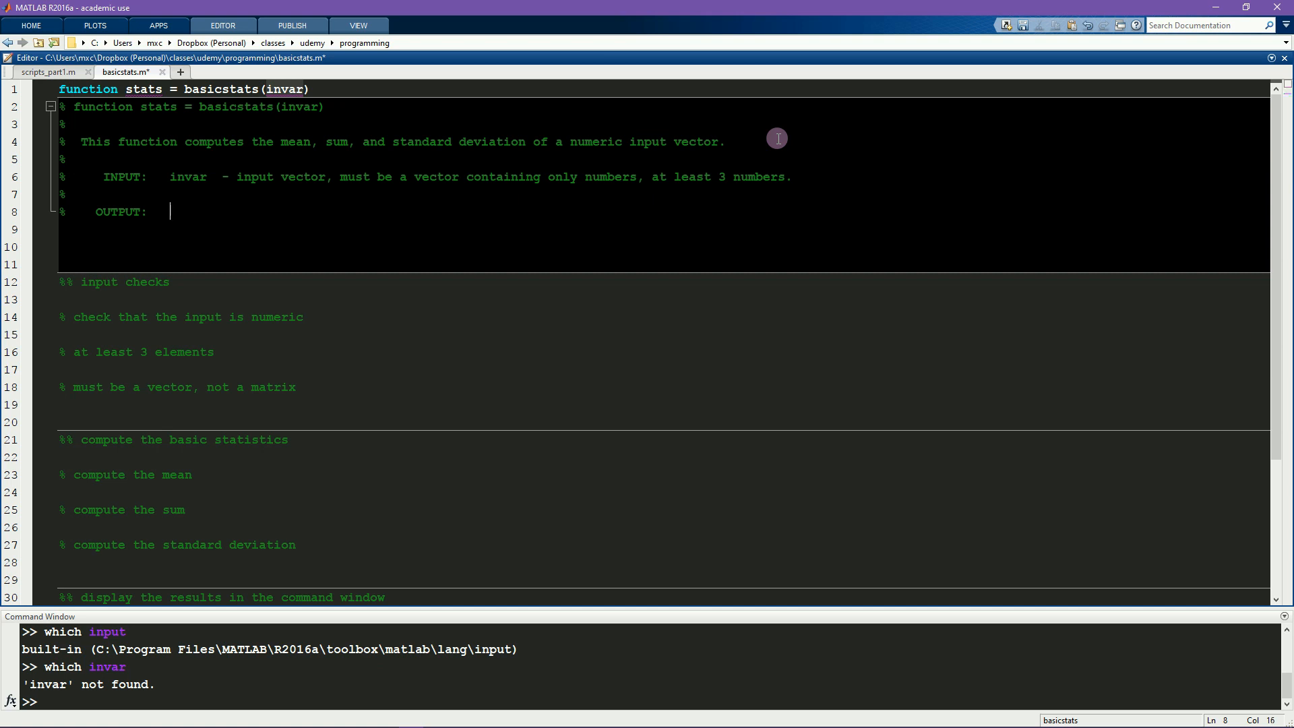
text(stats  - a 3-)
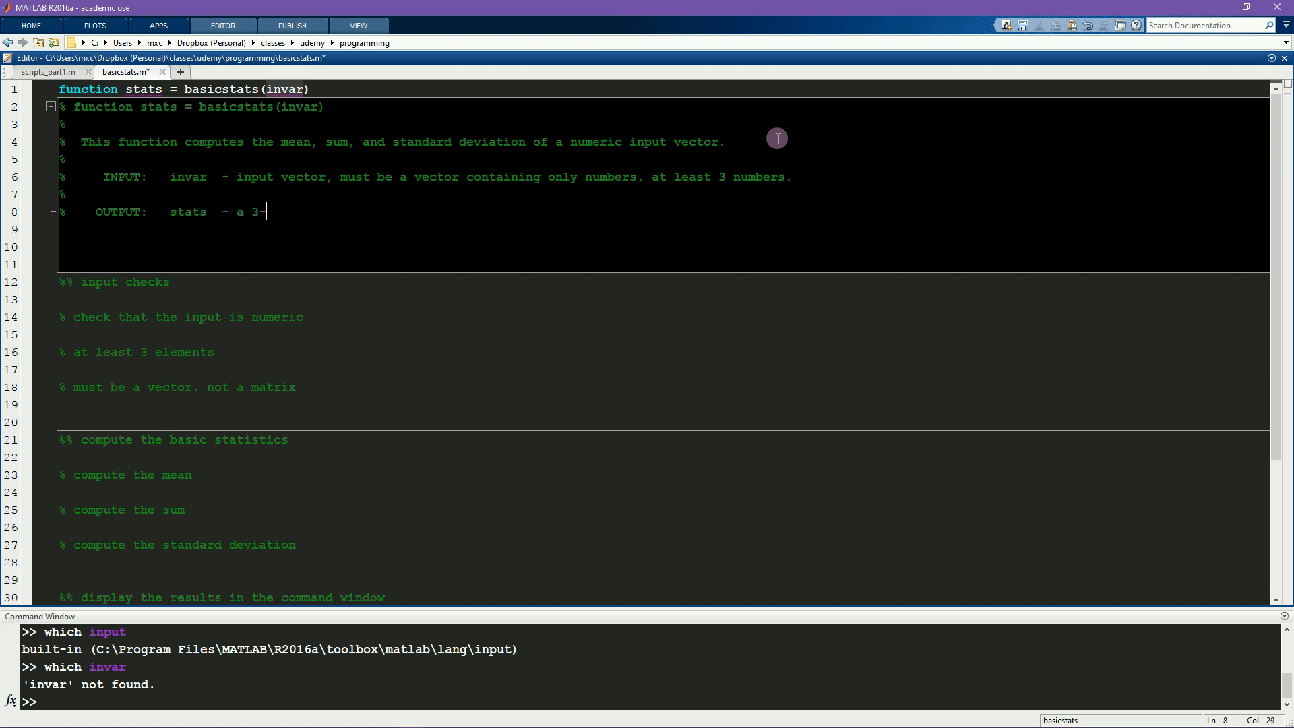
text(element vector)
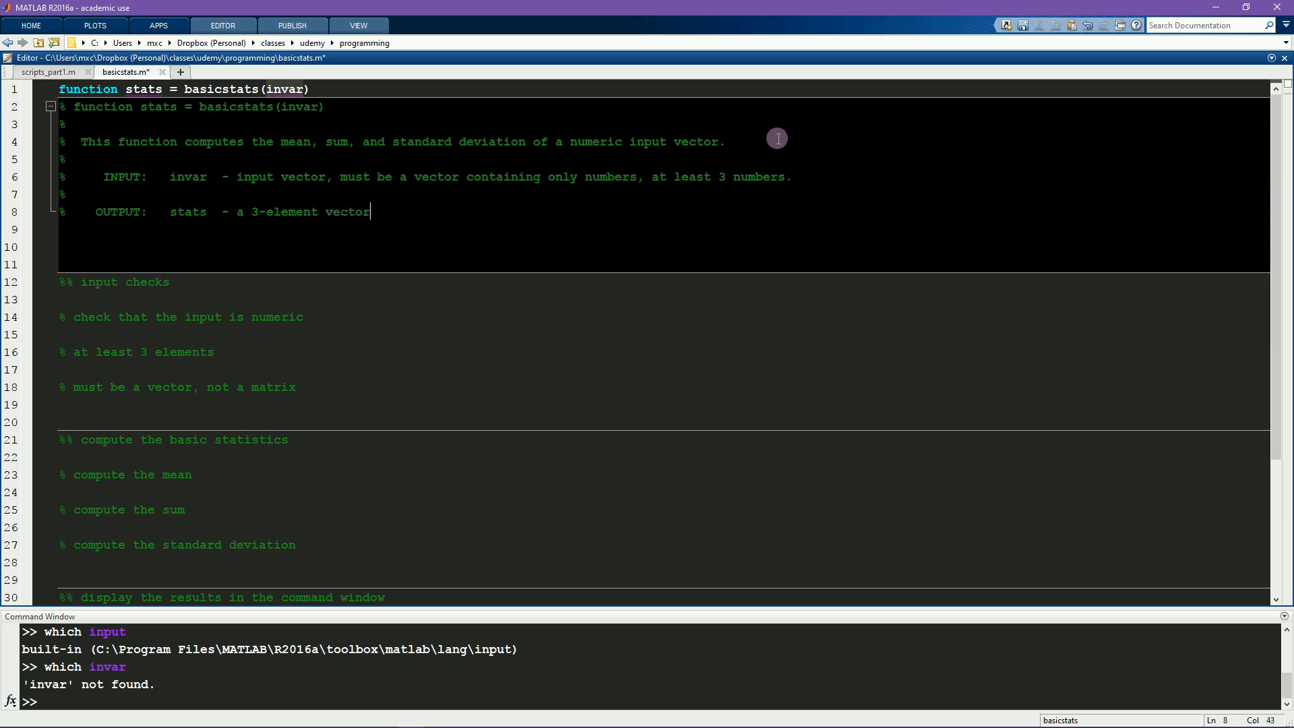
text(containing [mean)
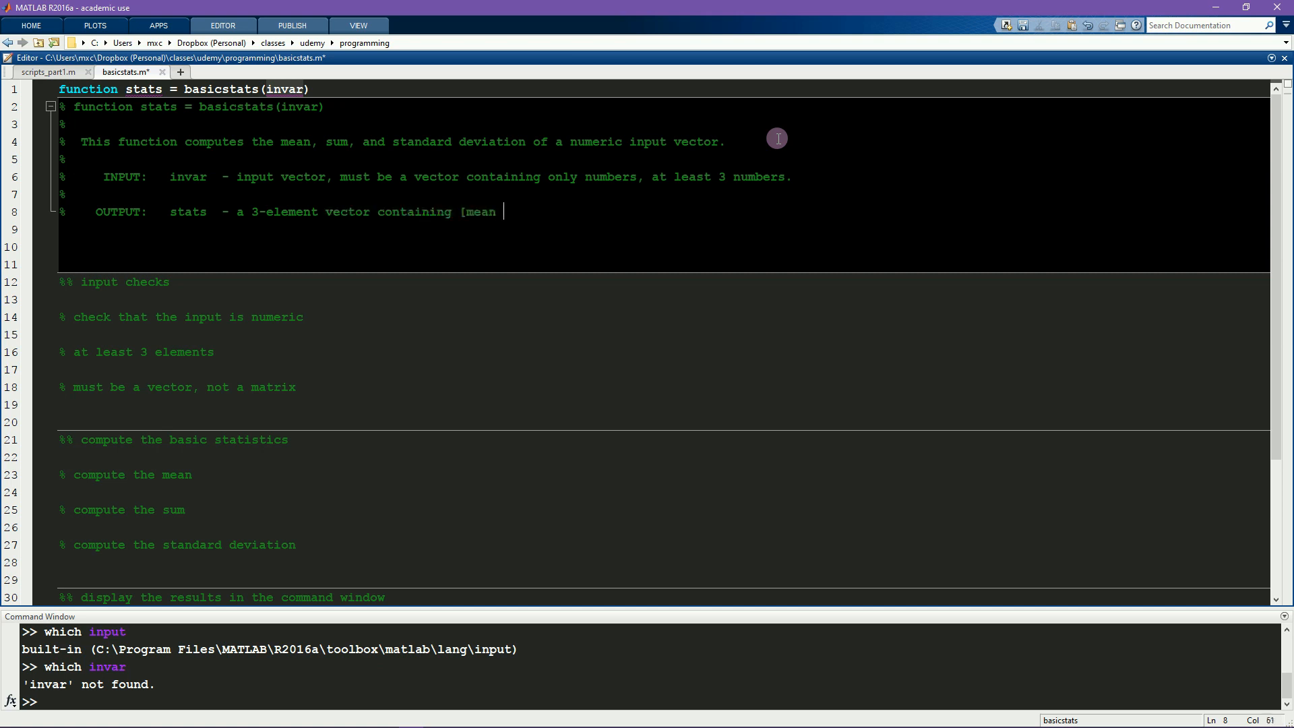
text(sum stan)
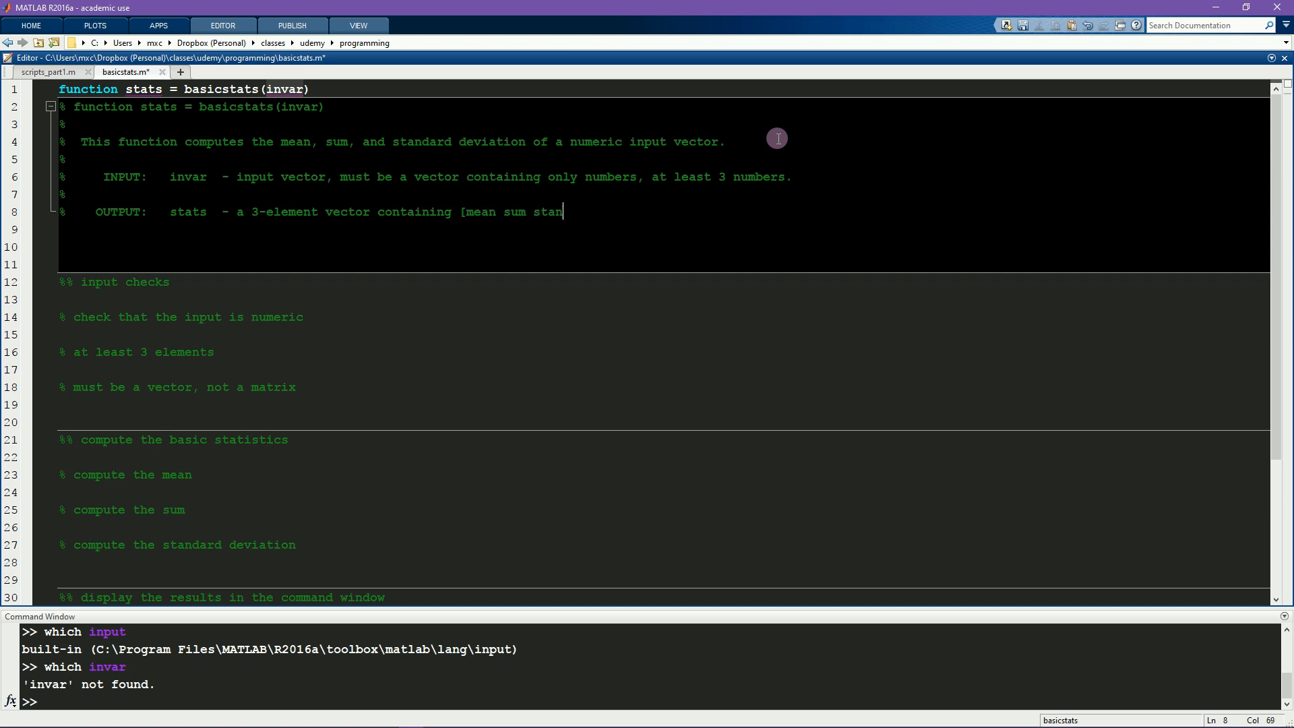
text(dard-de)
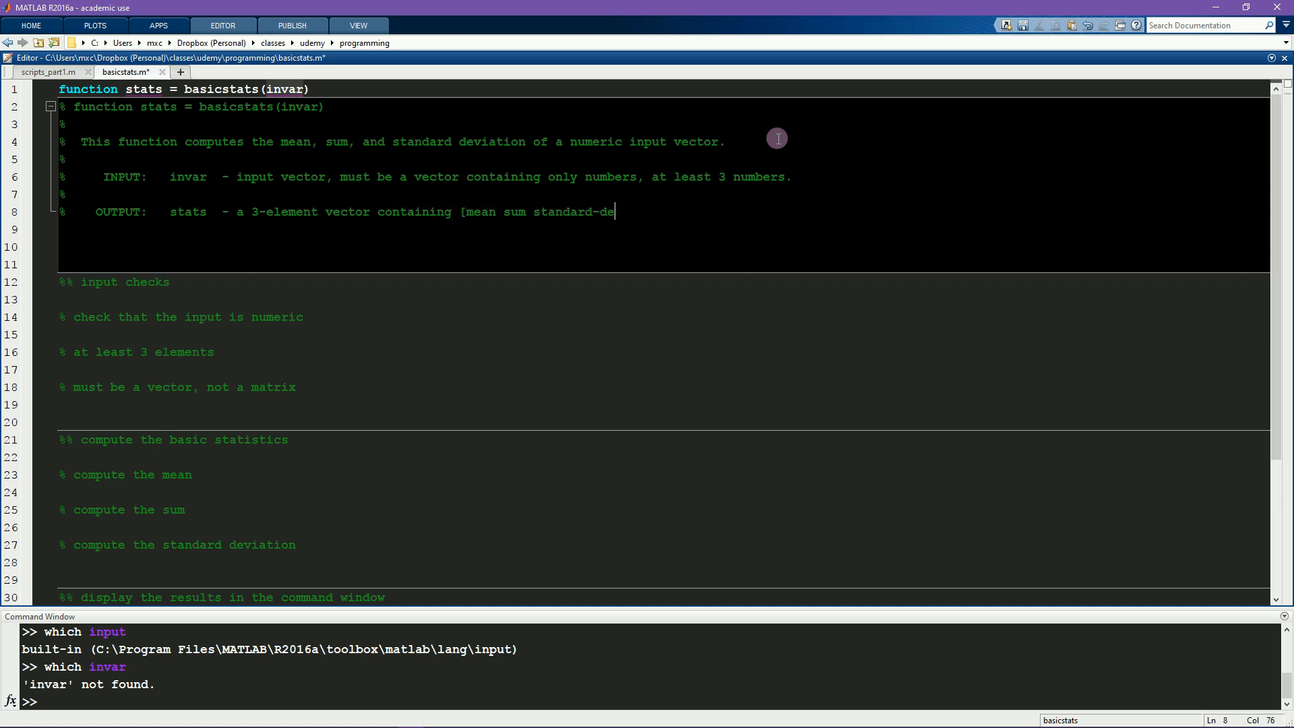
text(viation])
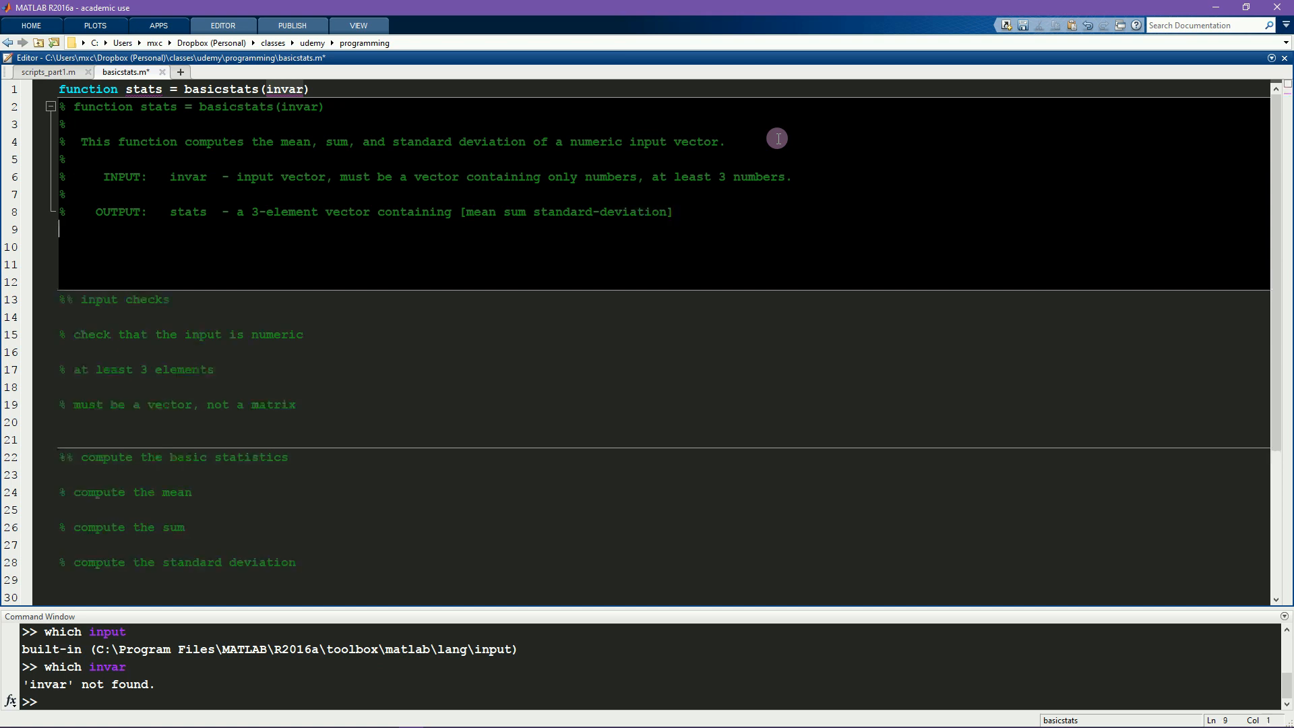
Step: Add a '% written by mikexcohen.com' author line to the help block
key(enter)
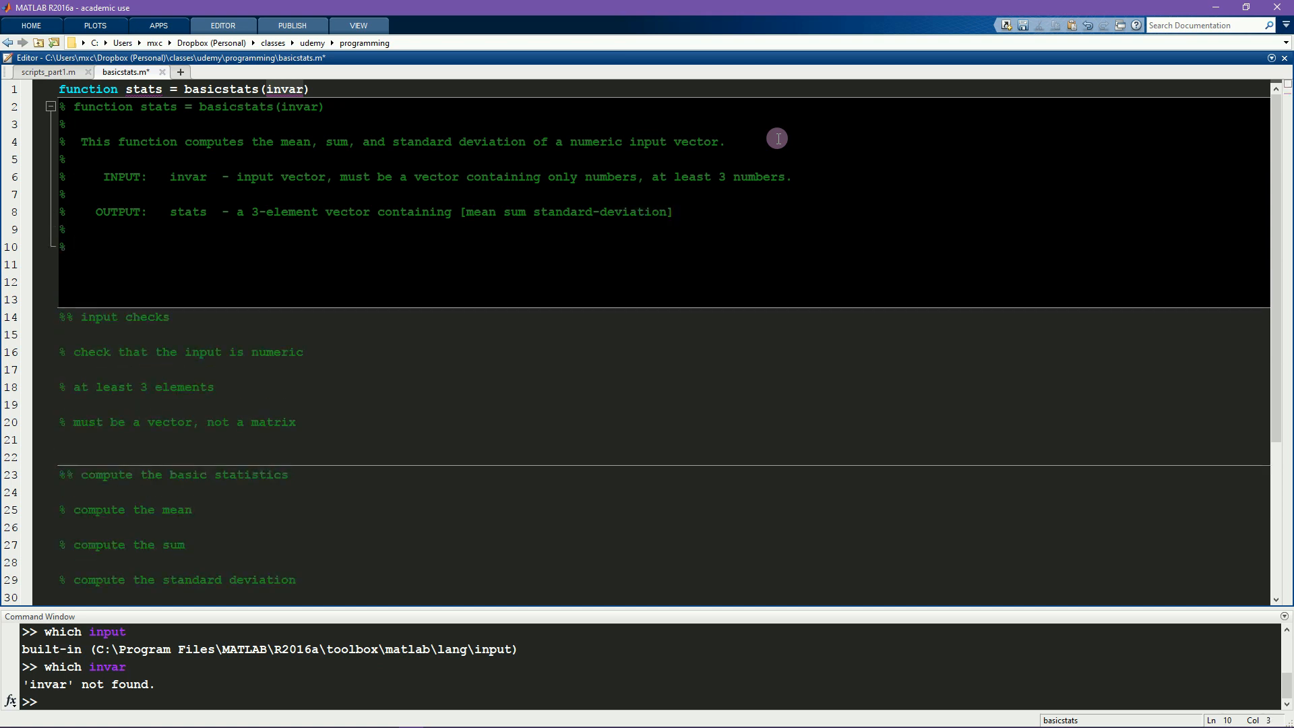
text(writ)
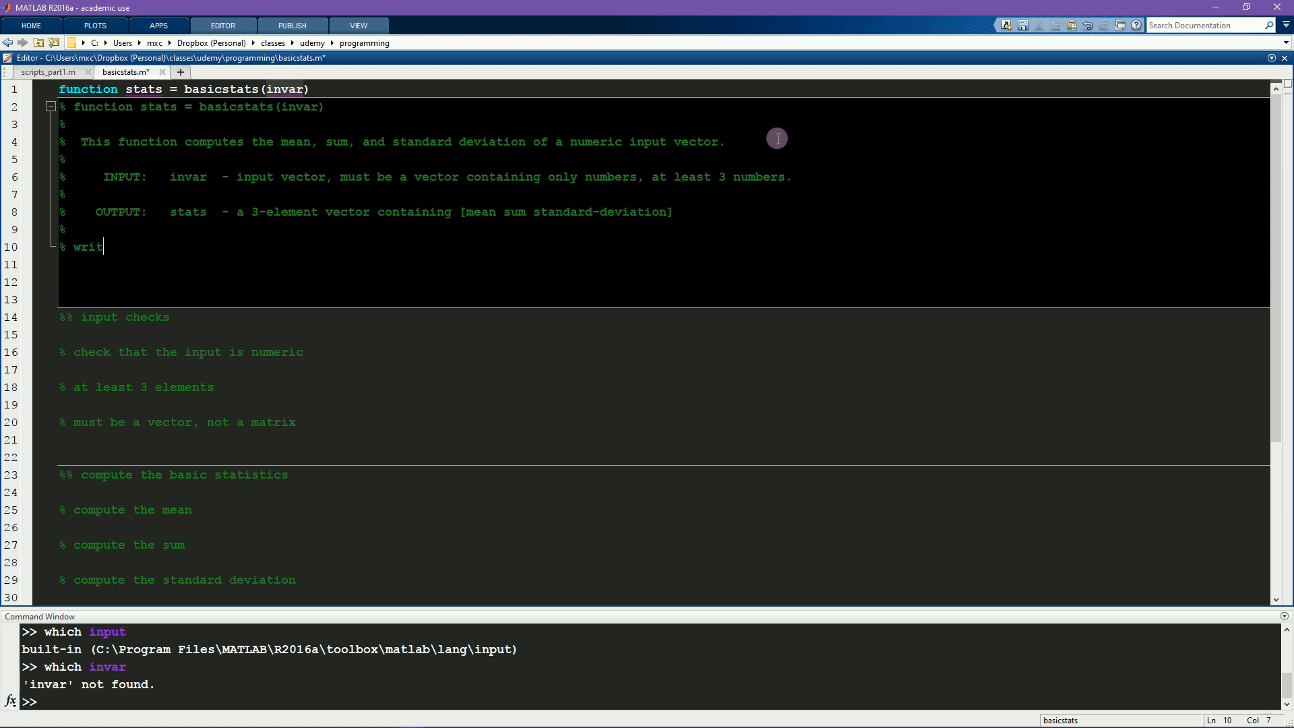
text(ten by mikex)
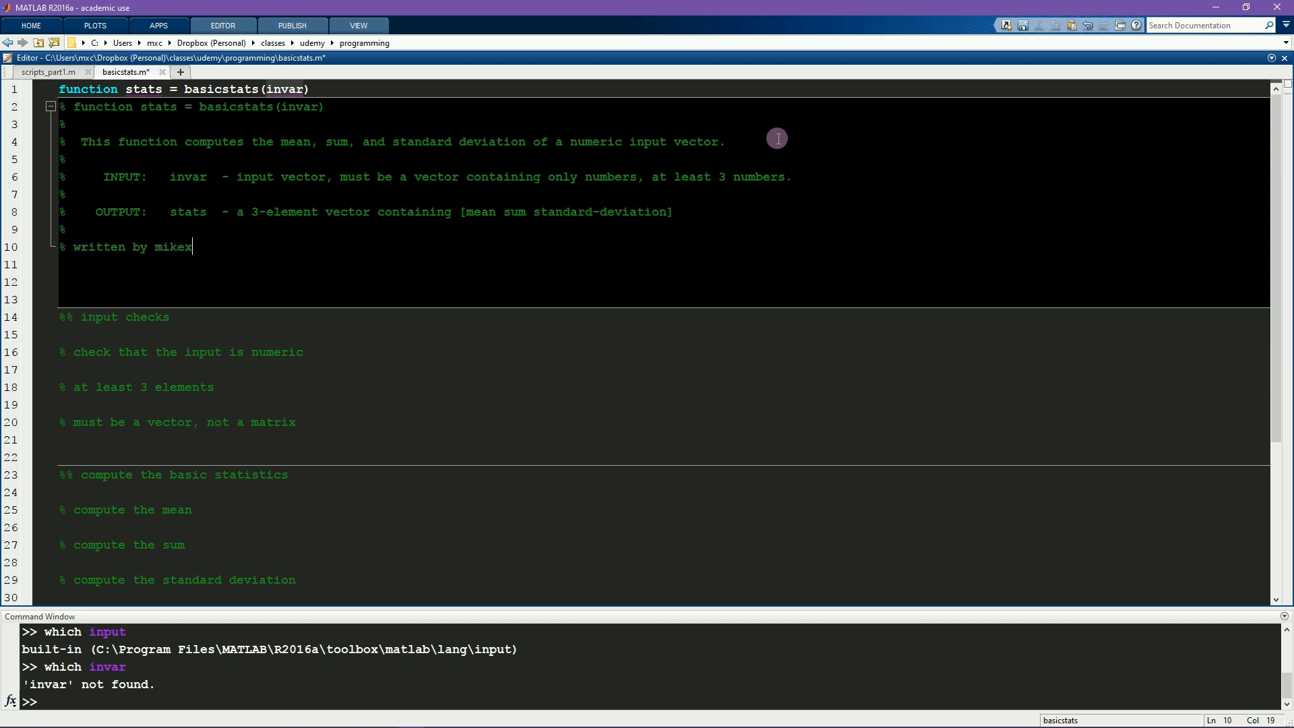
text(cohen.com)
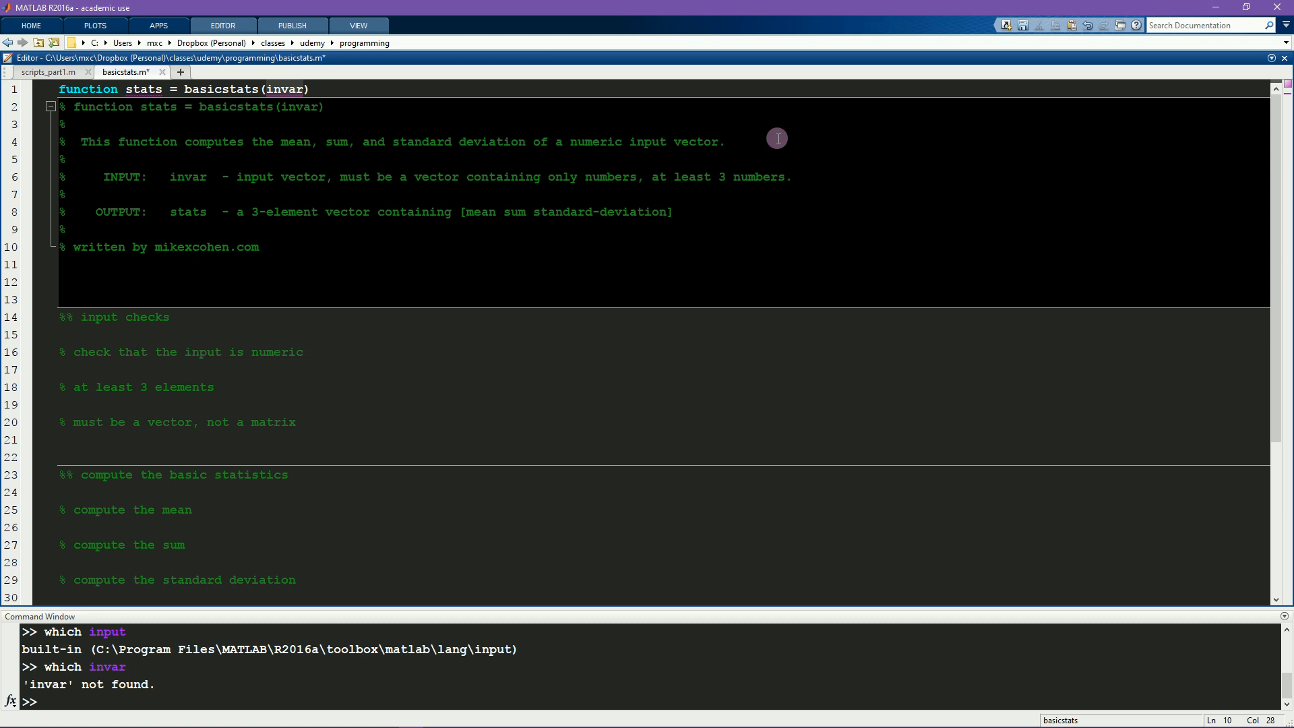
Step: Save basicstats.m and trim the extra blank lines
click(259, 247)
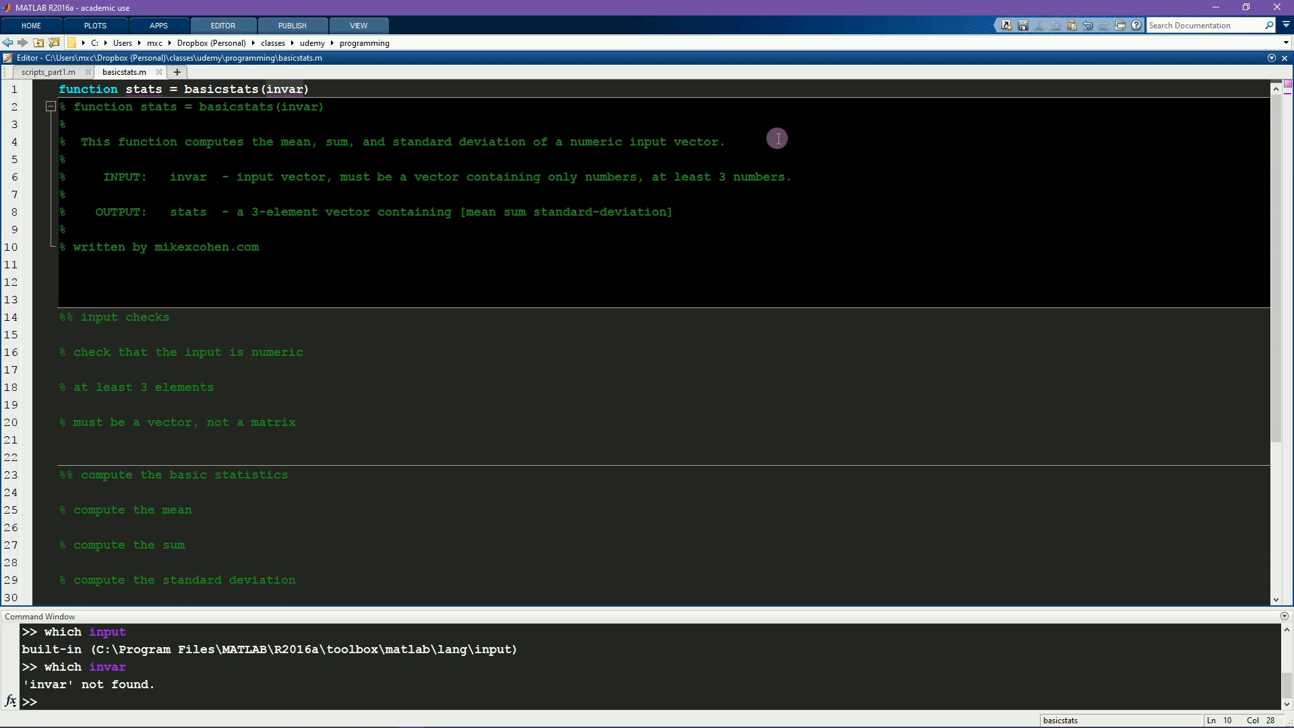
click(259, 246)
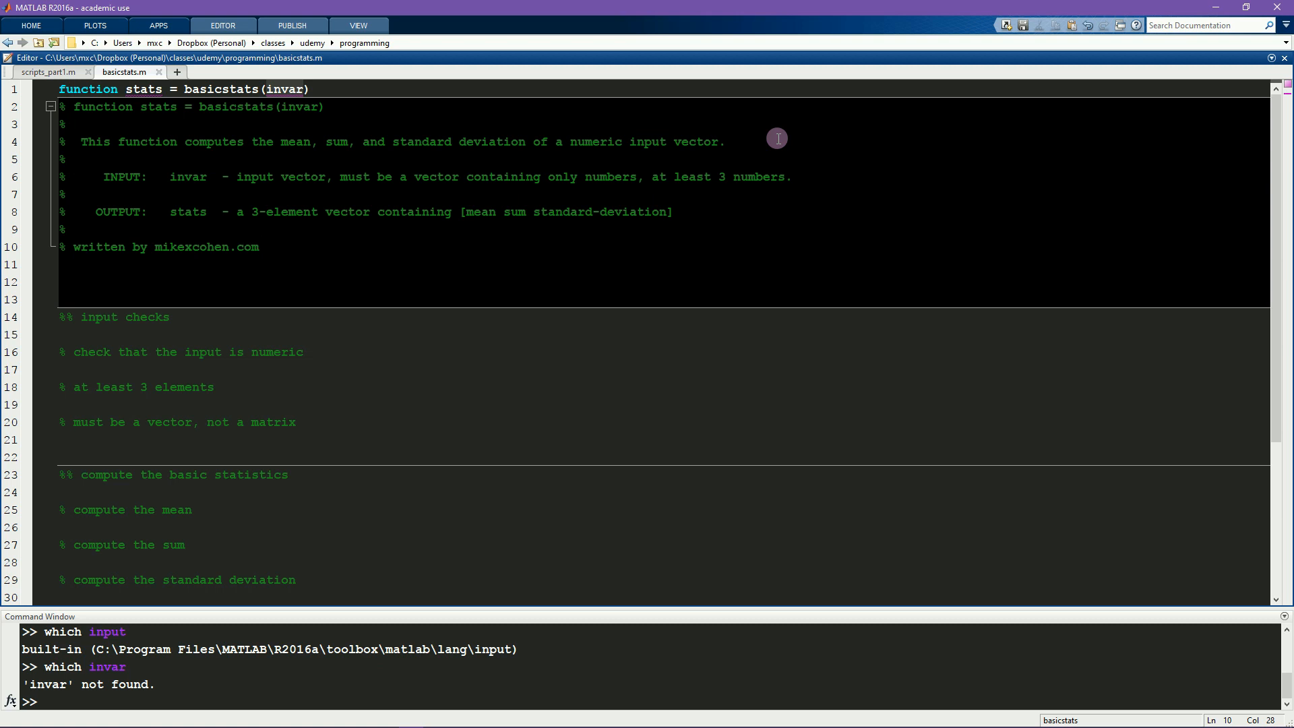
click(259, 247)
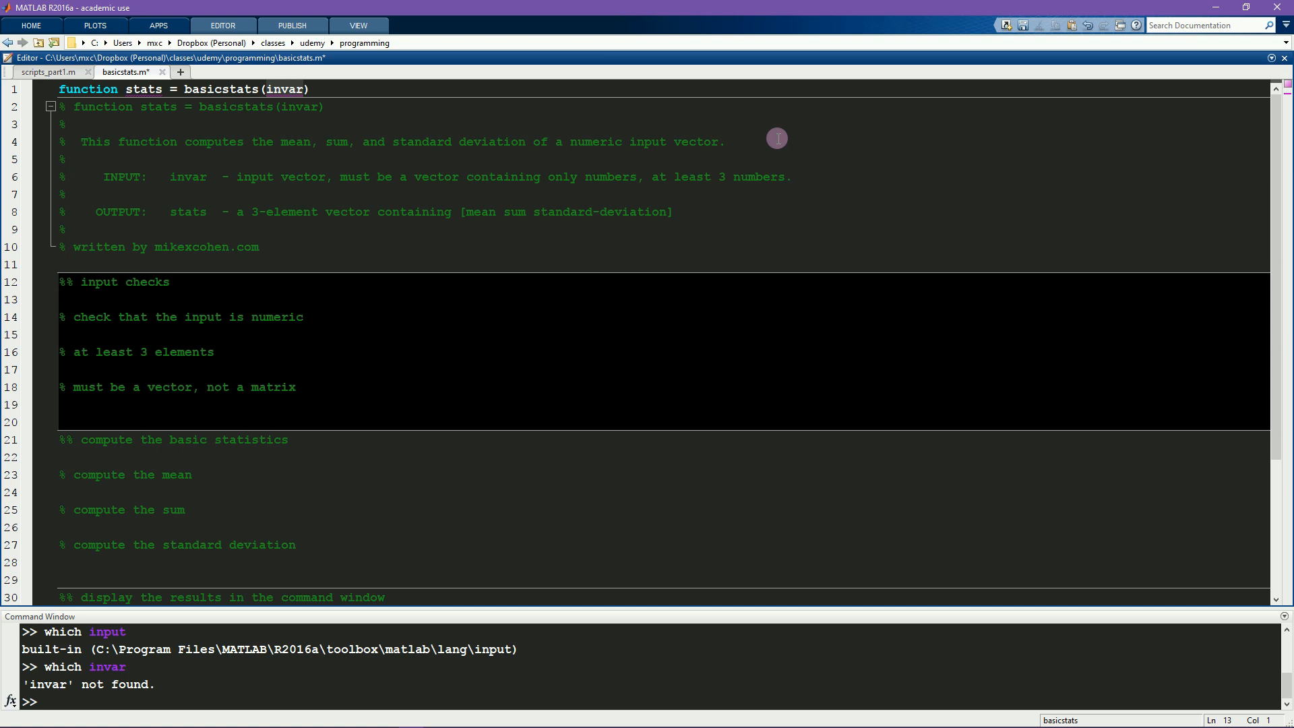
click(59, 299)
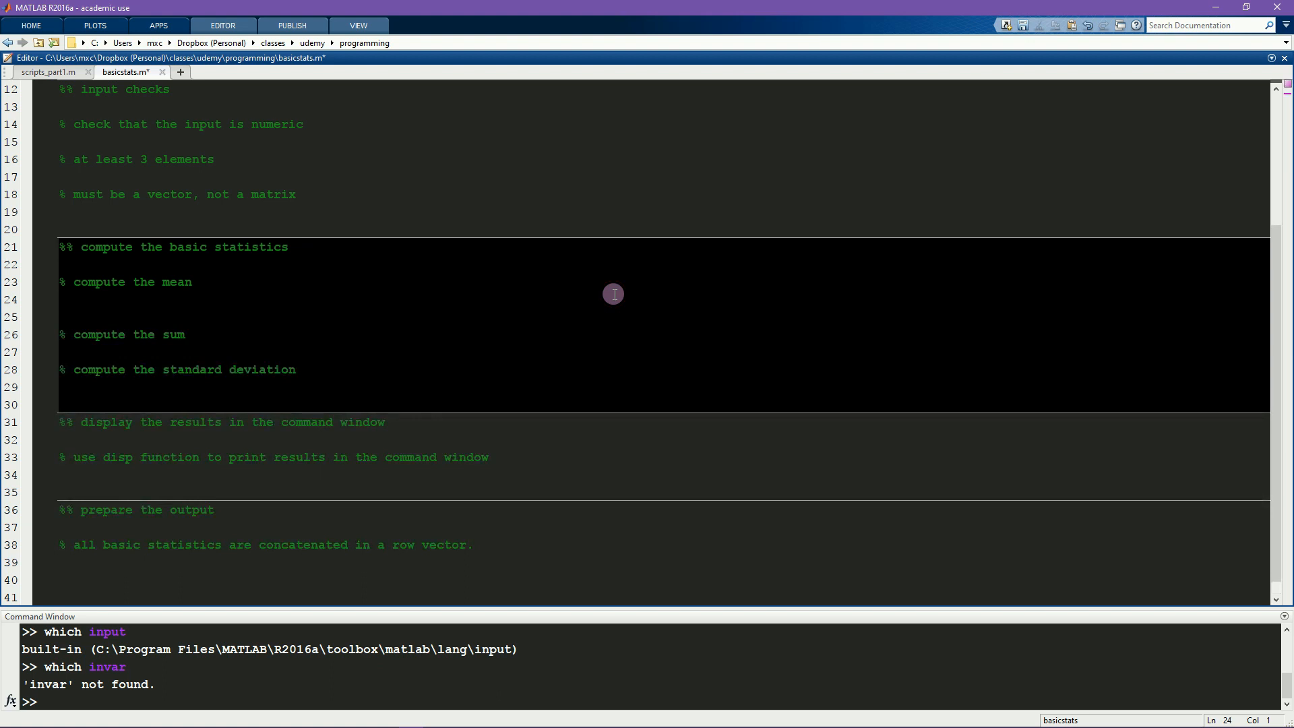
Step: Compute mymean = mean(invar); under the mean comment
text(mean()
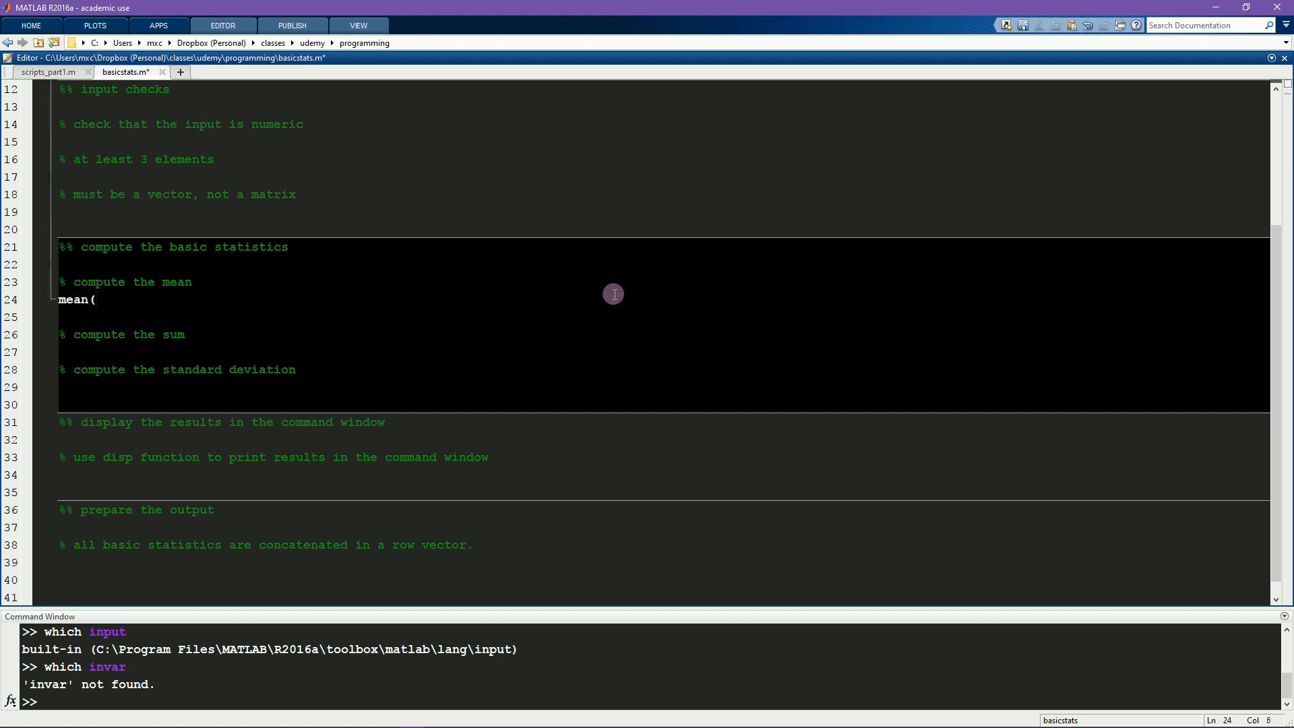
text(invar);)
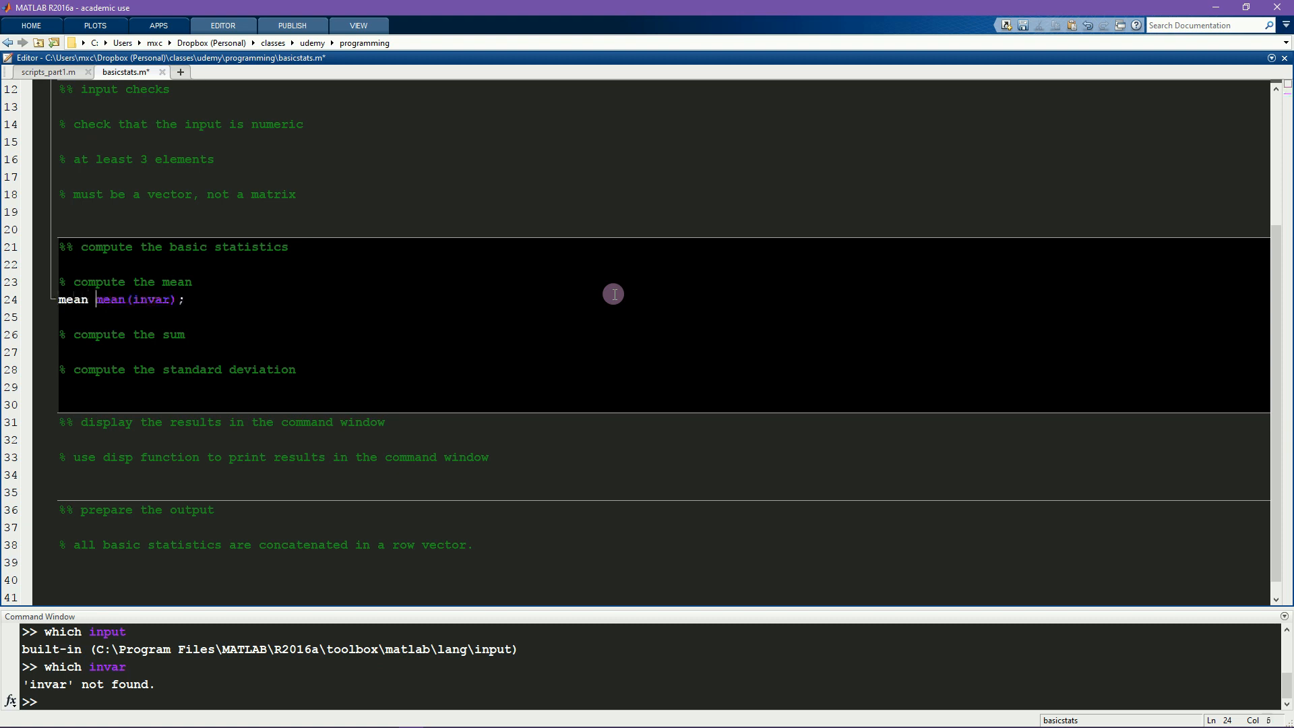
text(=)
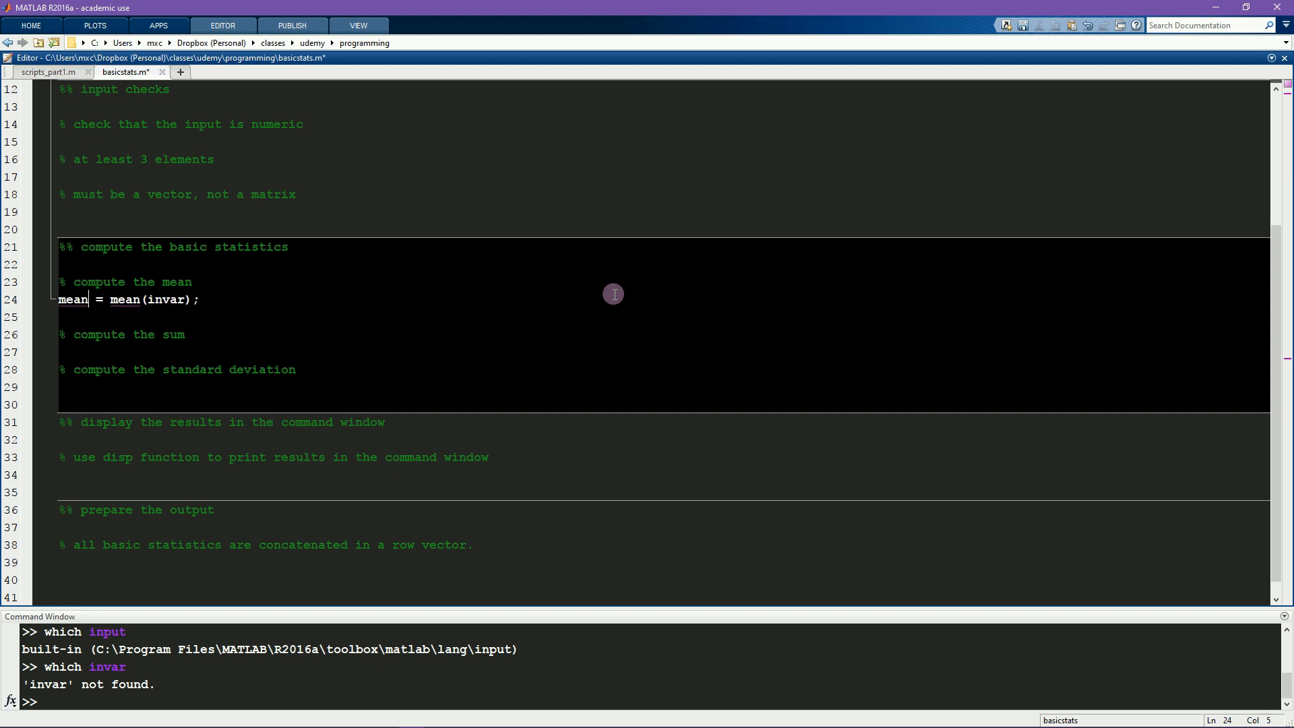
double_click(73, 299)
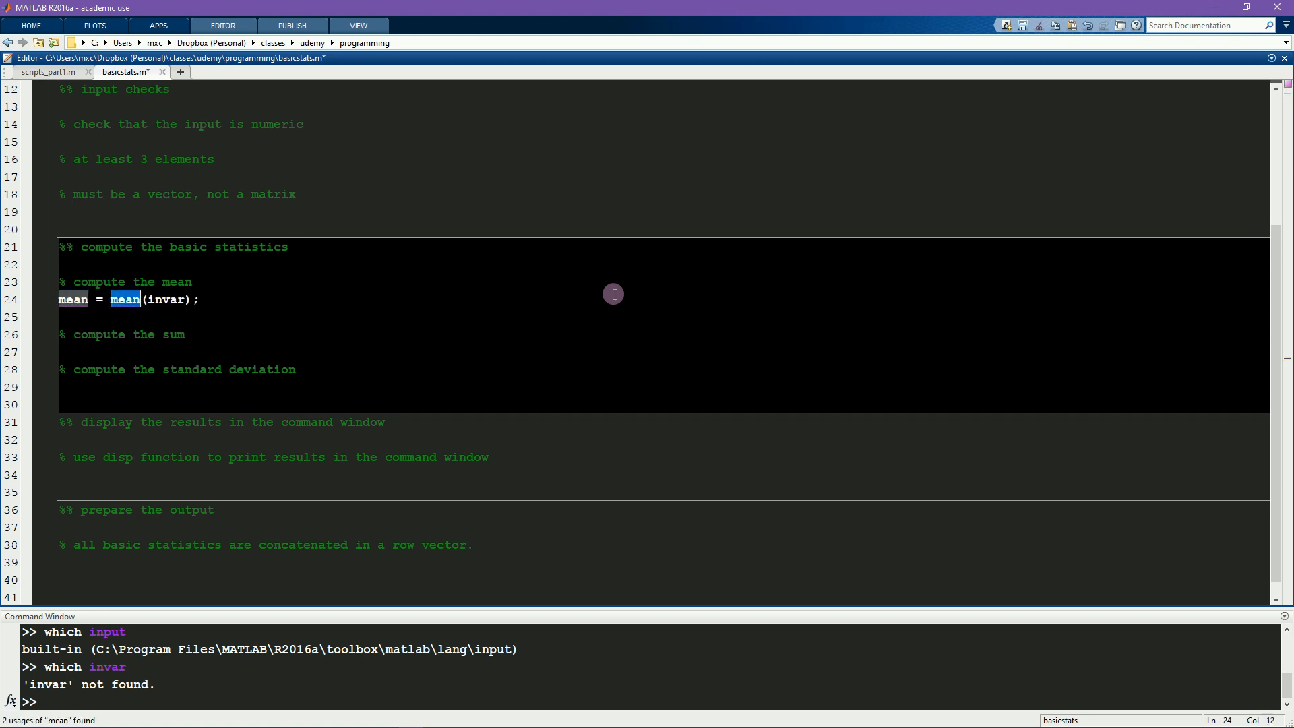
text(my)
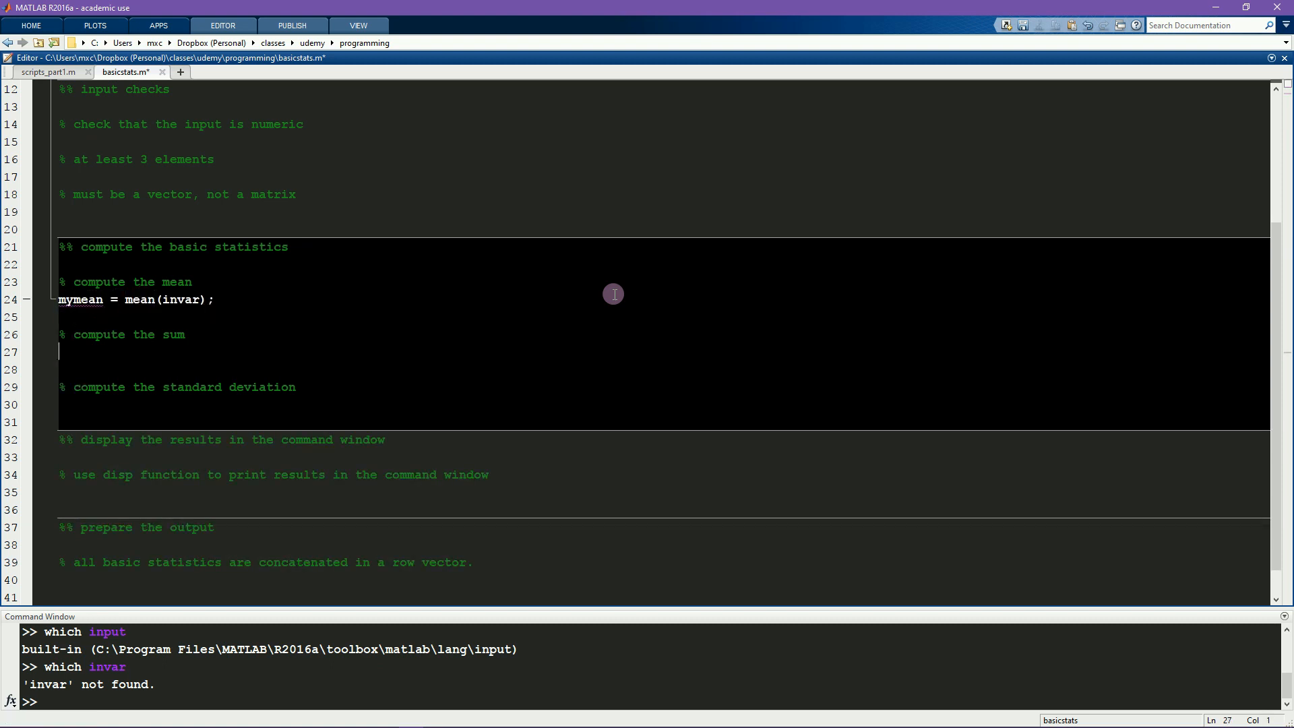
Step: Compute mysum = sum(invar); and mystandarddev = std(invar); under their comments
text(mysum)
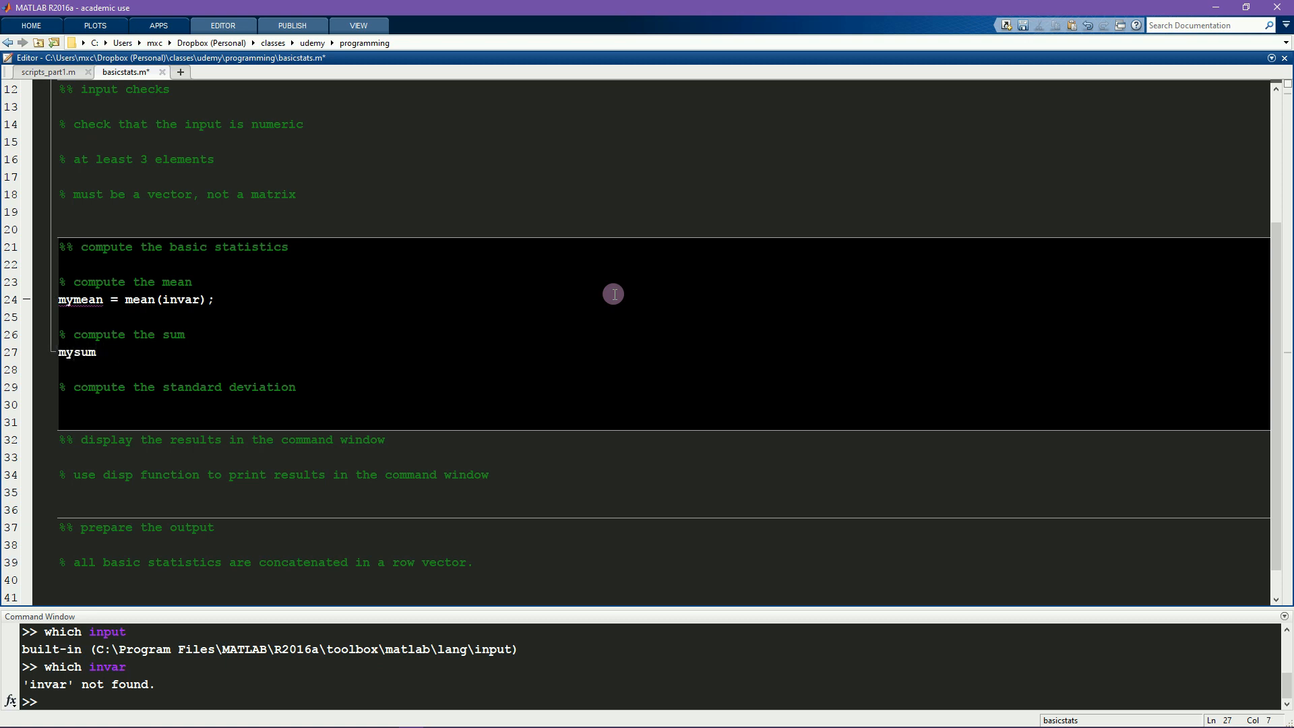
text(= sum(invar)
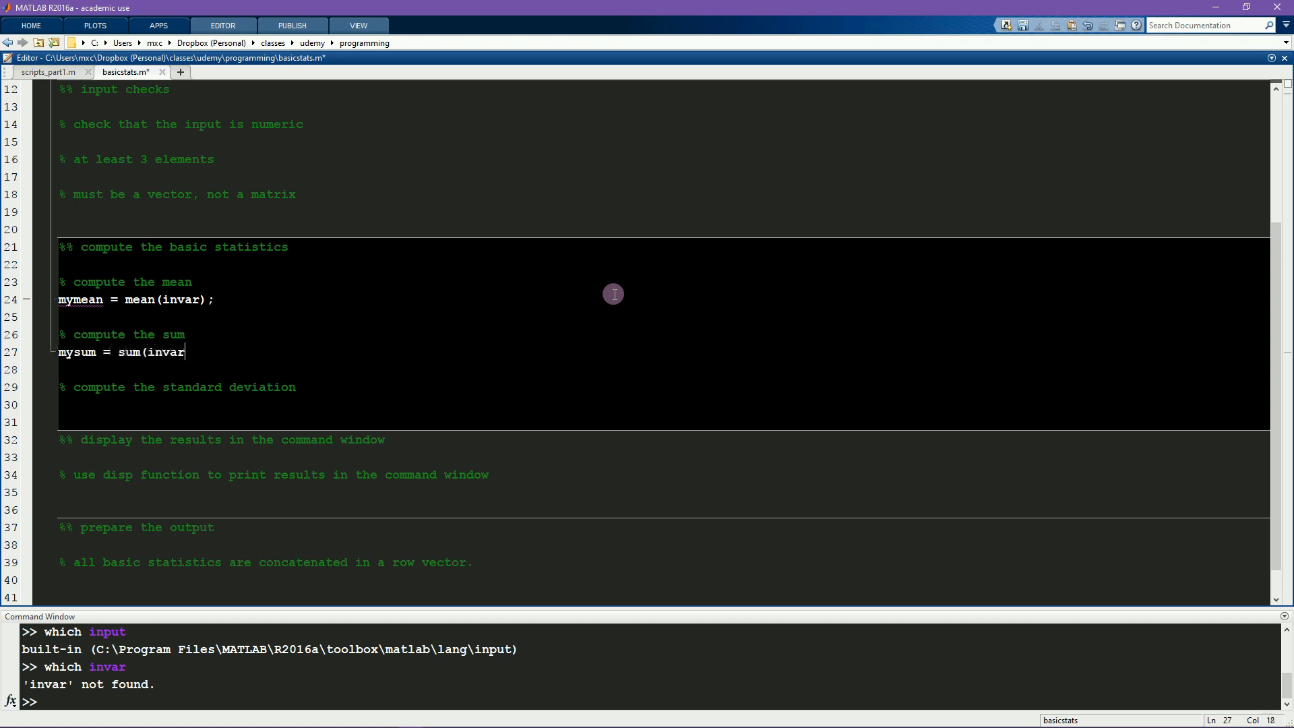
text();)
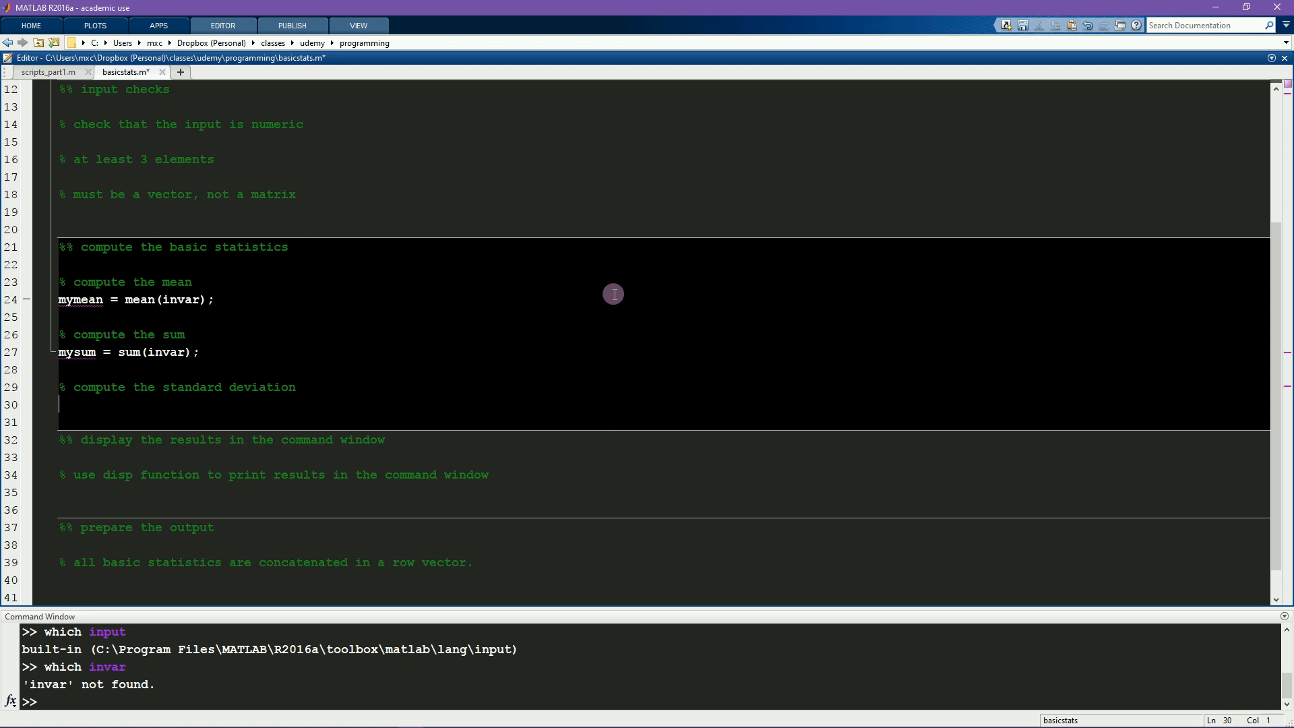
text(mystan)
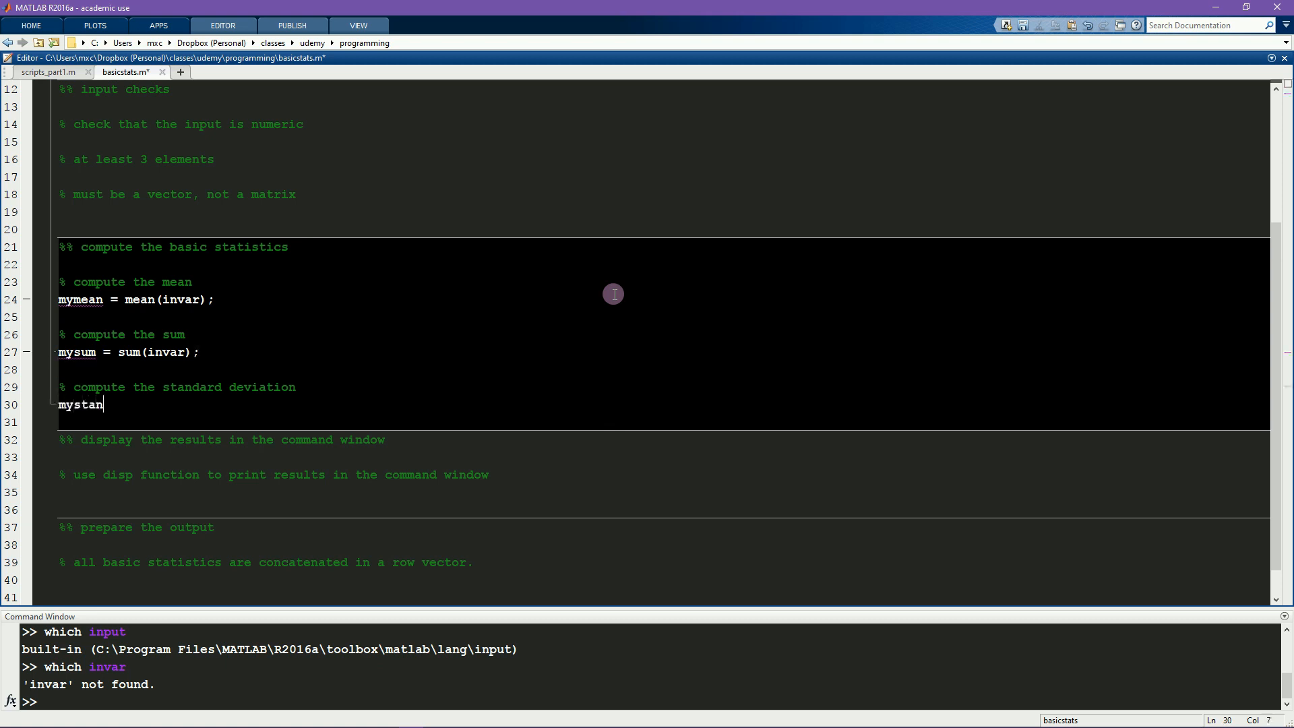
text(darddev)
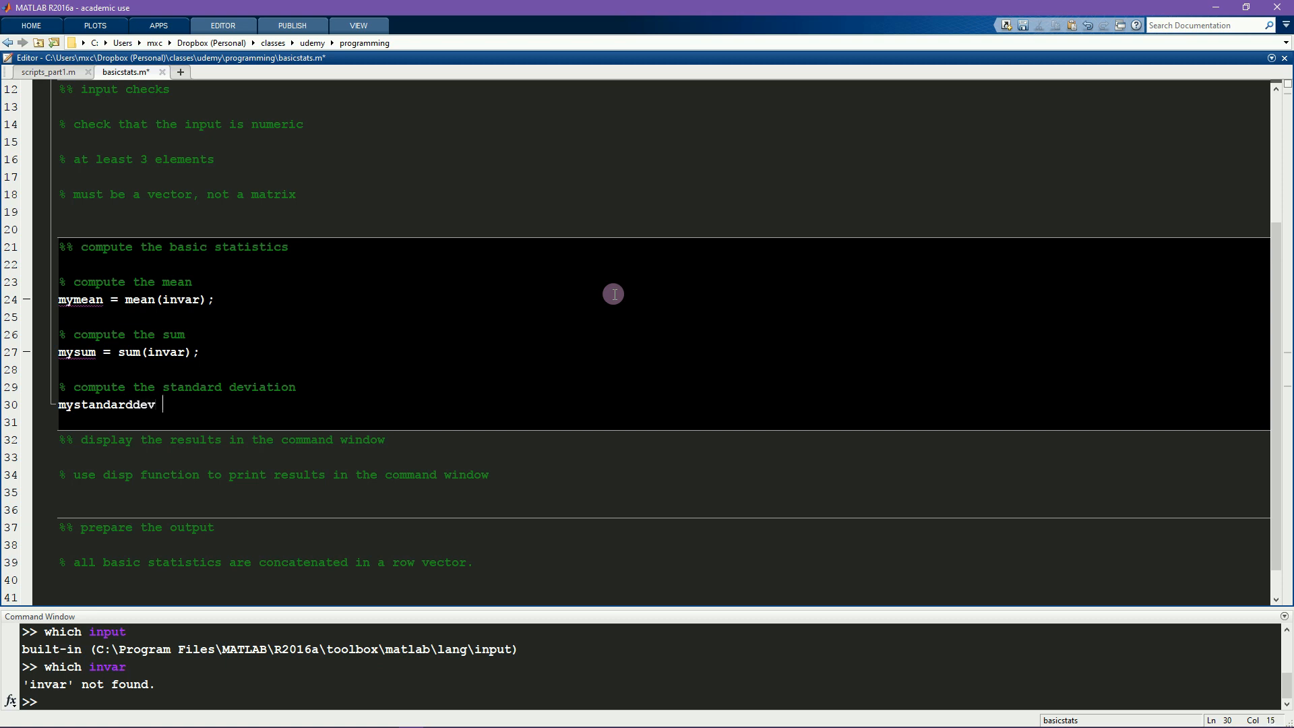
text(= std()
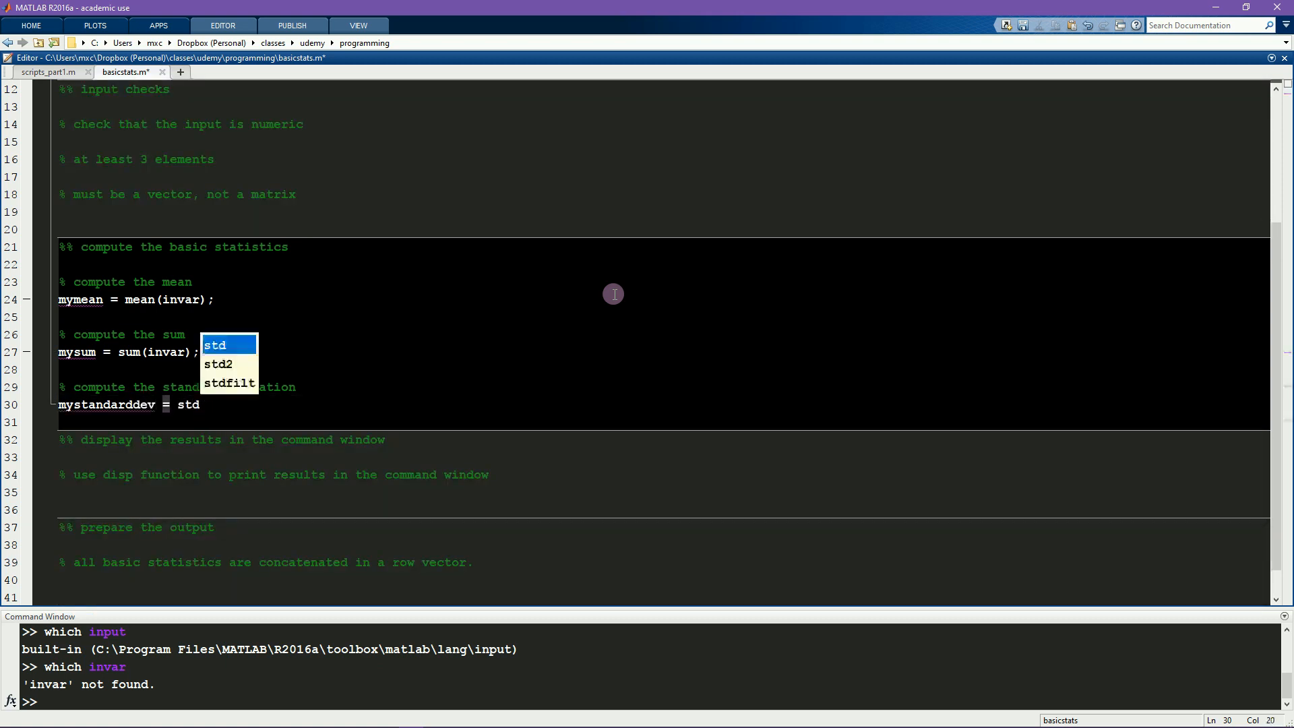
key(Escape)
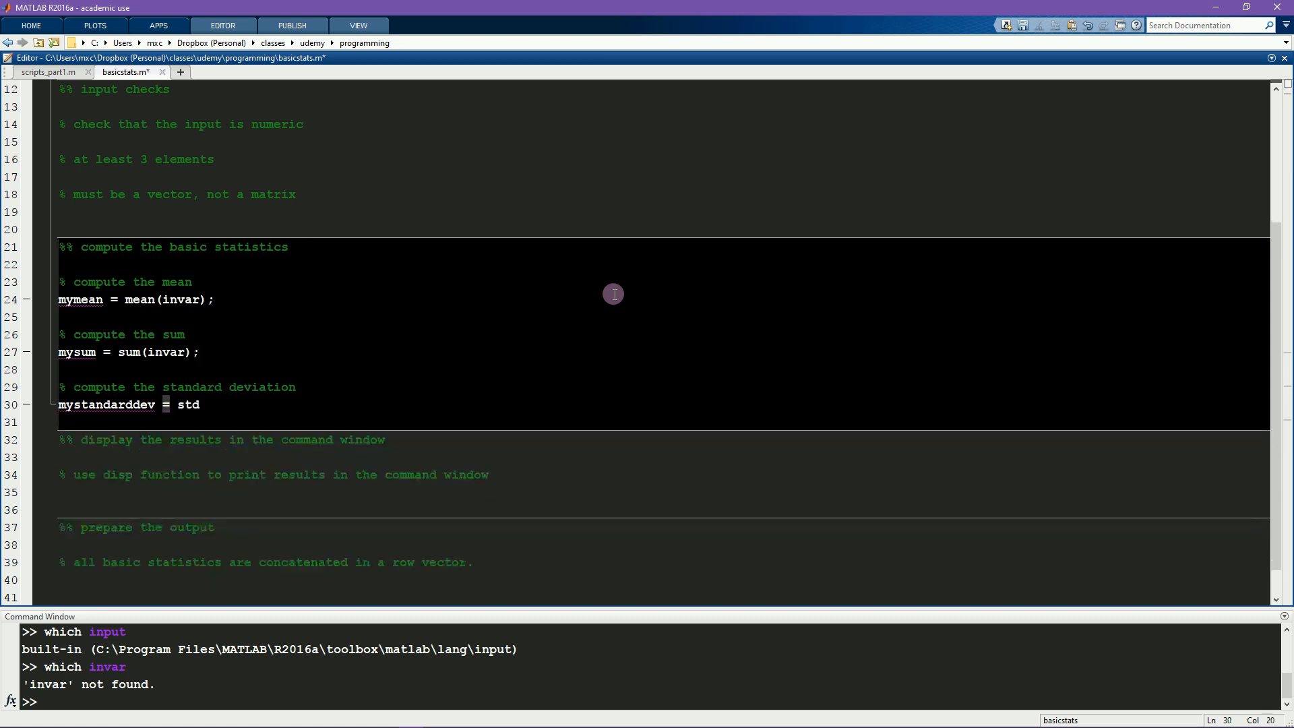
text((invar);)
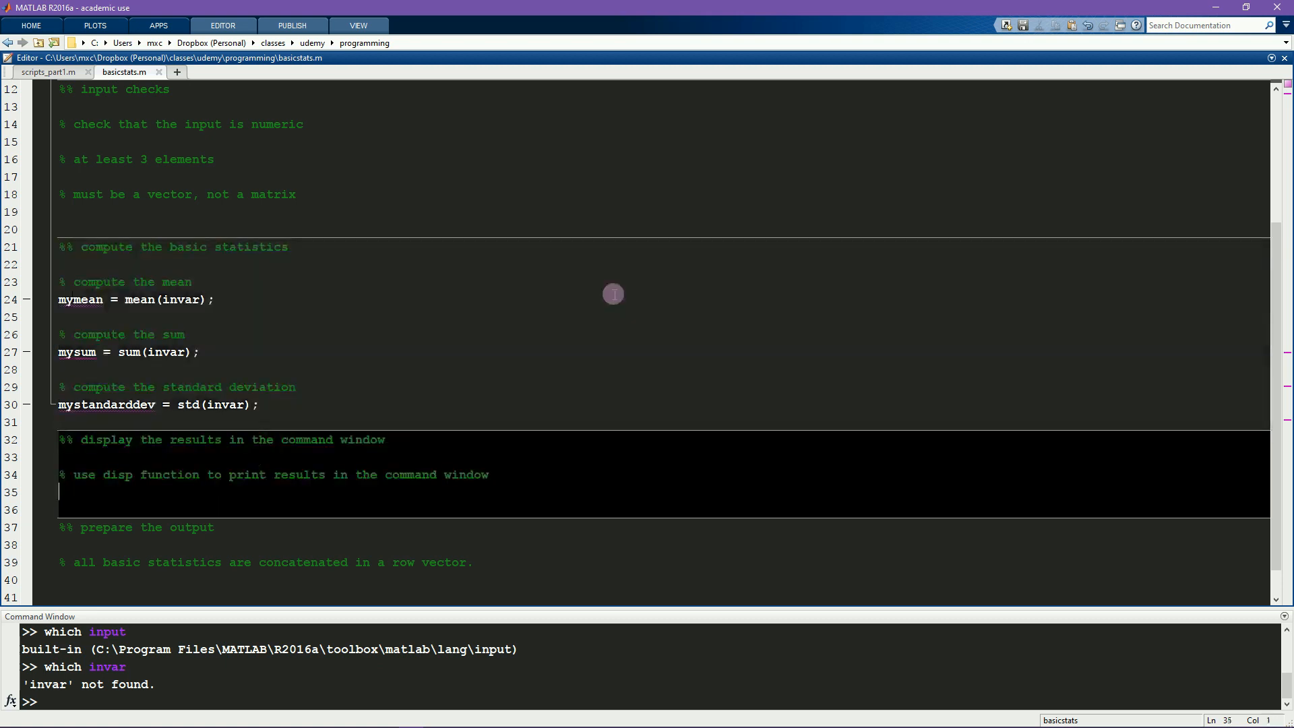
Step: Write disp(['The mean of the input is ' num2str(mymean) '.'])
text(disp)
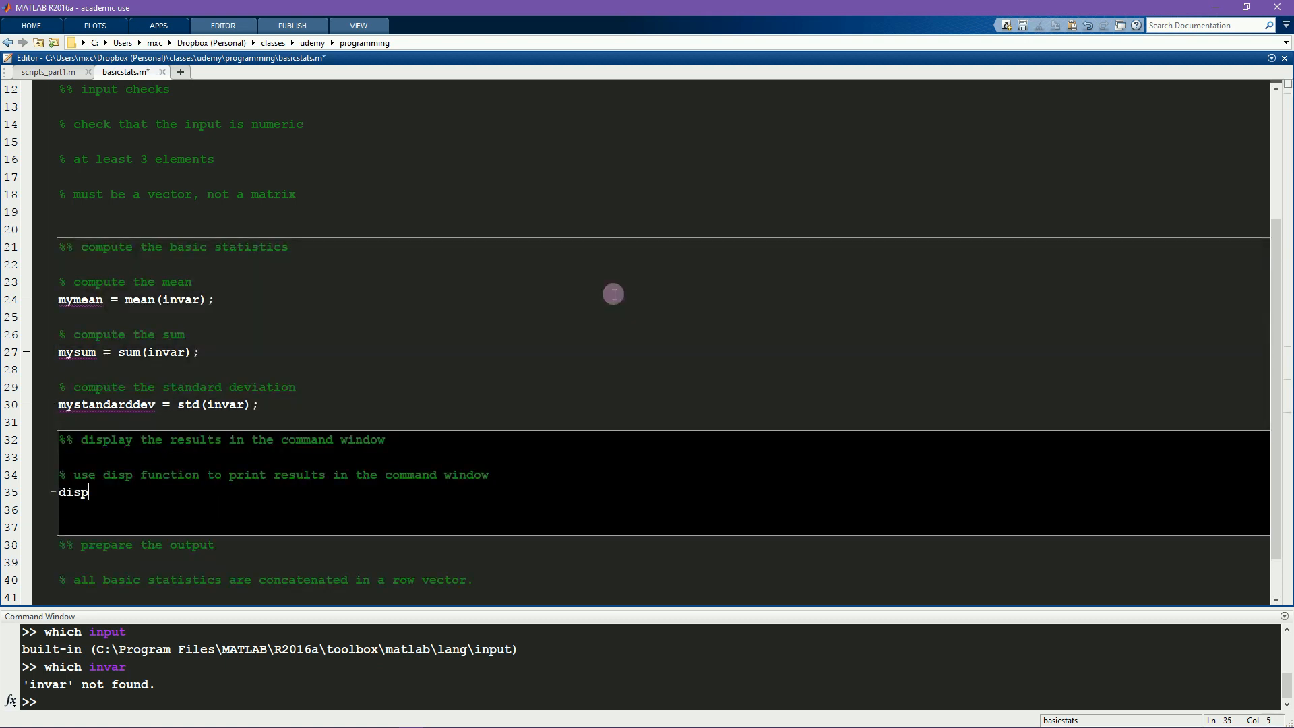
text(([ ]))
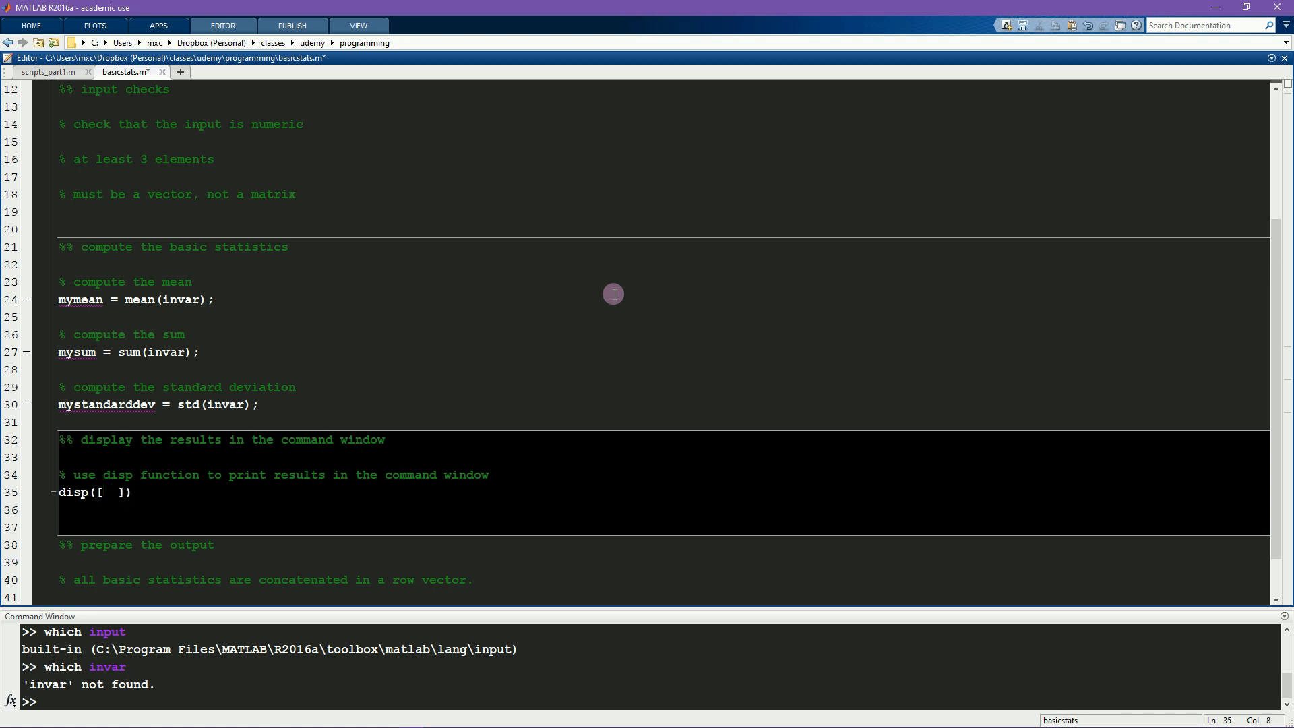
click(109, 492)
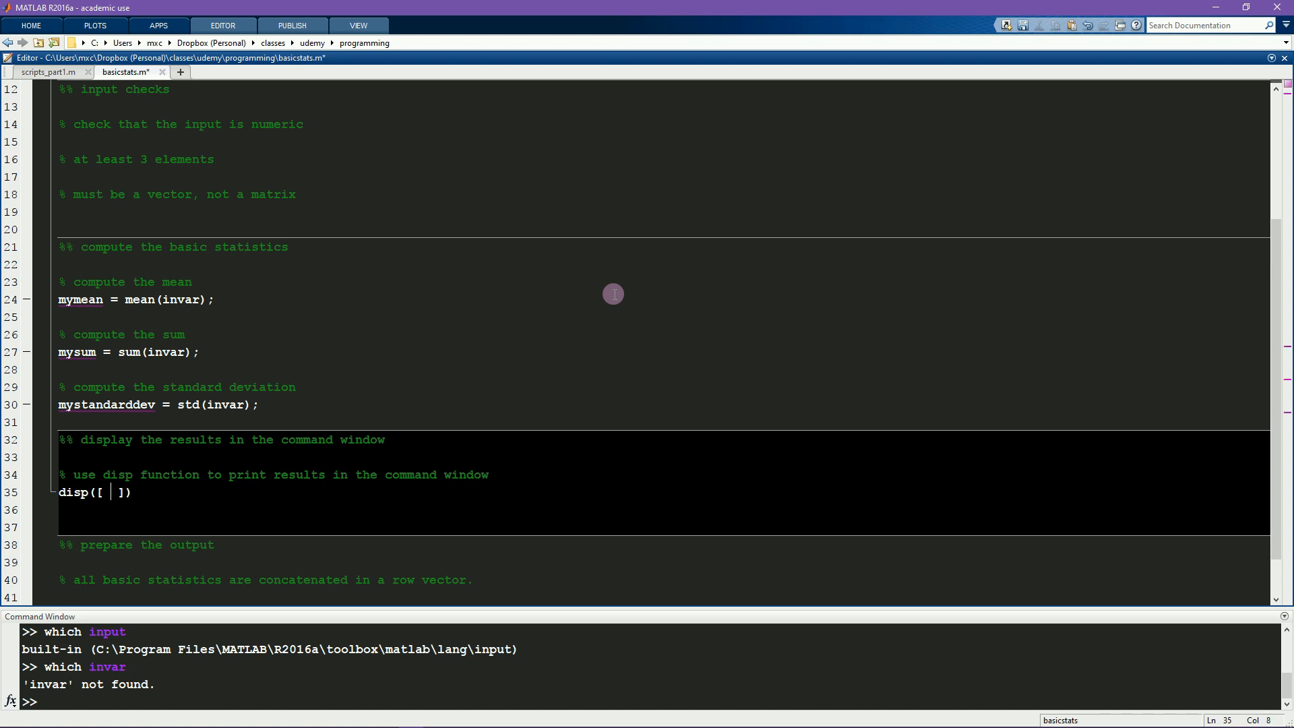
text('The m)
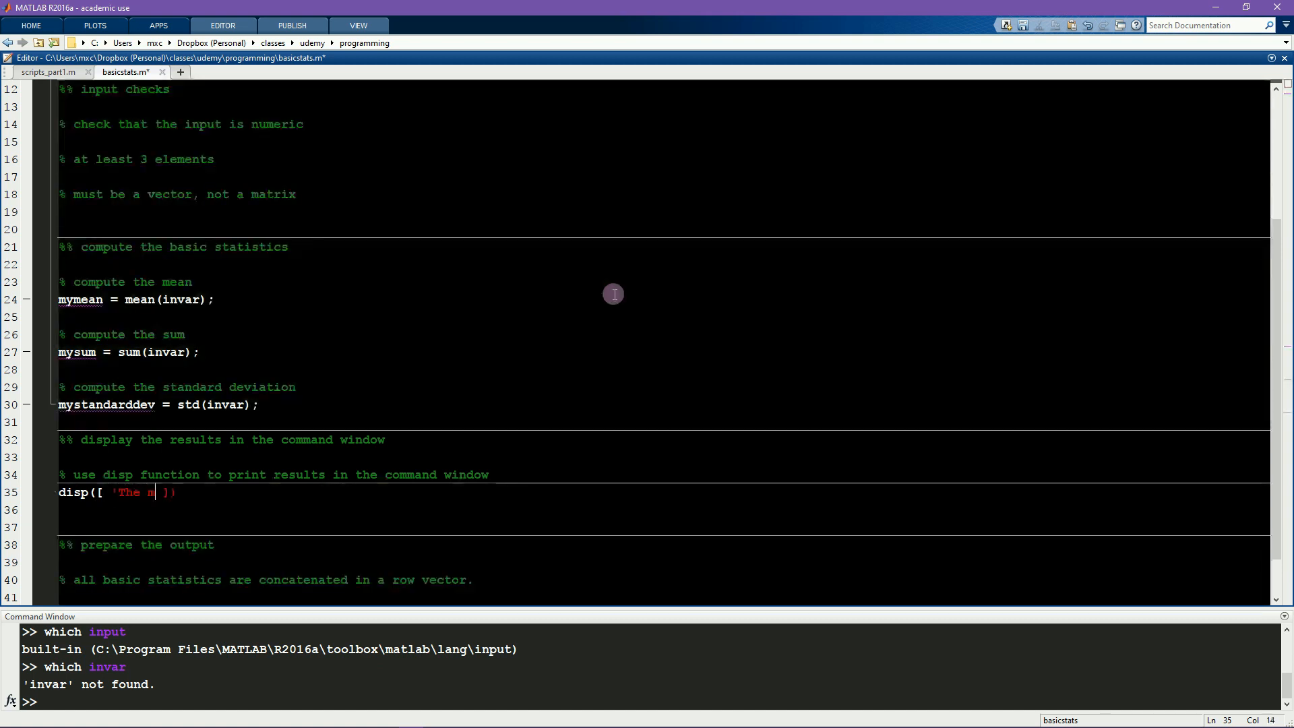
text(ean of the input)
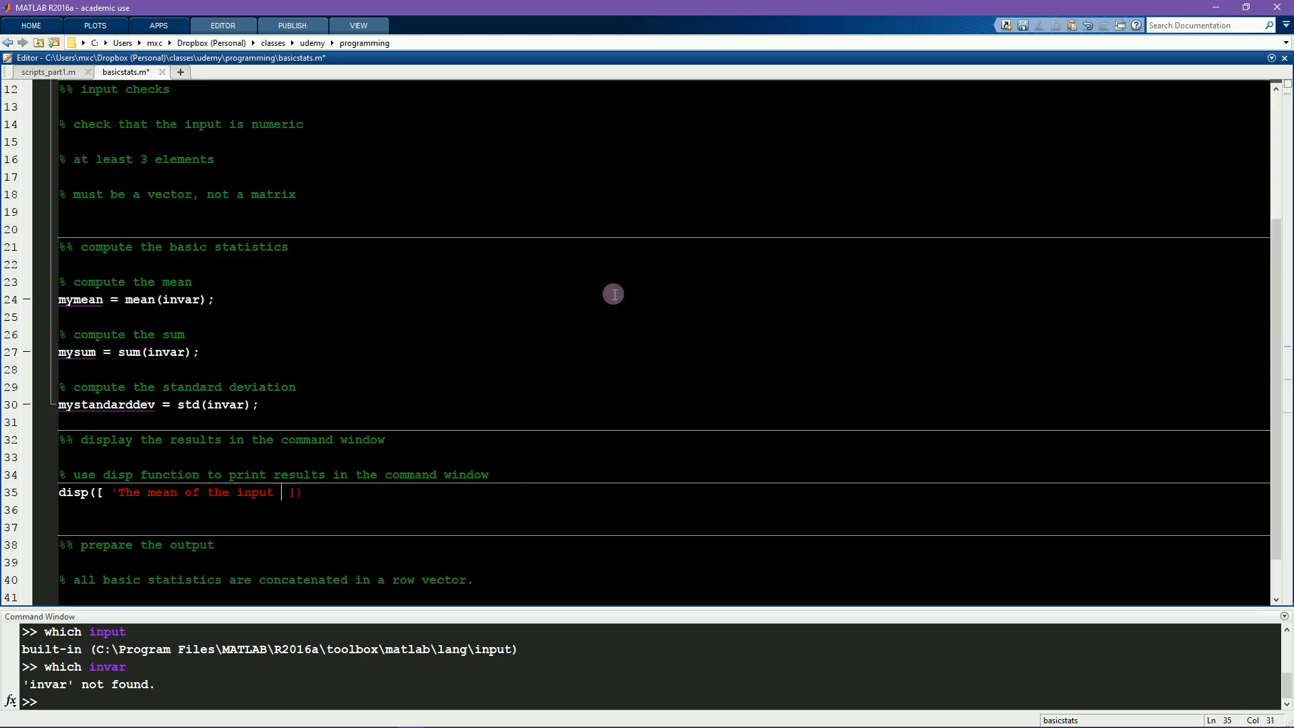
text(is ' num2str)
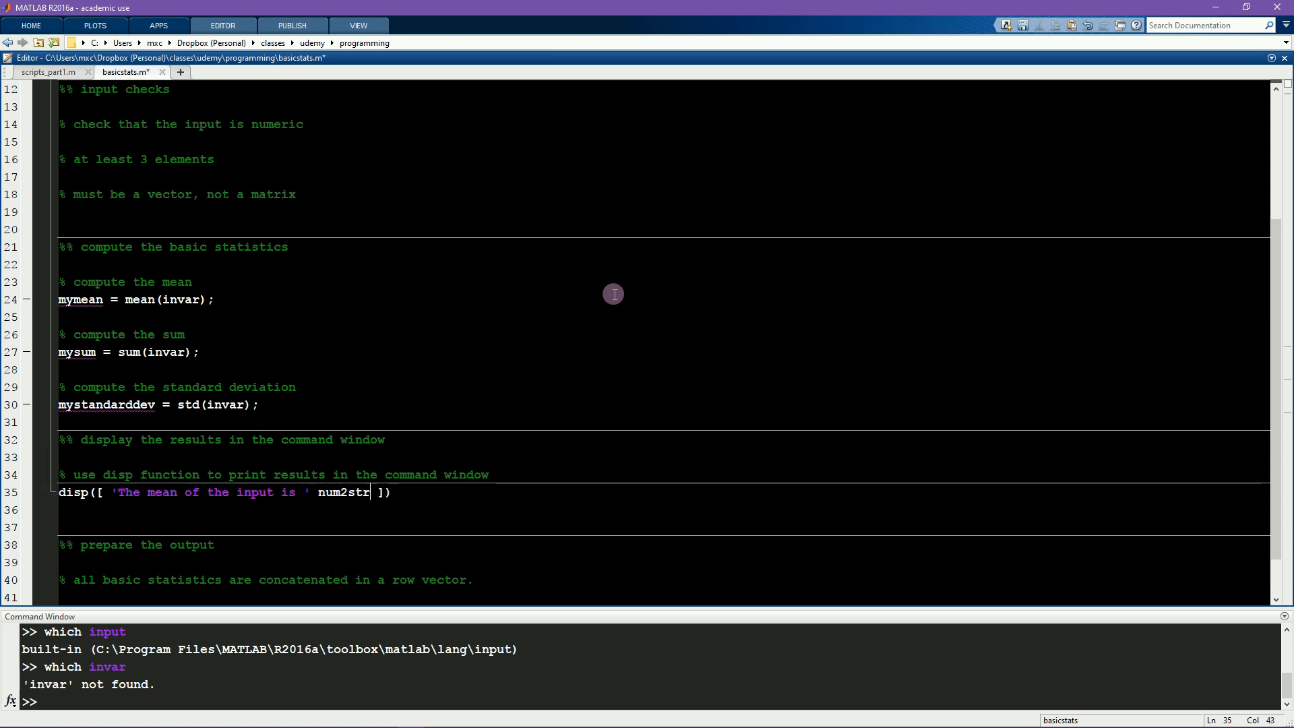
text((mymean))
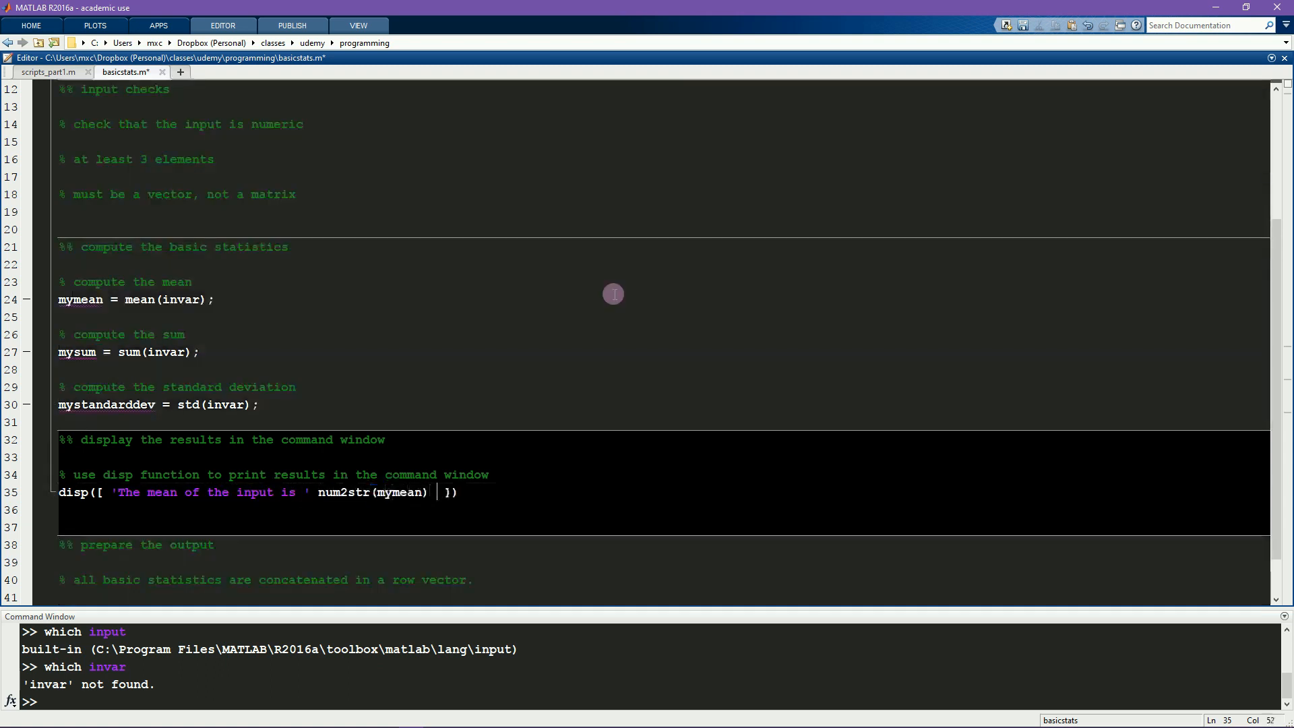
text('.')
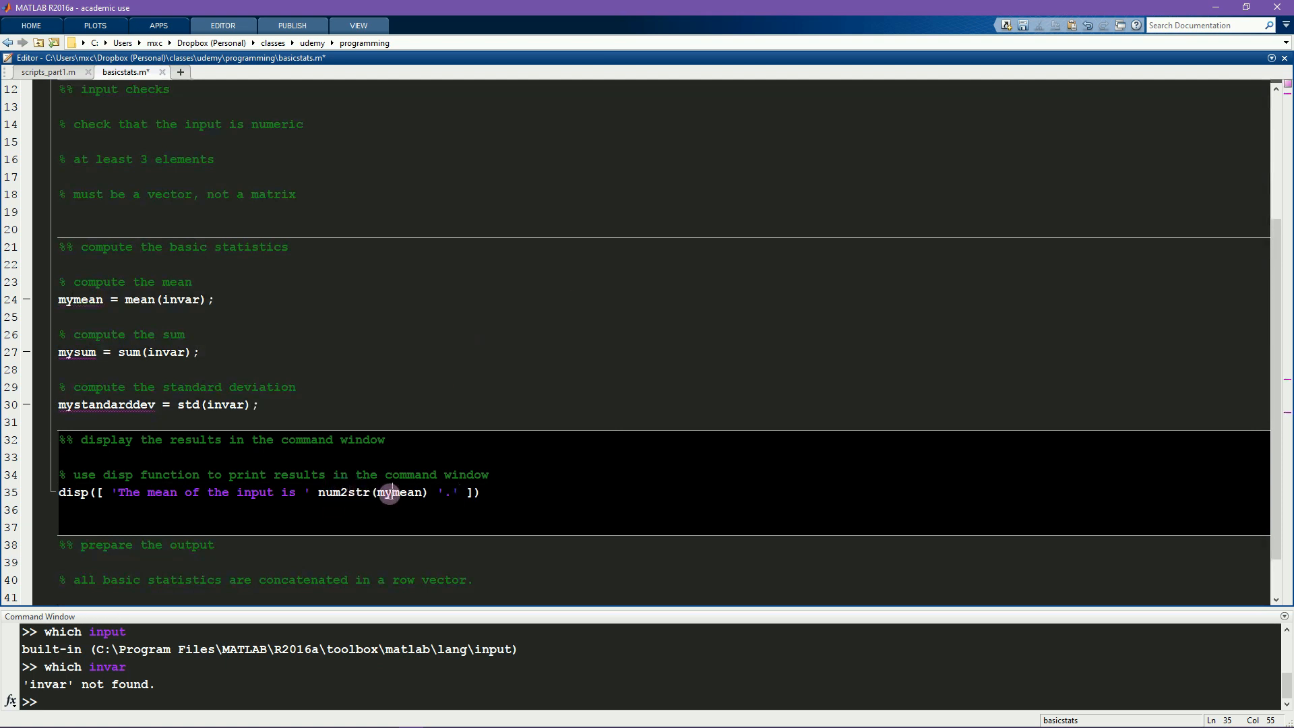
Step: Add matching disp lines for the sum and standard deviation and save
double_click(402, 493)
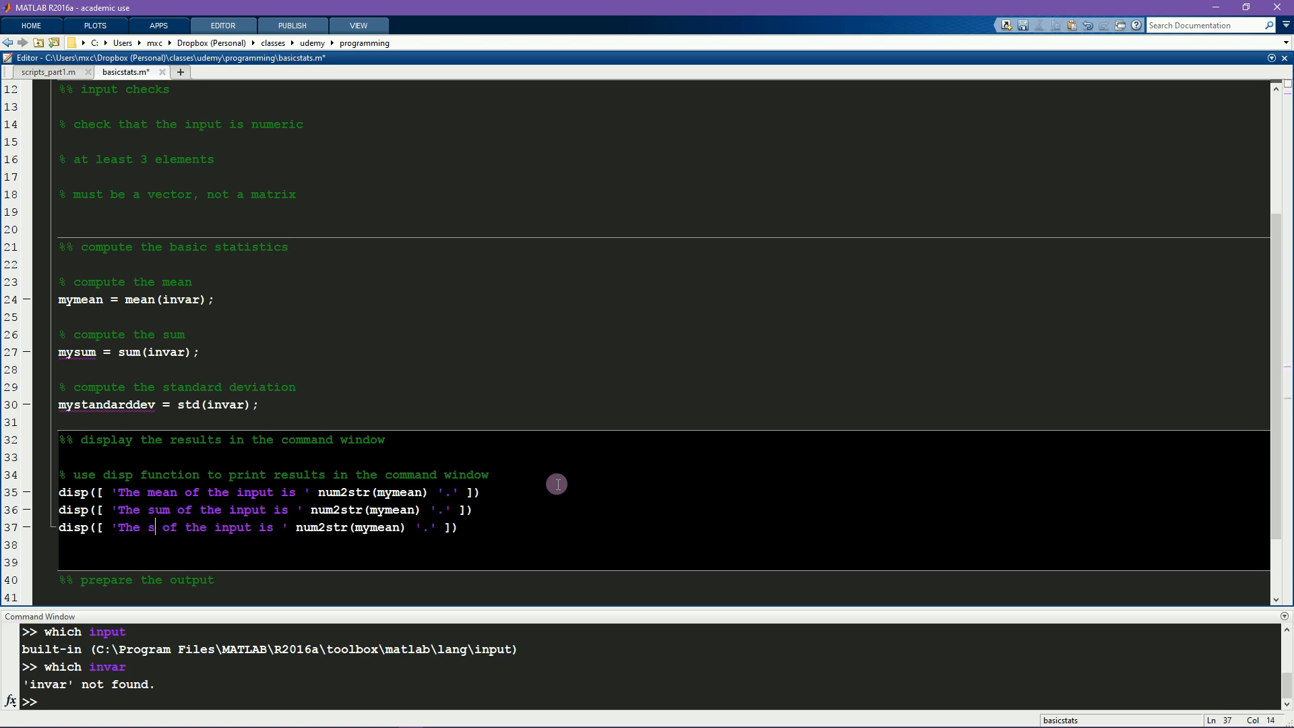
text(tandard deviation)
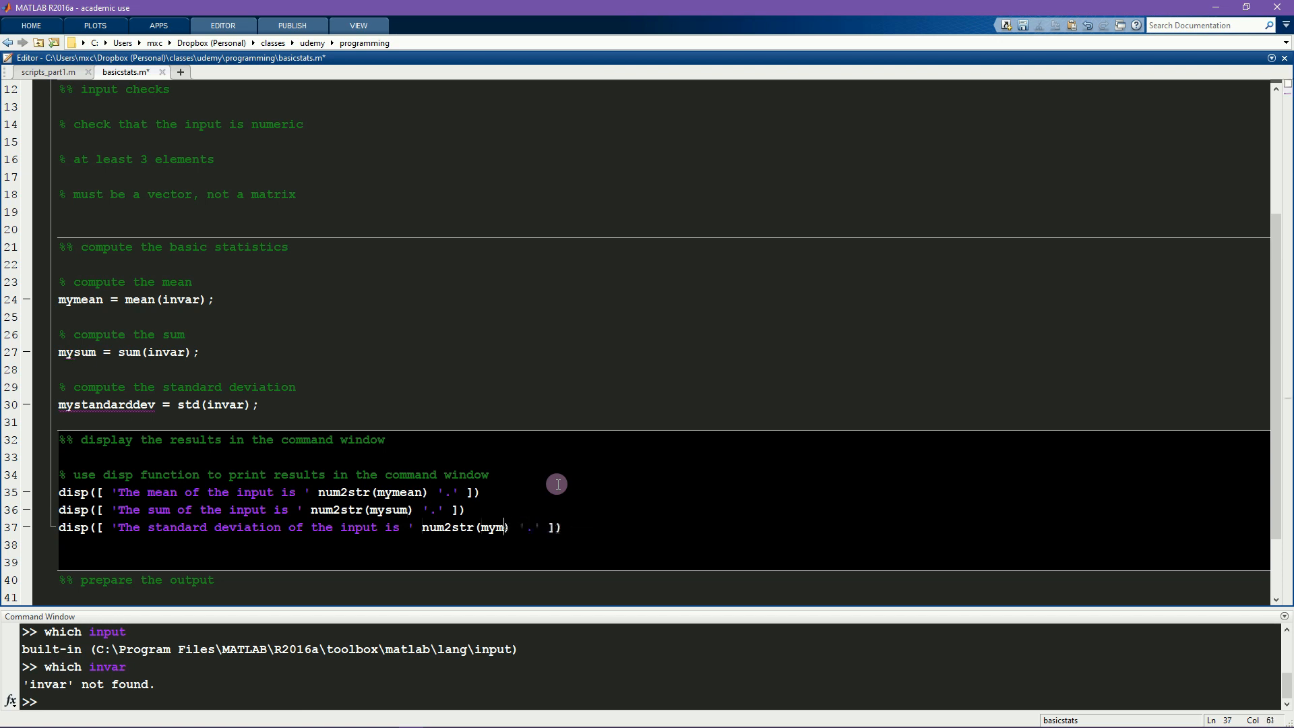
text(standarddev)
click(663, 596)
text(% all basic statistics are concatenated in a row vector.)
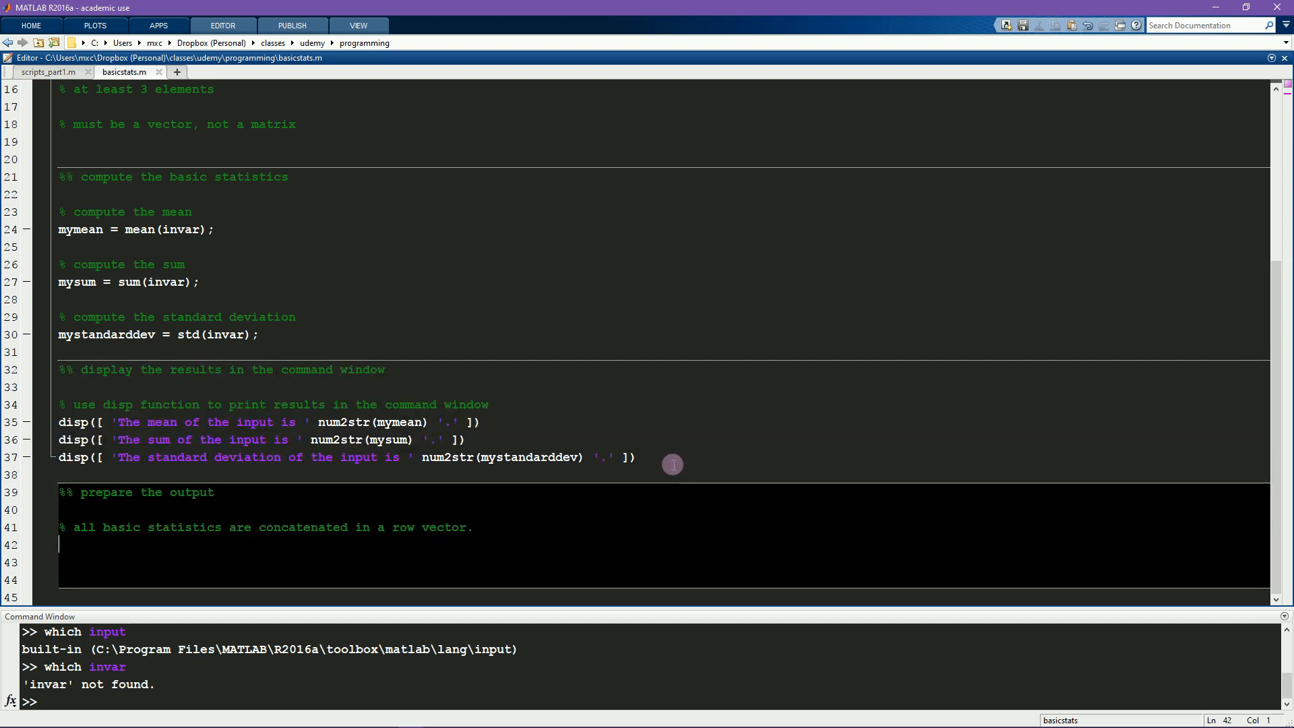
mouse_move(653, 421)
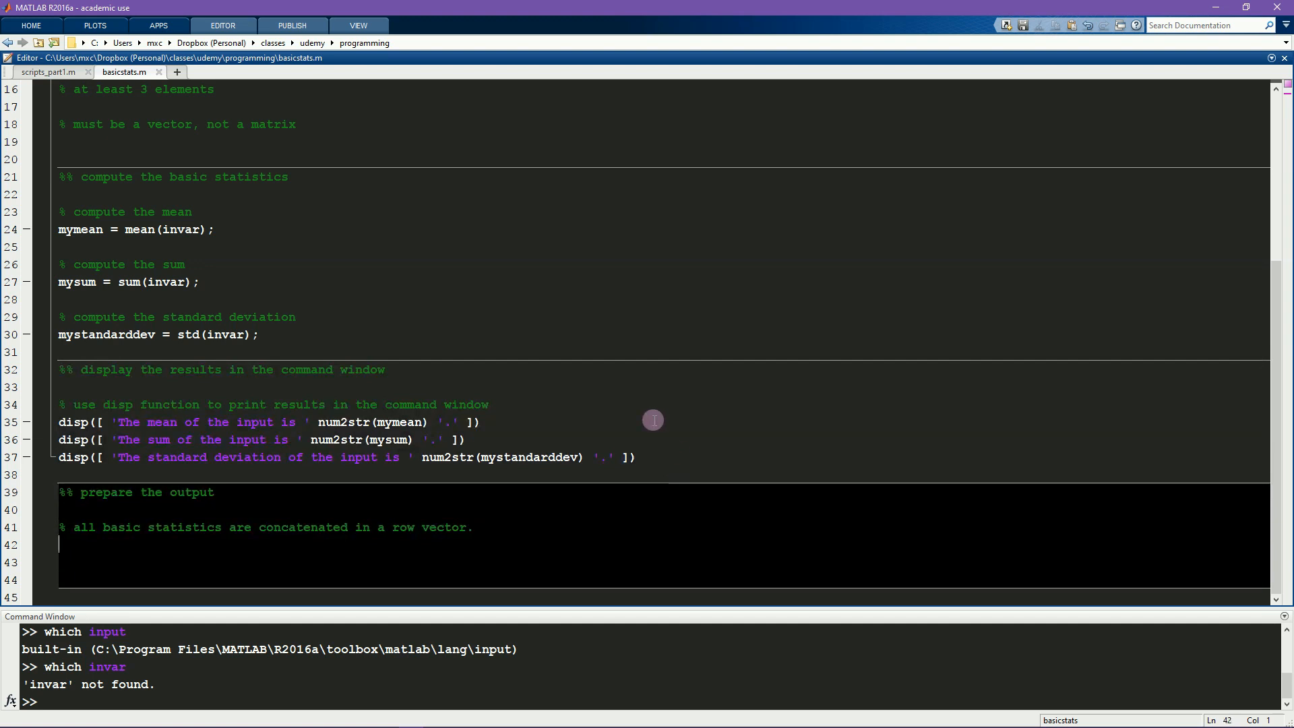
Step: Write stats = [ mymean mysum mystandarddev ]; in the output section and save
text(st)
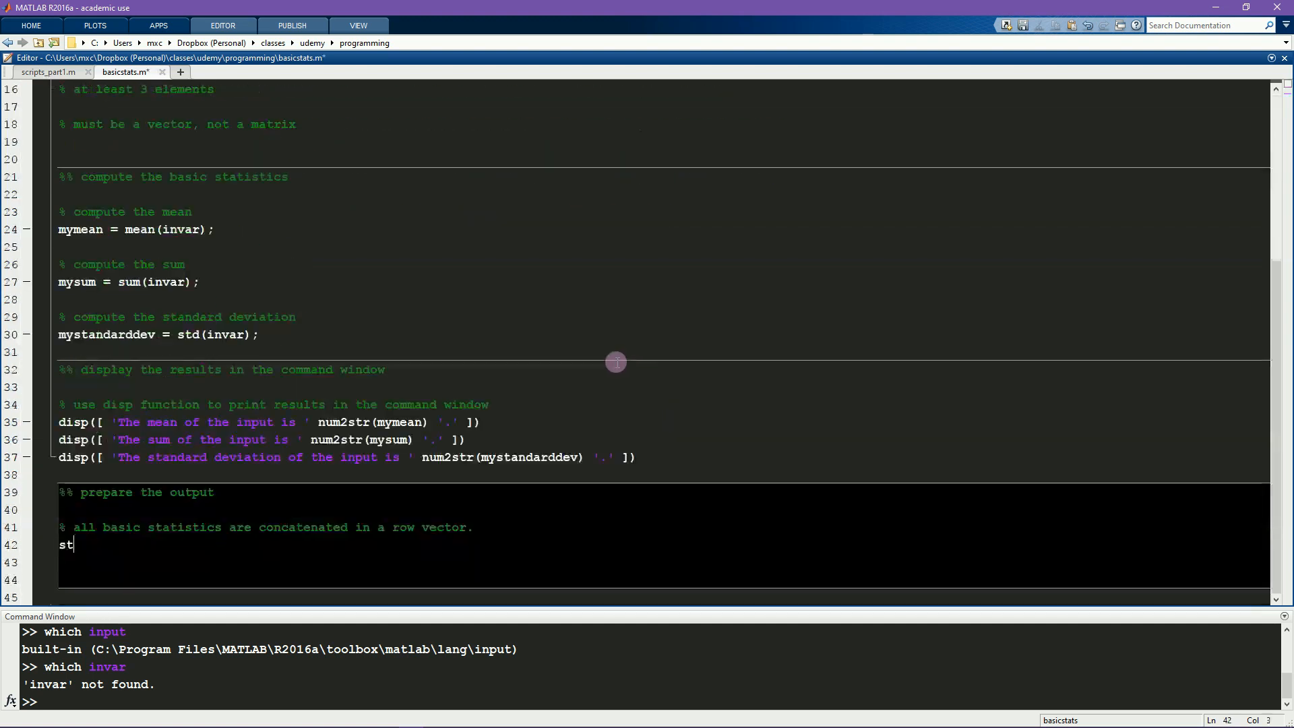
text(ats = [)
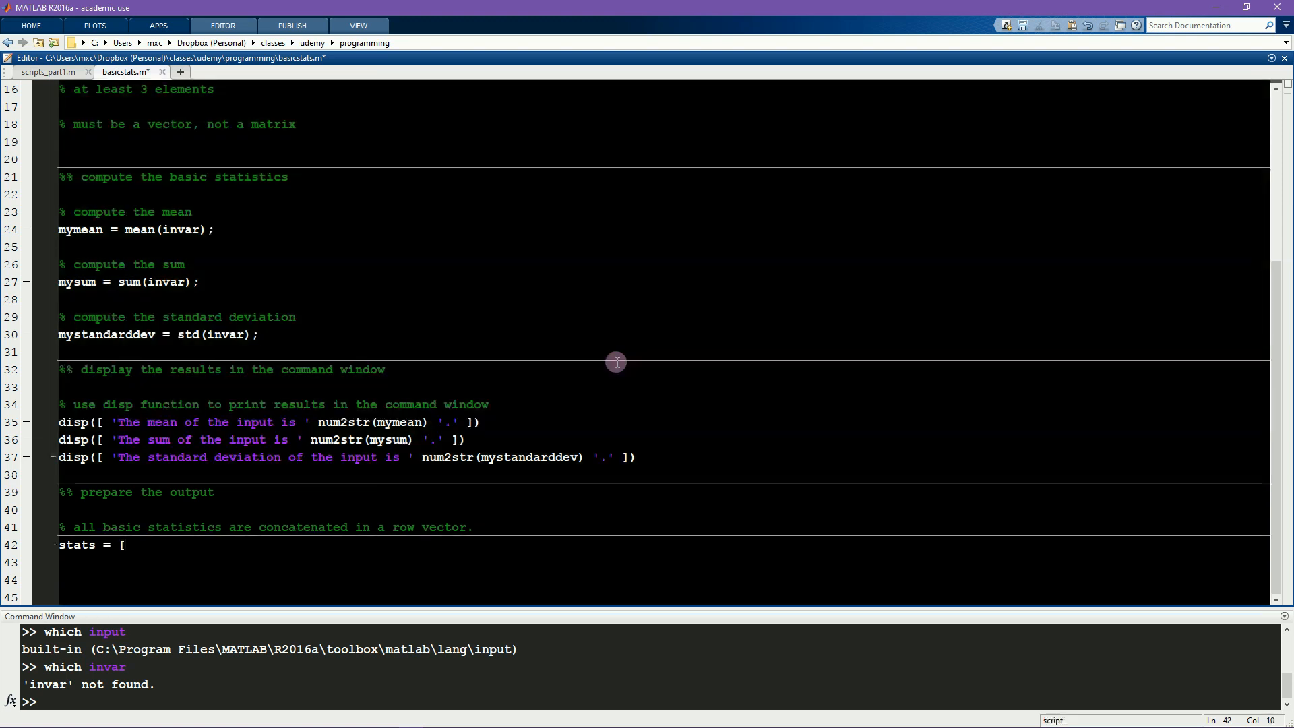
text(mym)
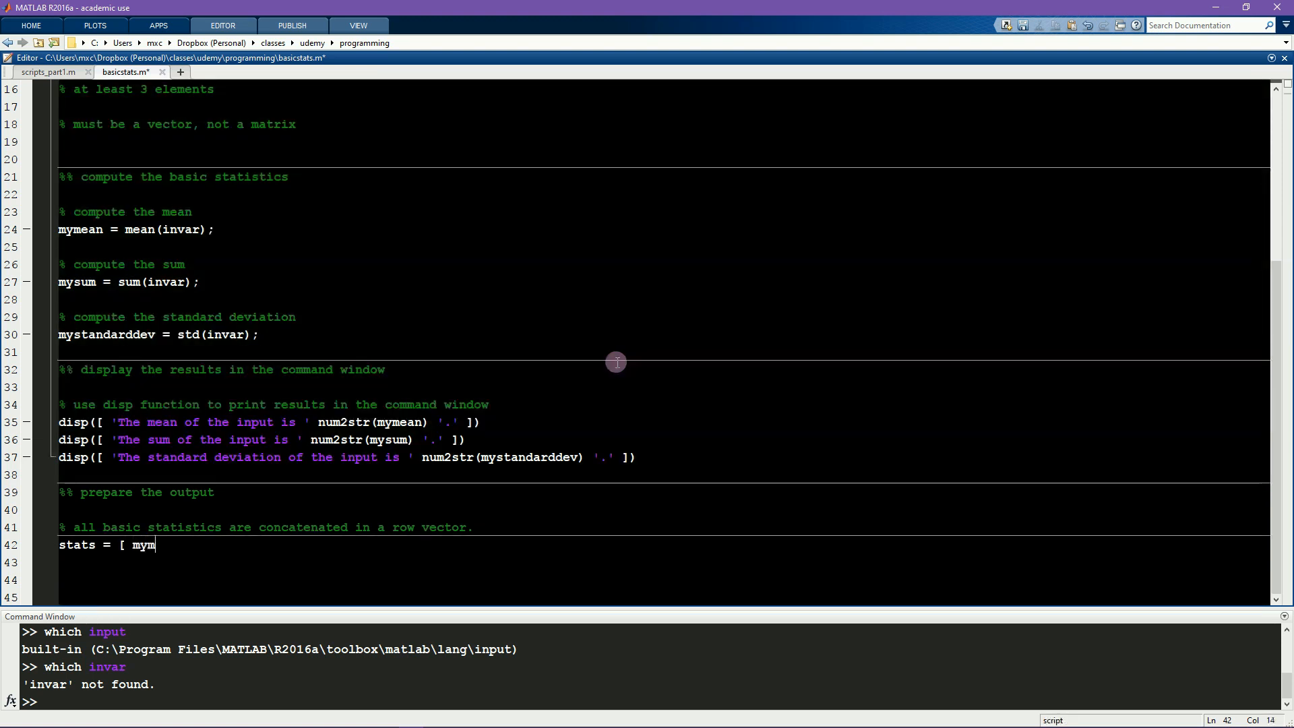
text(ee)
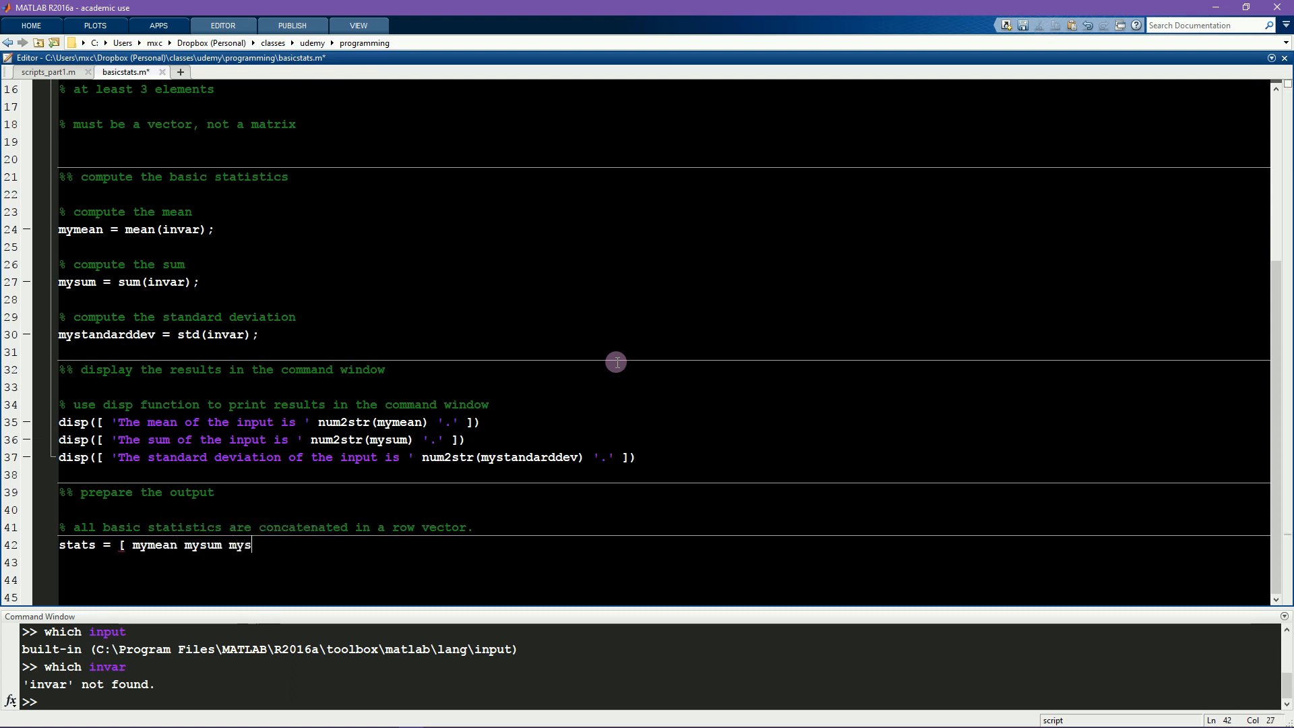
text(tandardd)
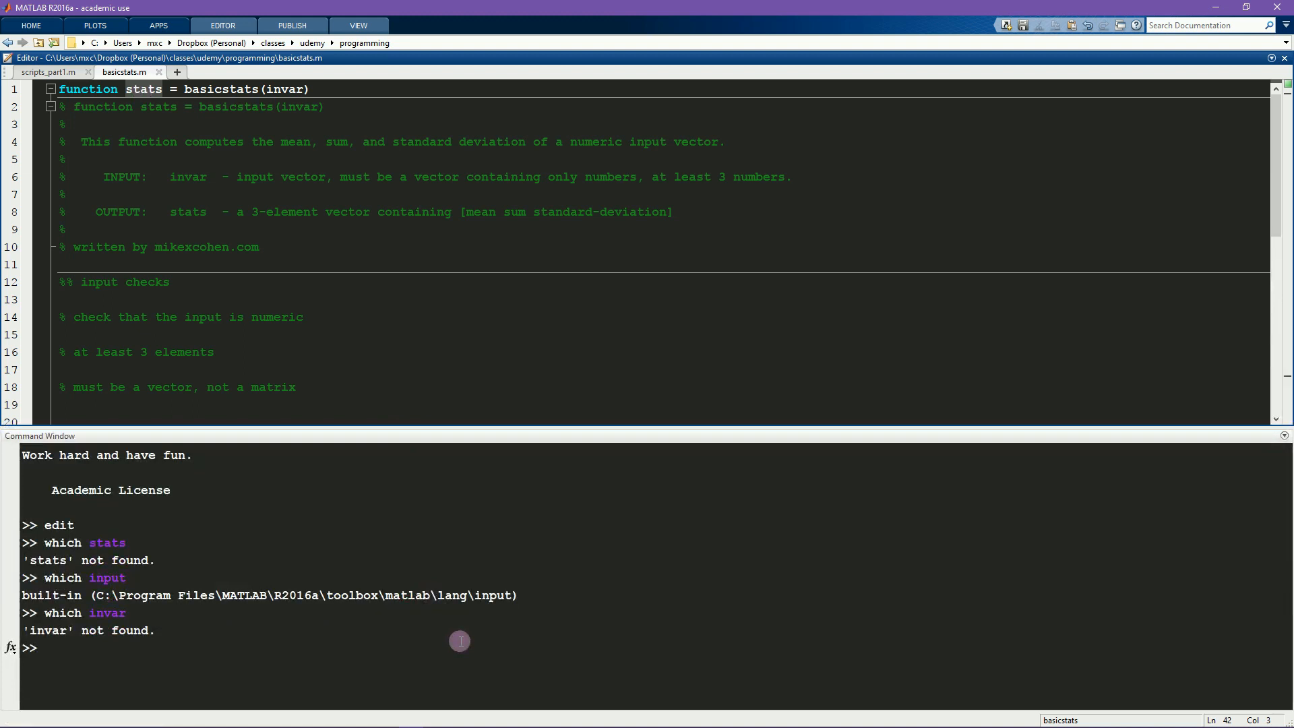
Step: Run help basicstats and highlight the printed help block
text(help)
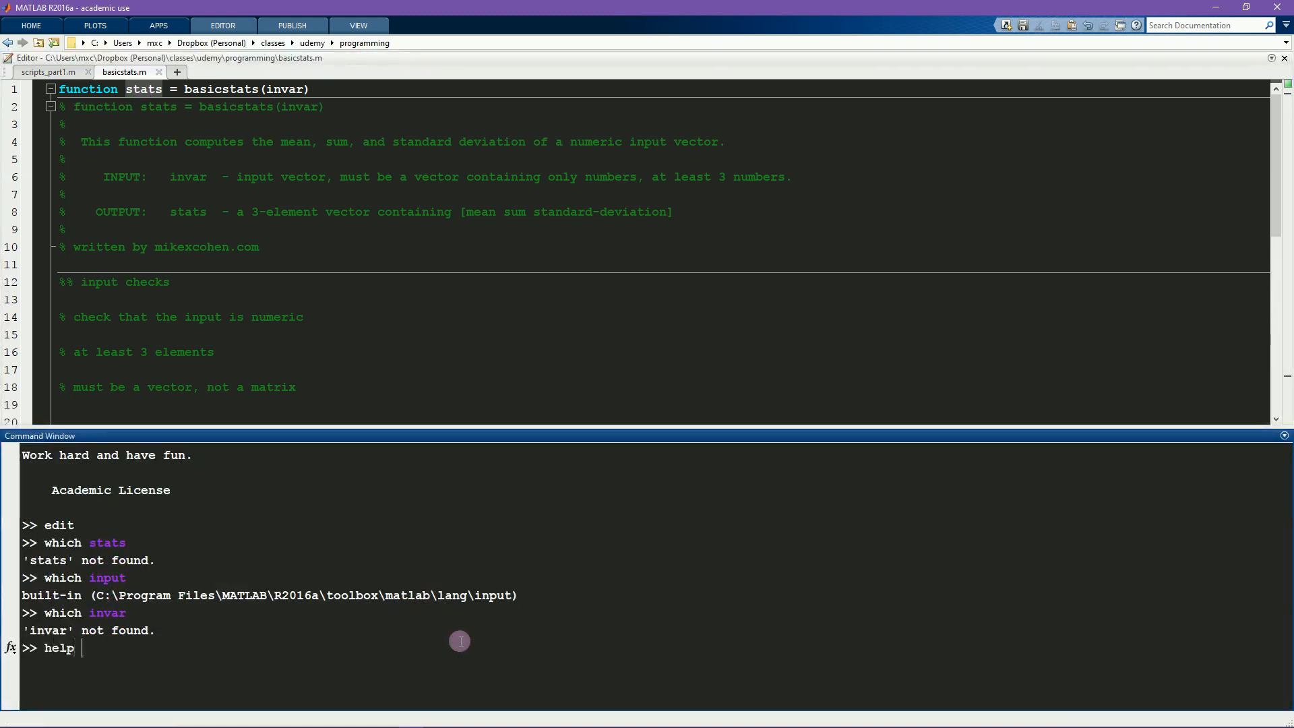
text(basicstats)
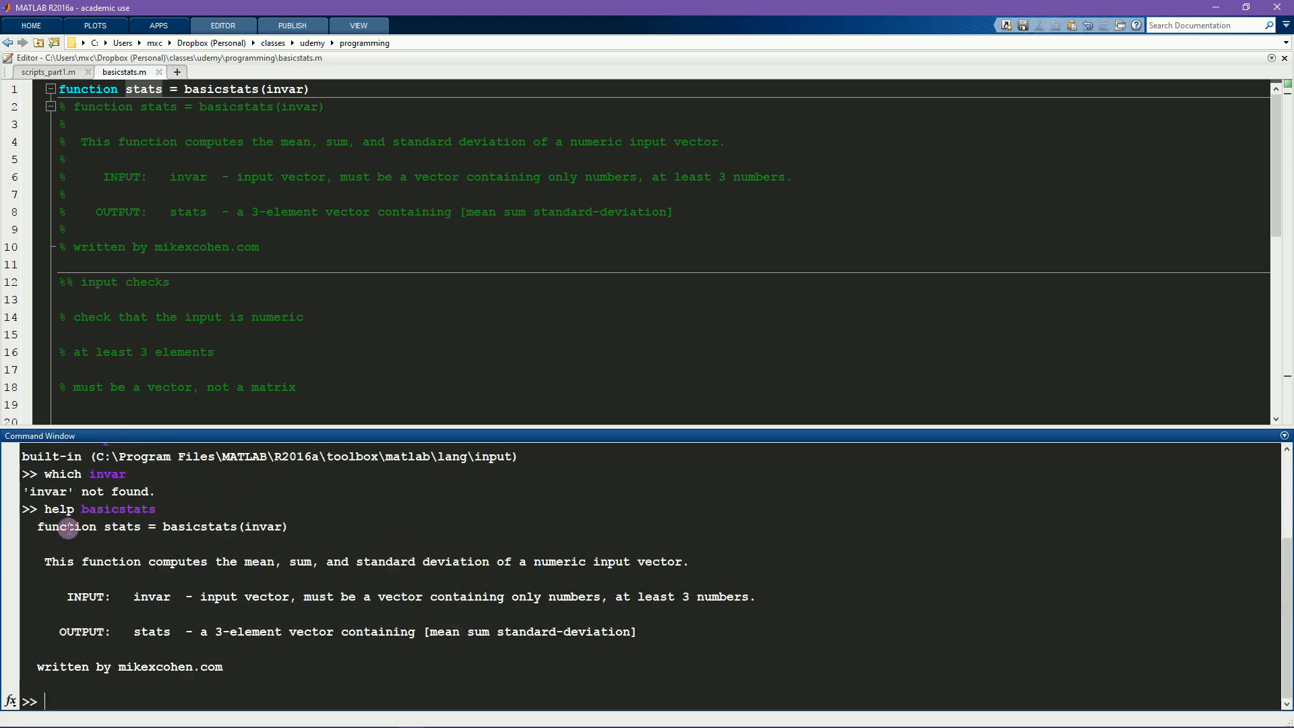
drag(68, 527, 222, 668)
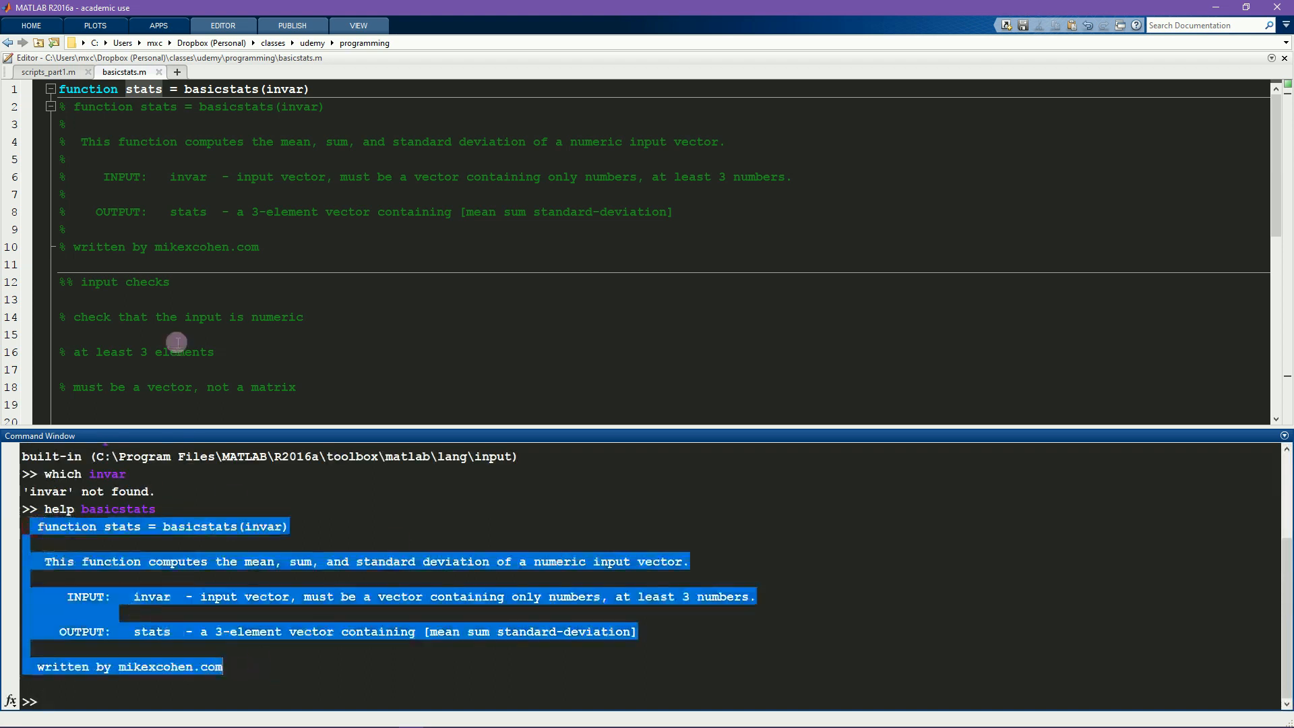
drag(73, 105, 73, 229)
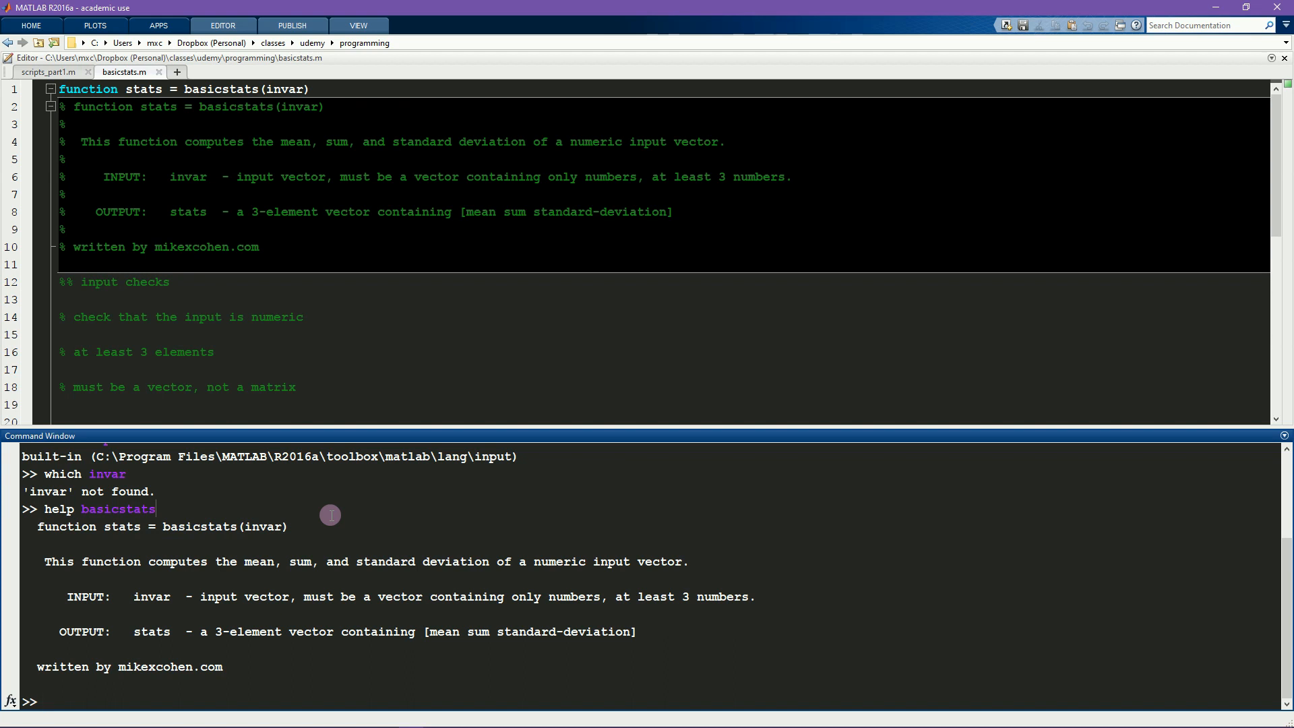
Step: Run stats = basicstats( 1:5 ); in the Command Window
text(stats =)
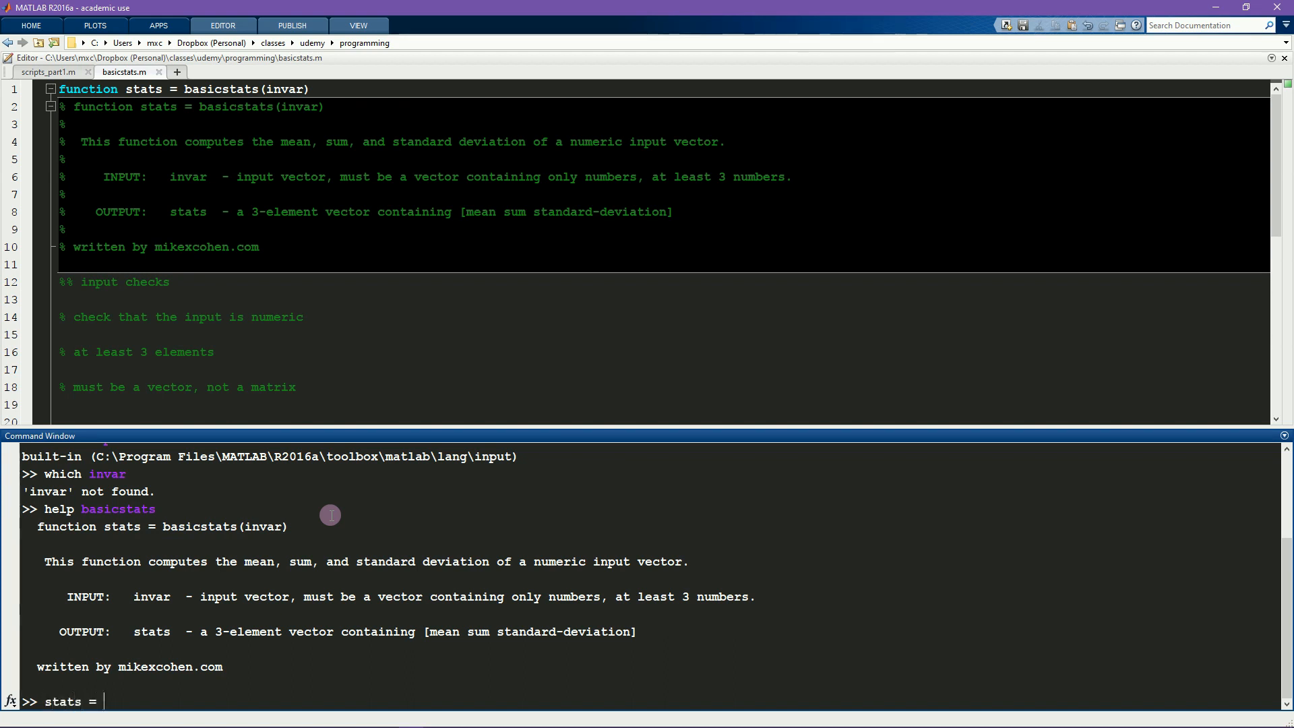
text(basicstats)
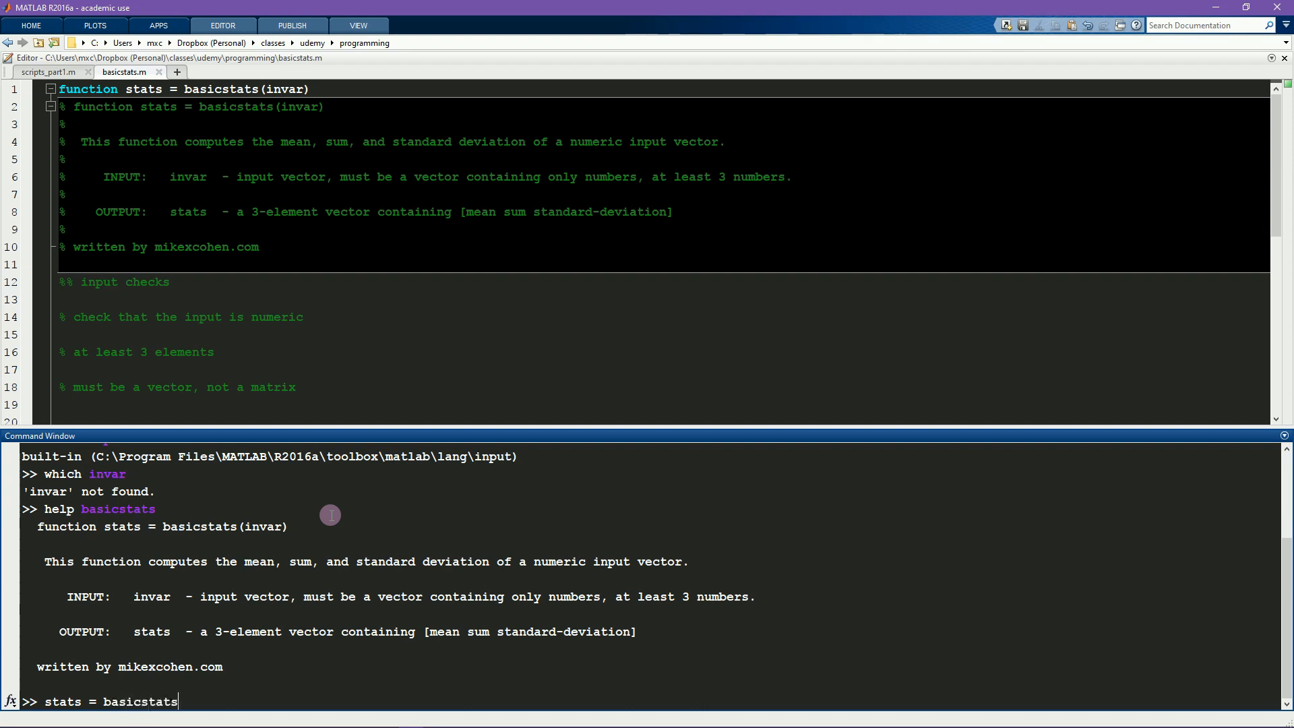
text(()
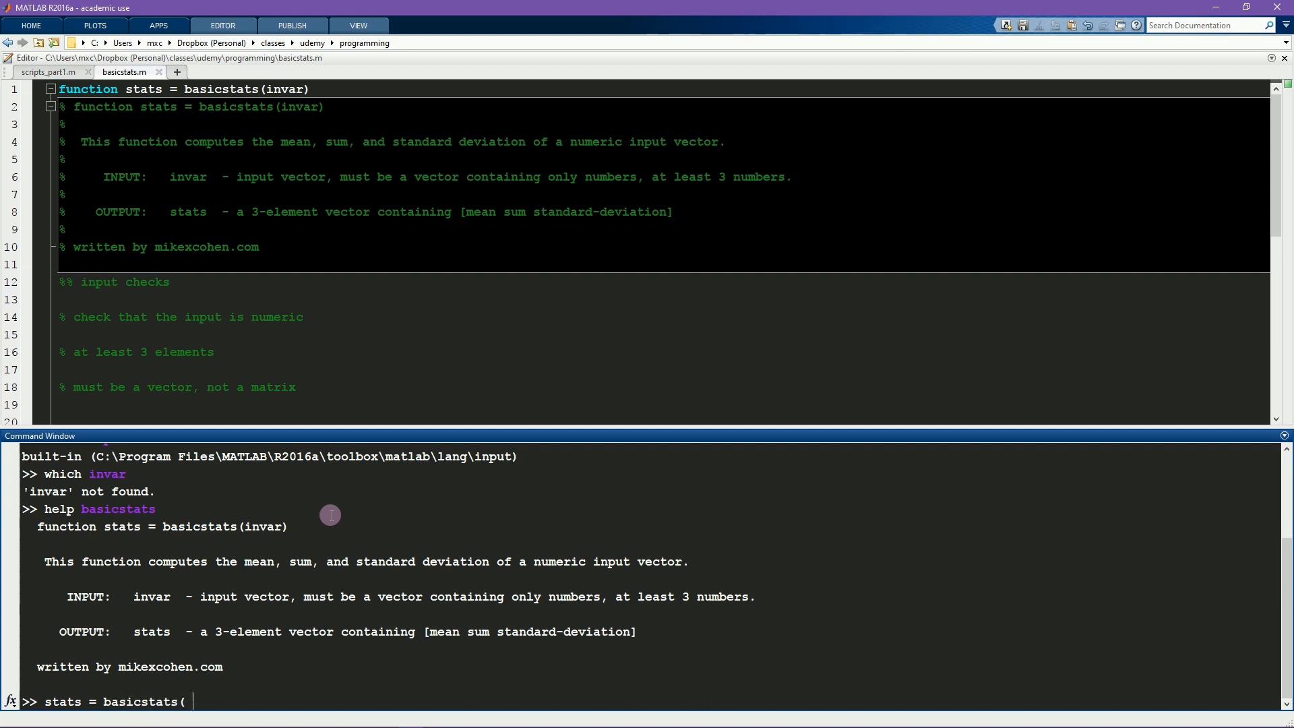
text(1:5 );)
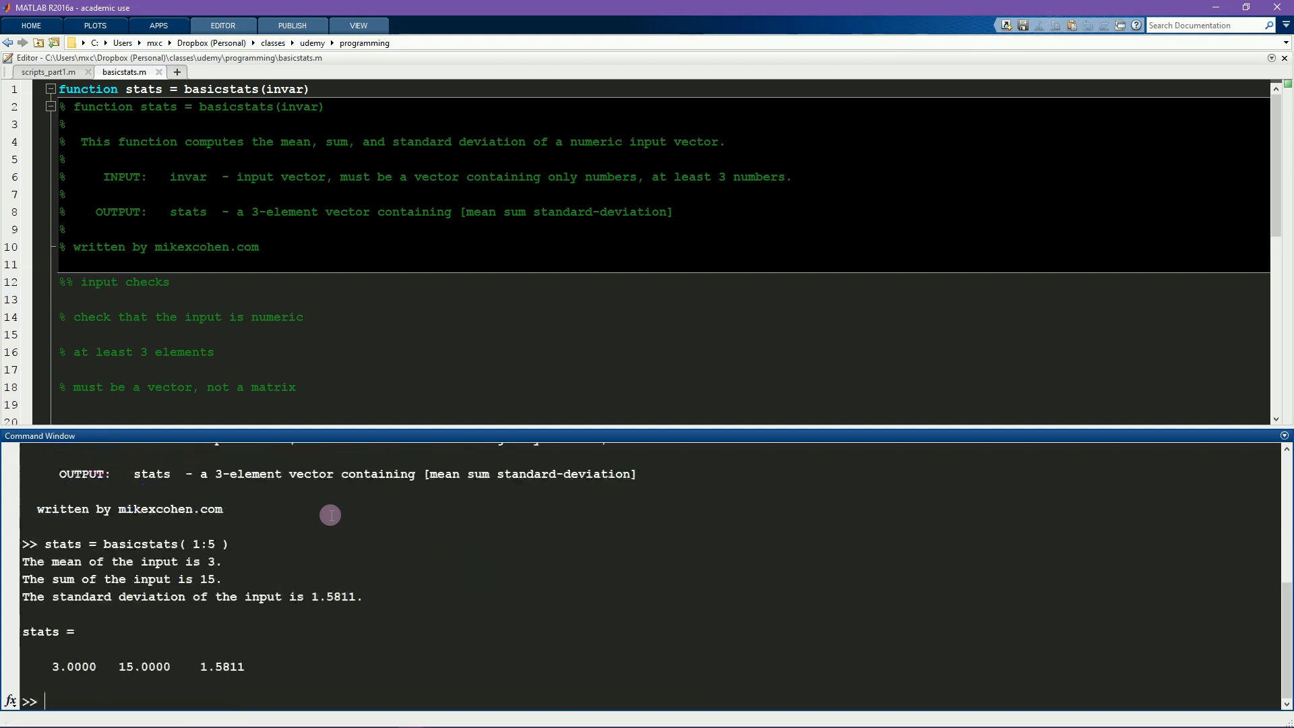
mouse_move(82, 539)
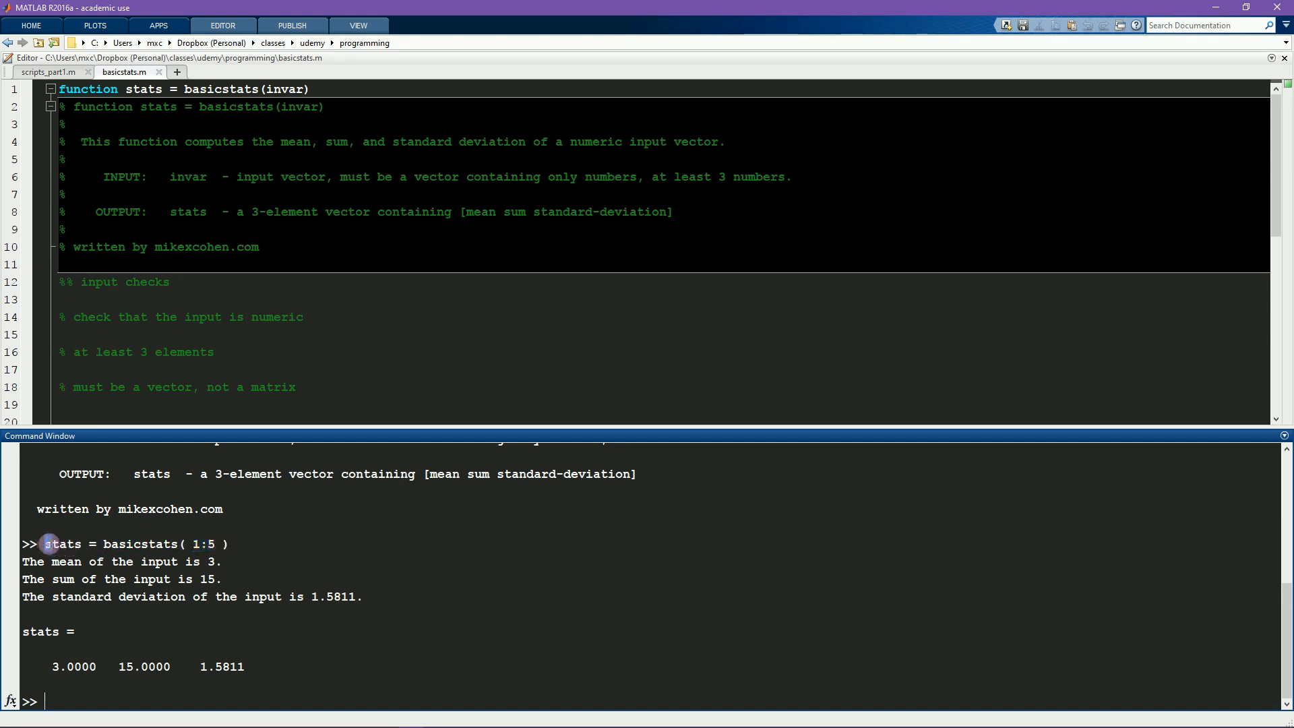
Step: Highlight the printed standard deviation 1.5811 and the returned stats vector
double_click(61, 543)
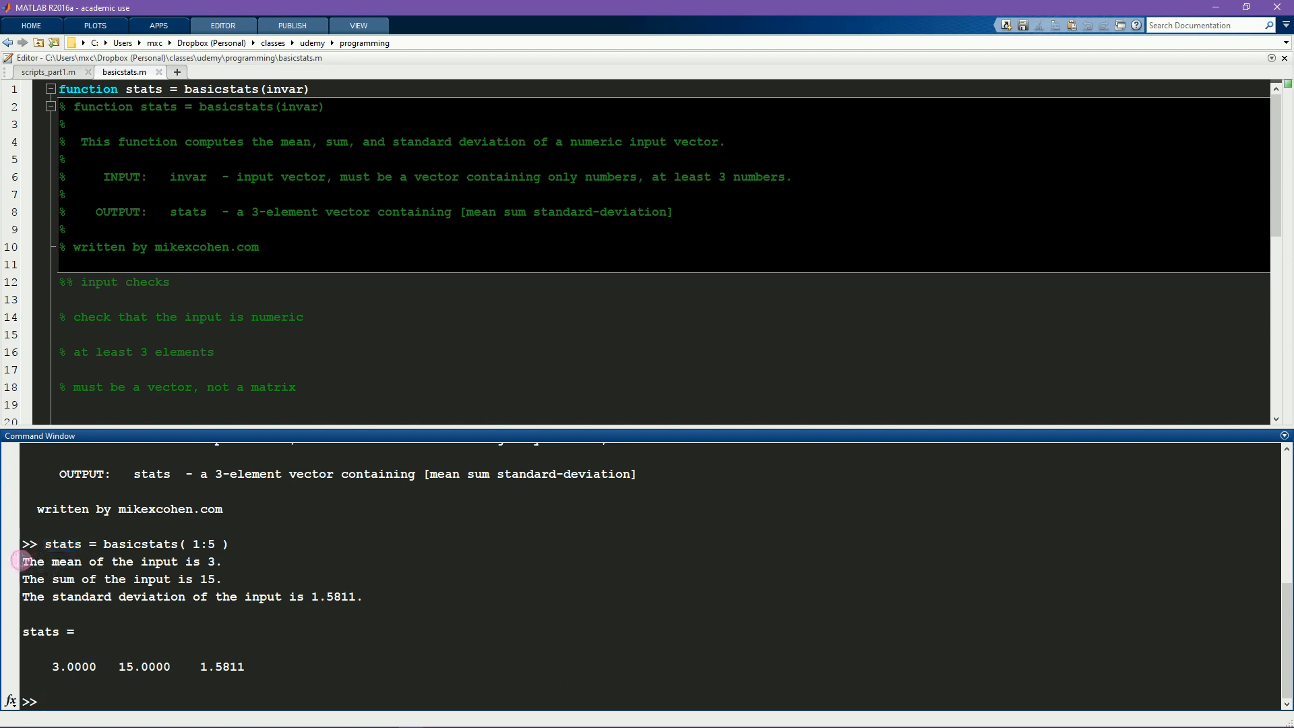
triple_click(122, 561)
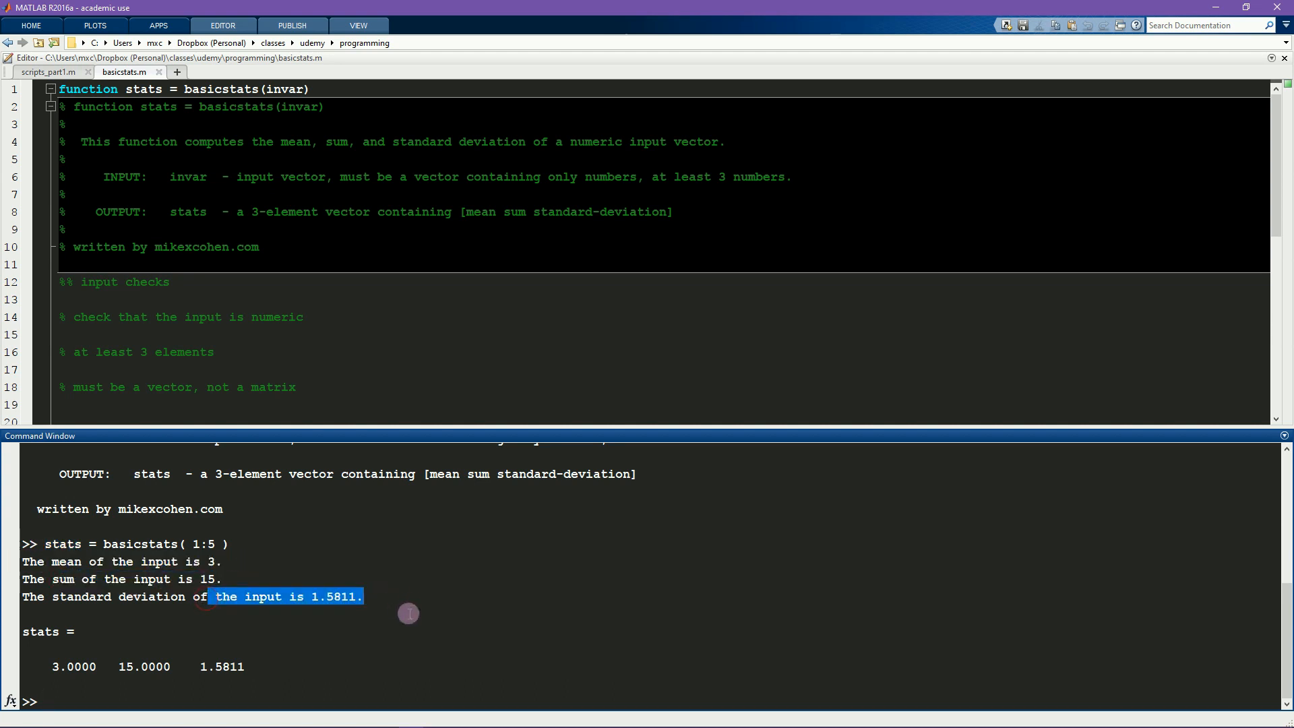
double_click(41, 631)
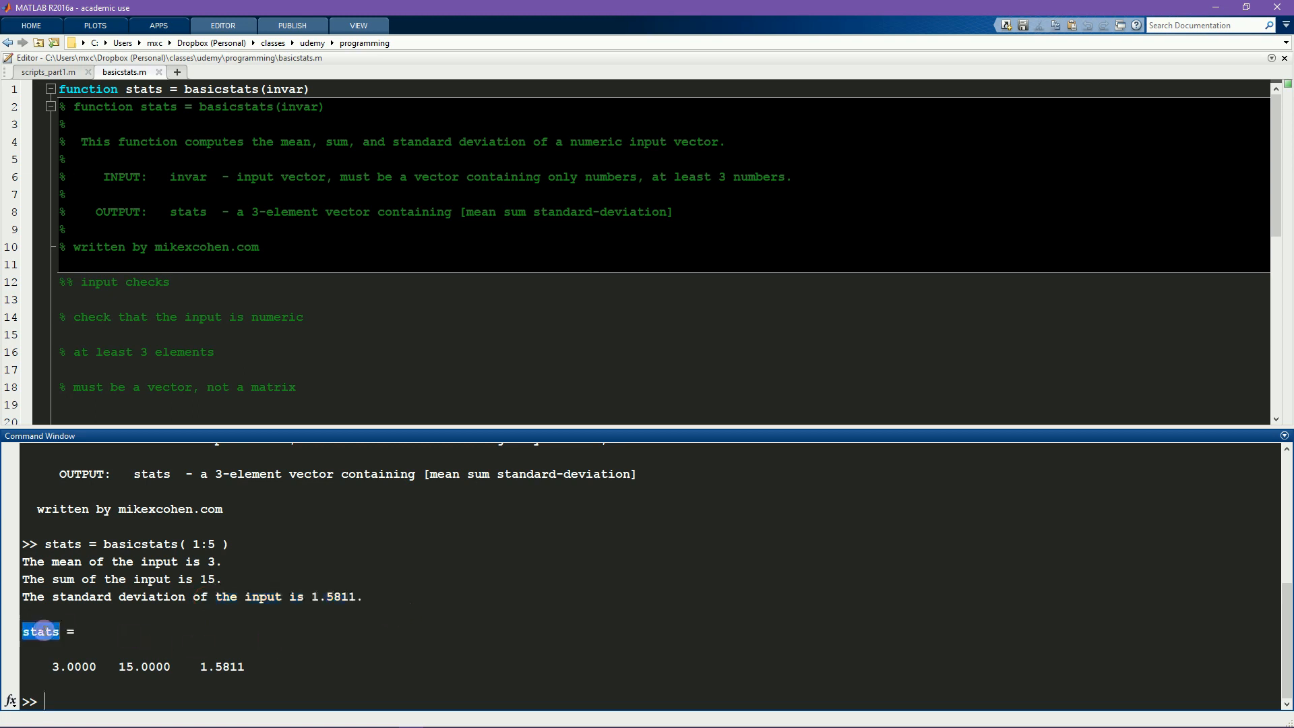